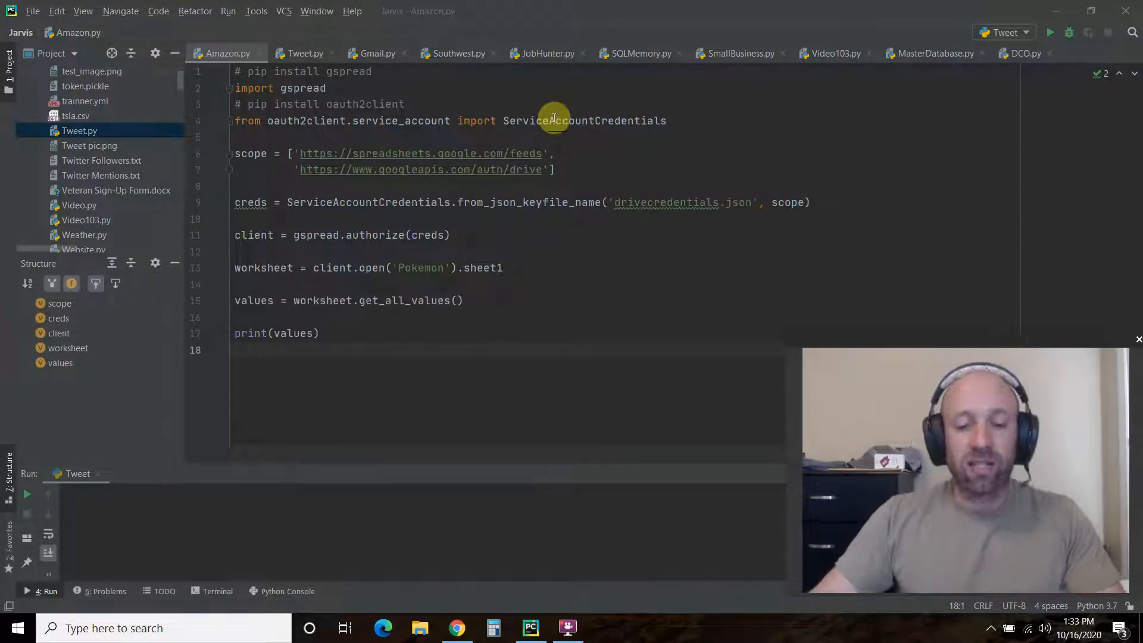
Run the gspread script and read the printed [['Please subscribe to my channel']] output with exit code 0
{"action": "left_click", "coordinate": [455, 628]}
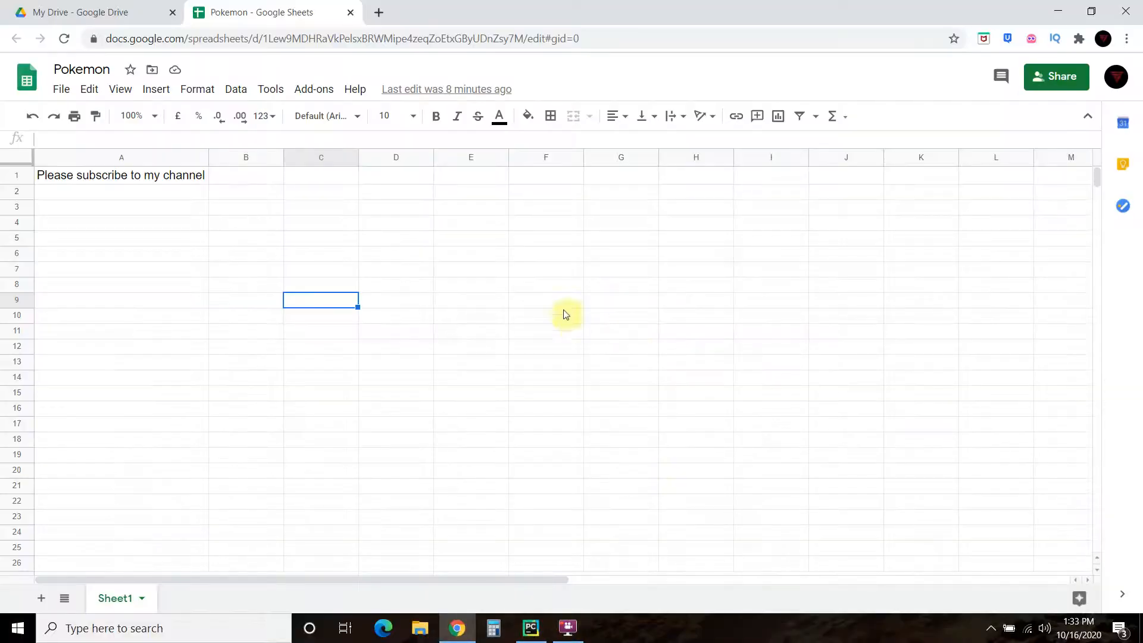
{"action": "mouse_move", "coordinate": [73, 82]}
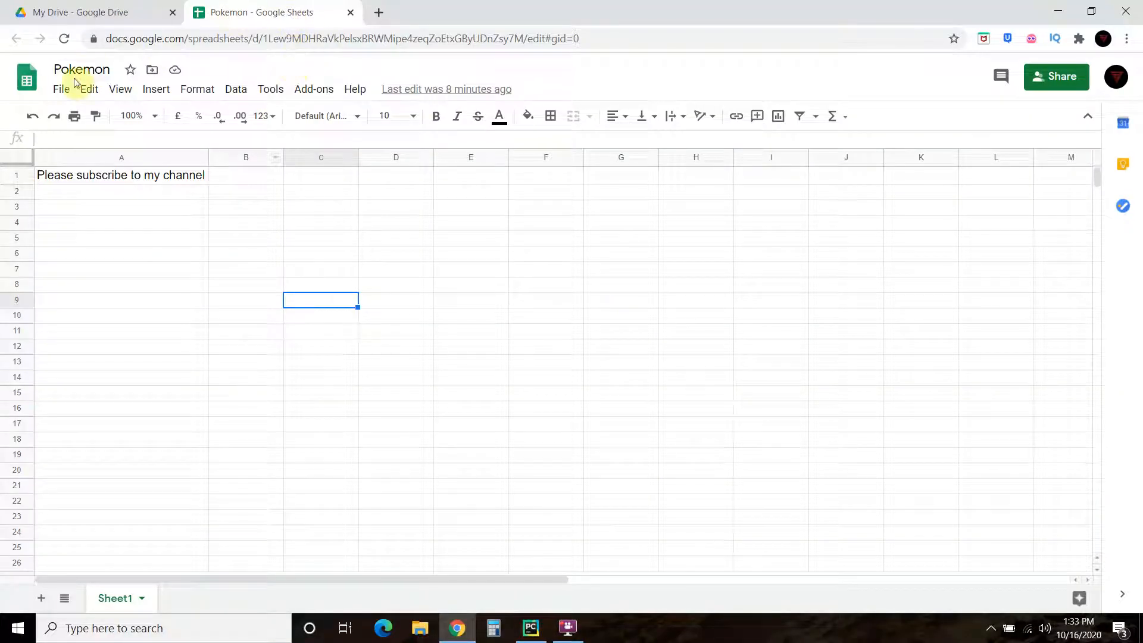
{"action": "mouse_move", "coordinate": [122, 165]}
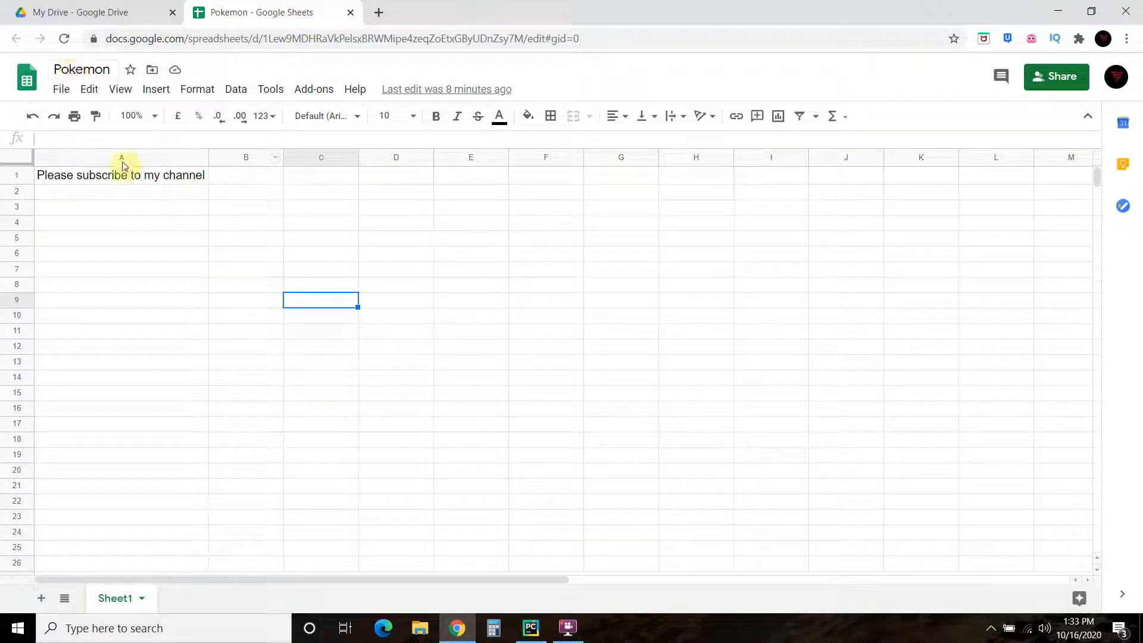
{"action": "mouse_move", "coordinate": [270, 307]}
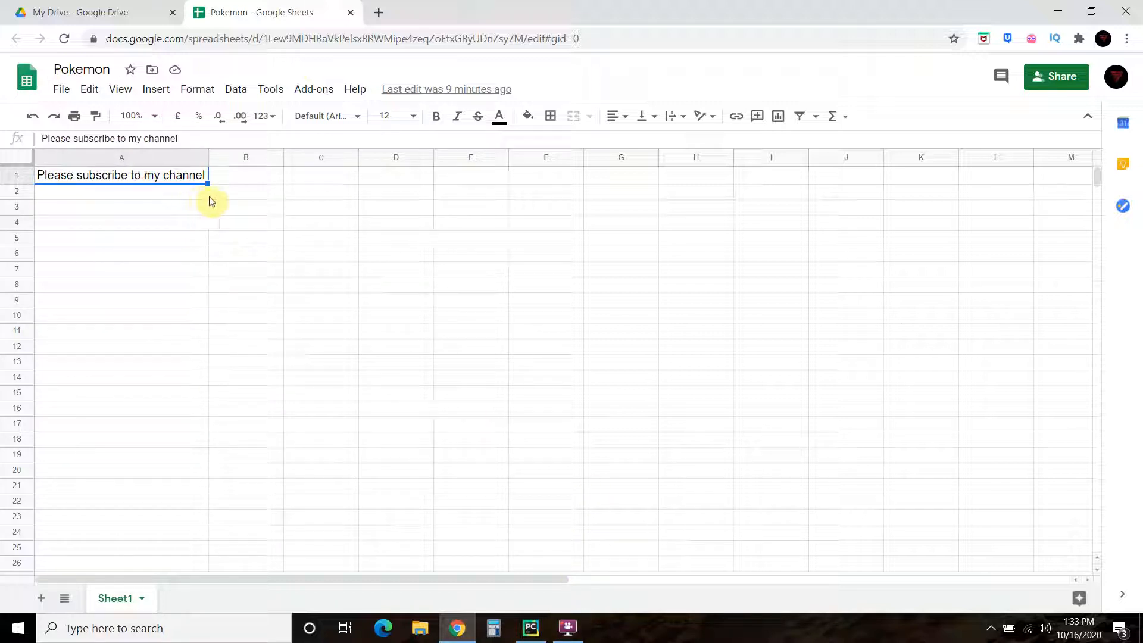
{"action": "mouse_move", "coordinate": [390, 217]}
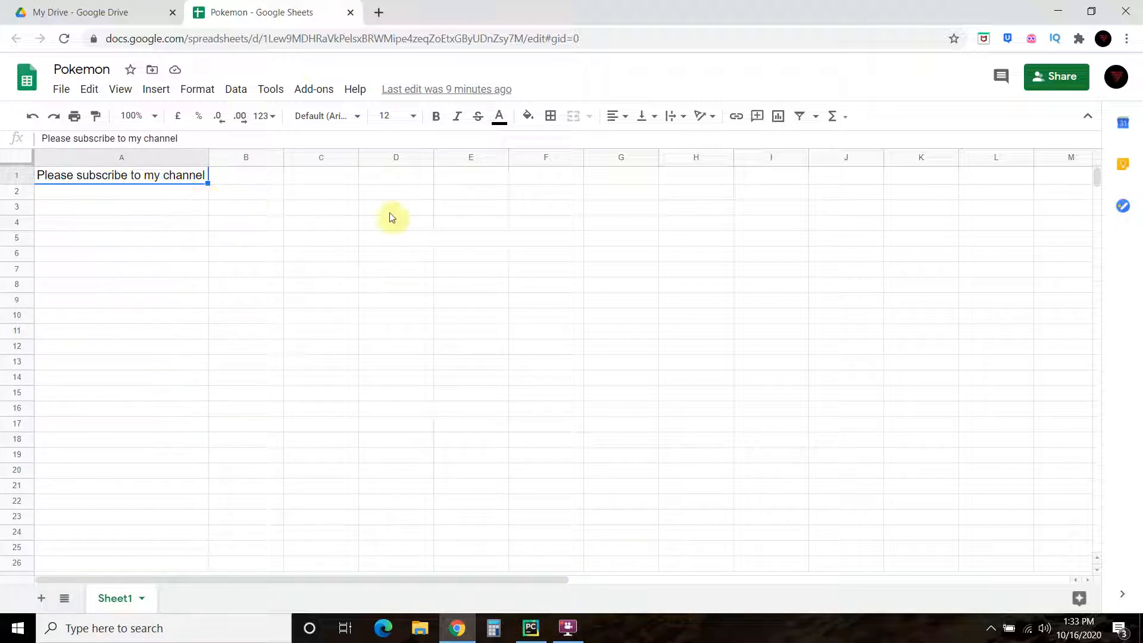
{"action": "mouse_move", "coordinate": [435, 200]}
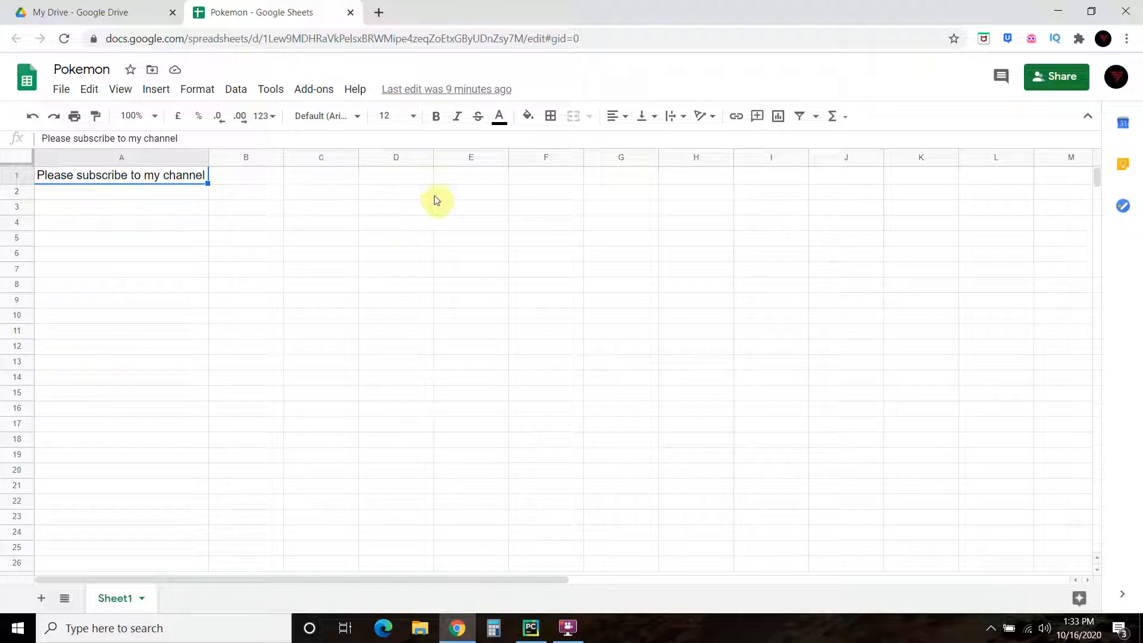
{"action": "mouse_move", "coordinate": [1091, 8]}
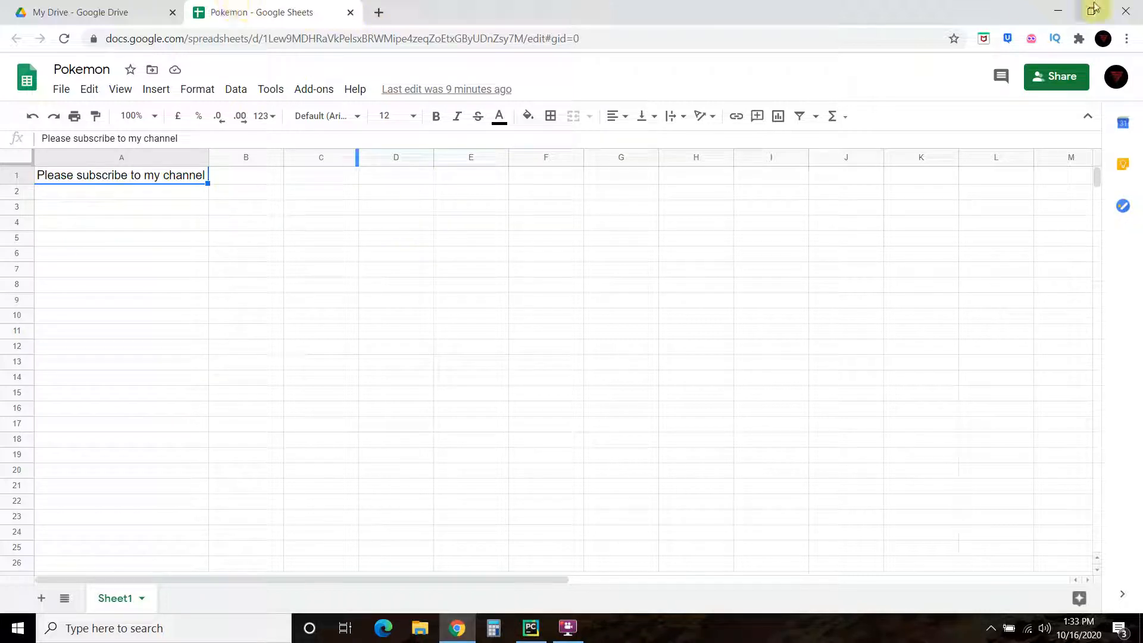
{"action": "left_click", "coordinate": [529, 627]}
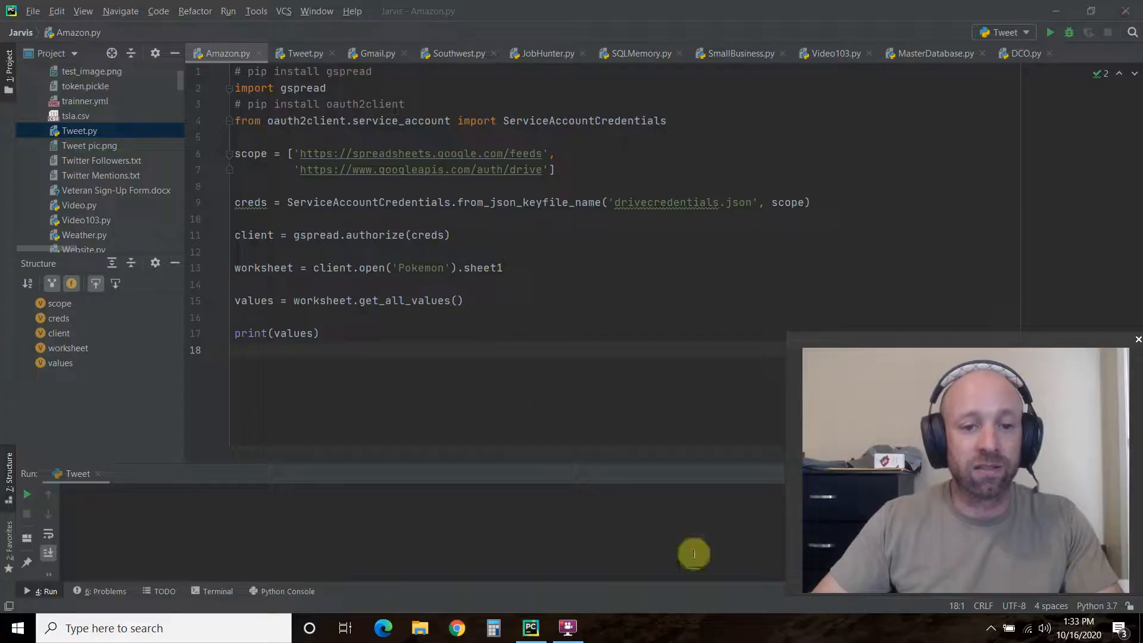
{"action": "left_click", "coordinate": [452, 235]}
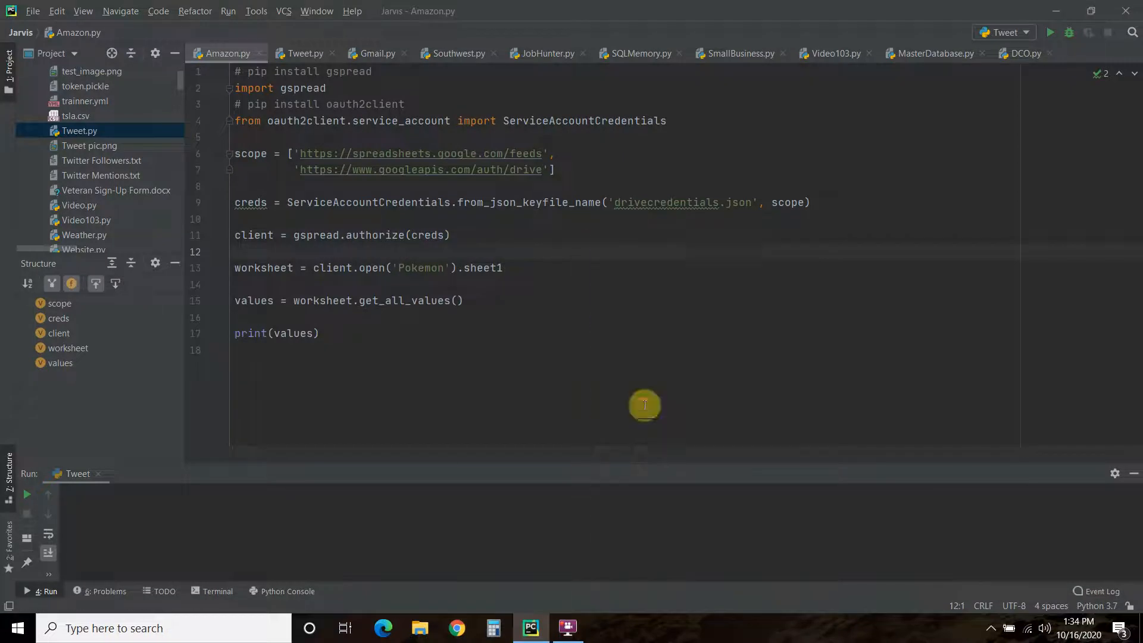
{"action": "left_click", "coordinate": [1048, 32]}
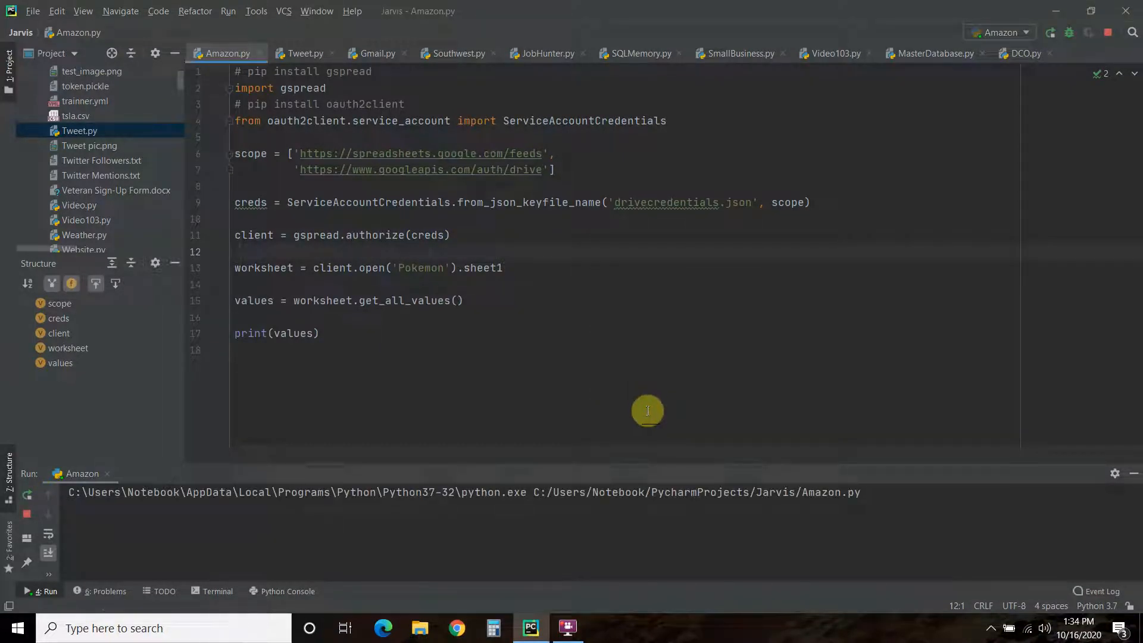
{"action": "mouse_move", "coordinate": [498, 464]}
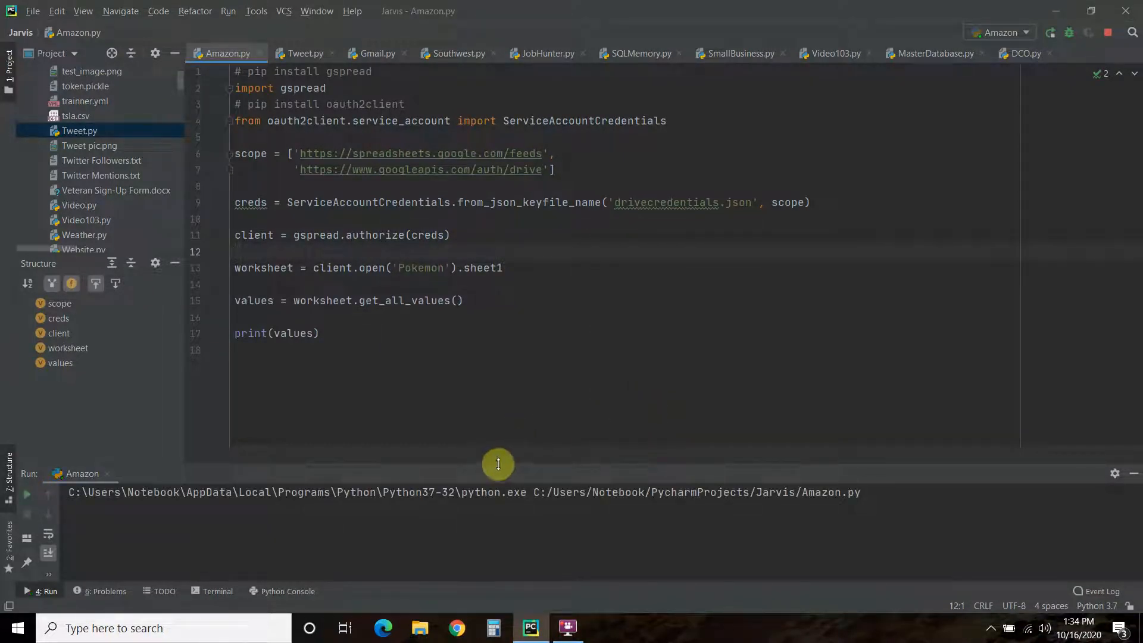
{"action": "left_click", "coordinate": [1051, 33]}
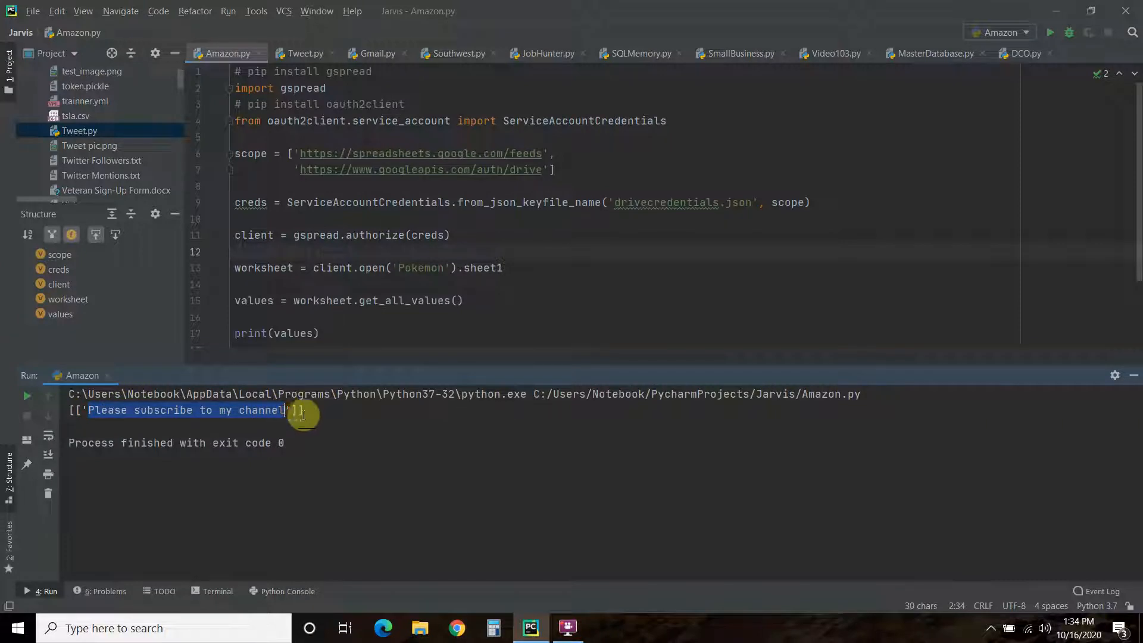
{"action": "mouse_move", "coordinate": [525, 317]}
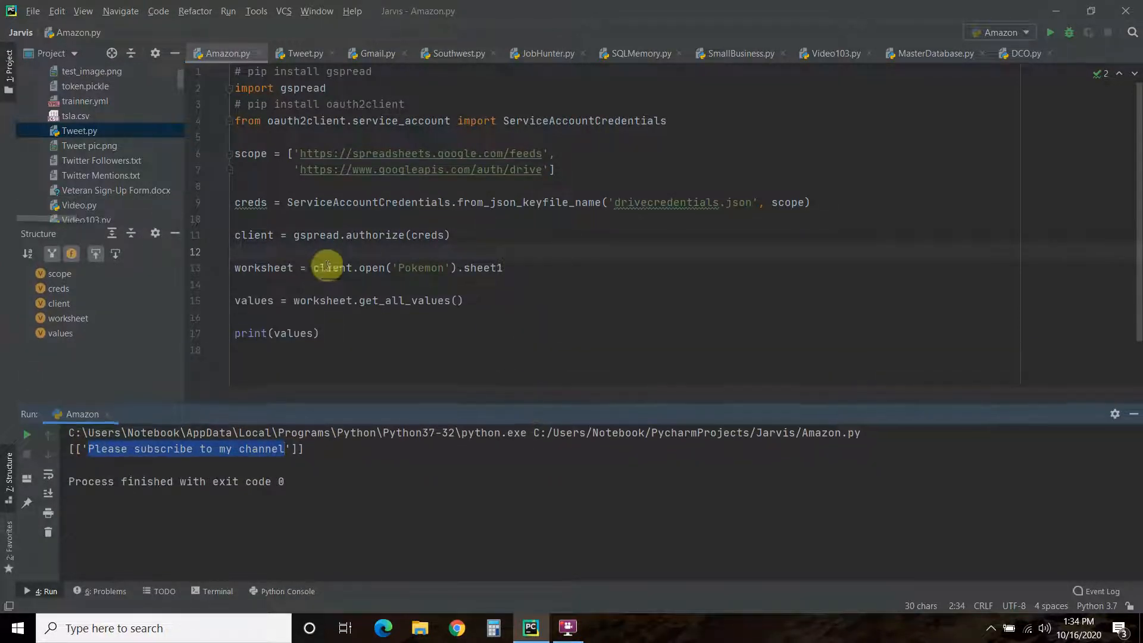
{"action": "mouse_move", "coordinate": [352, 98]}
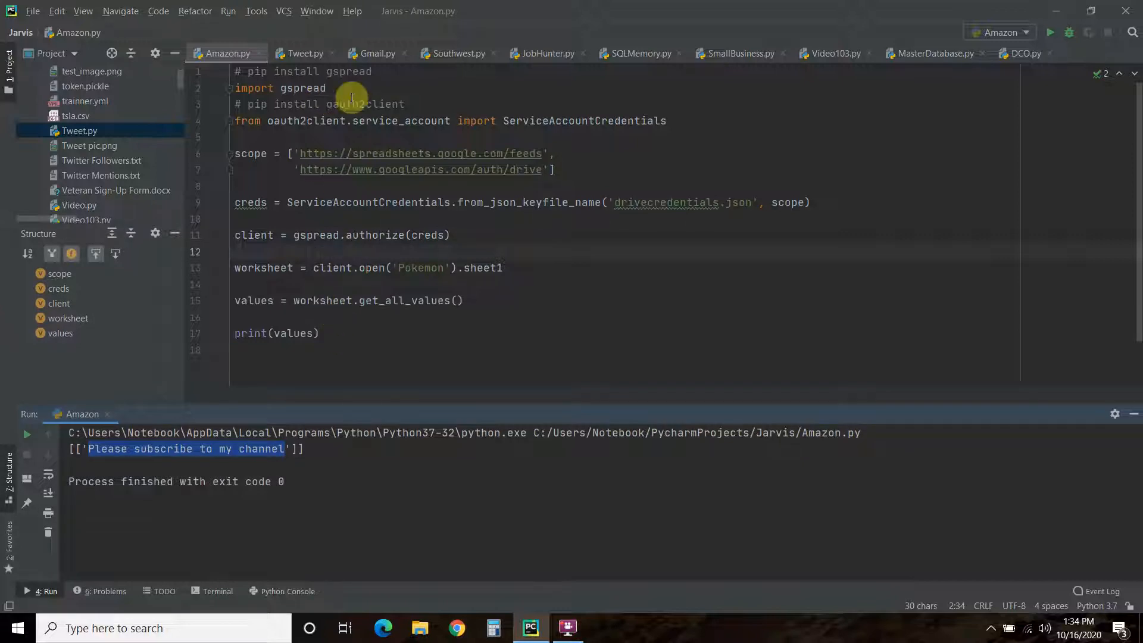
{"action": "mouse_move", "coordinate": [332, 334]}
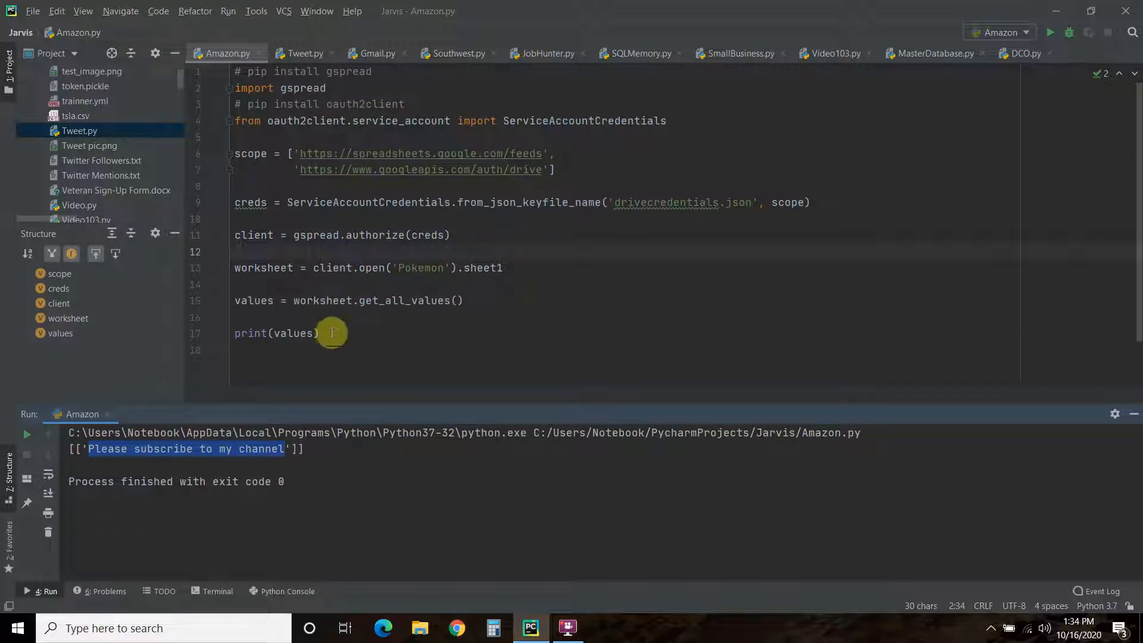
{"action": "mouse_move", "coordinate": [346, 330]}
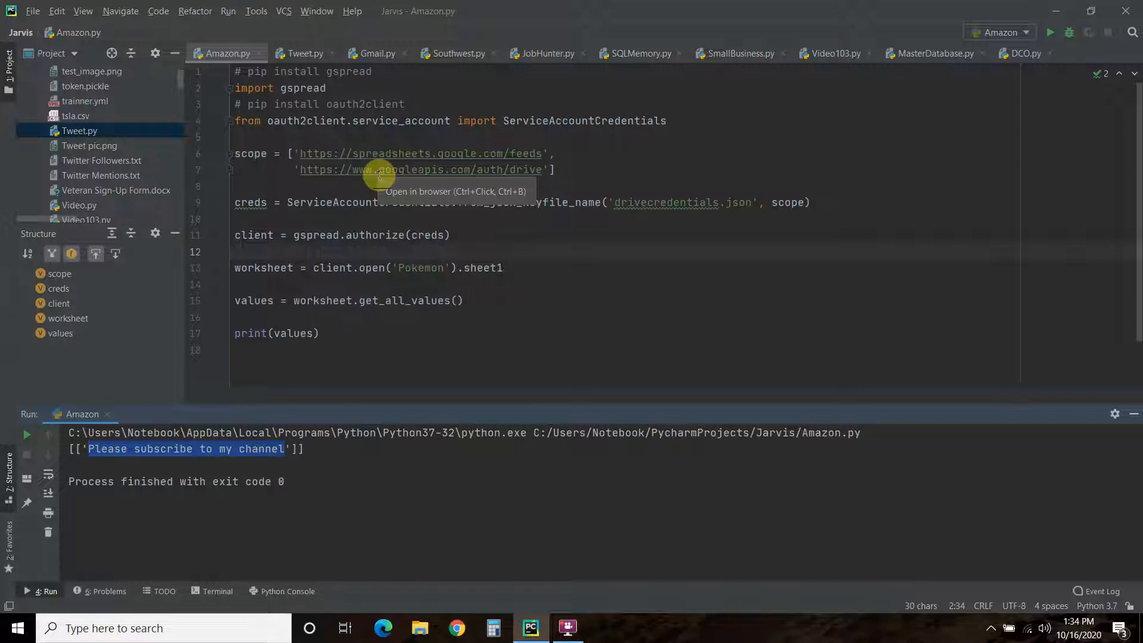
{"action": "mouse_move", "coordinate": [565, 628]}
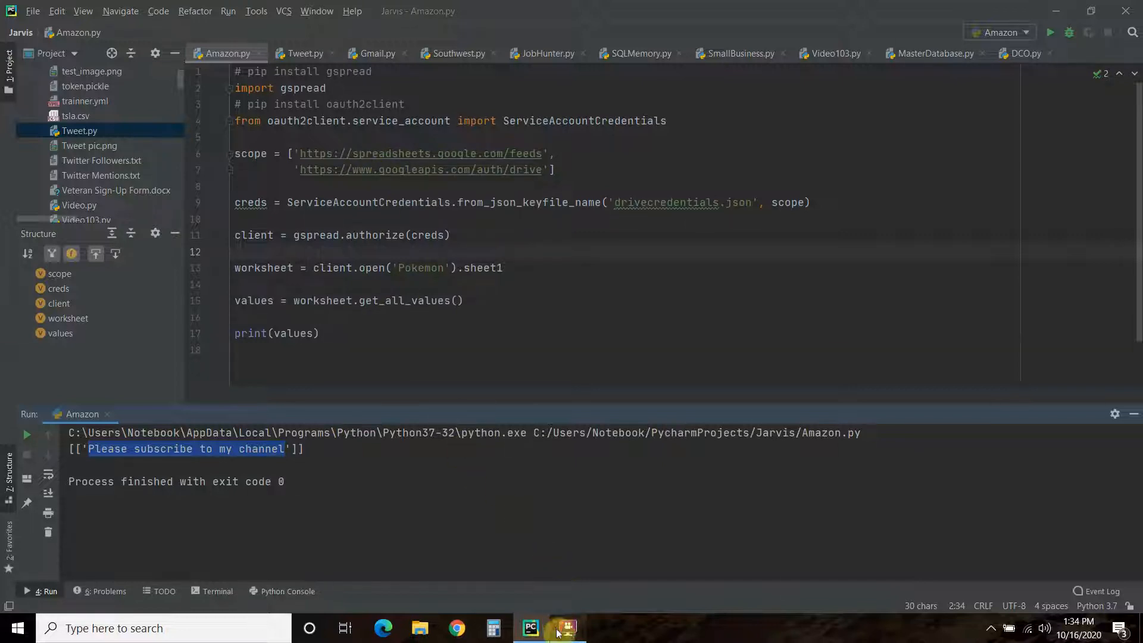
{"action": "left_click", "coordinate": [566, 627]}
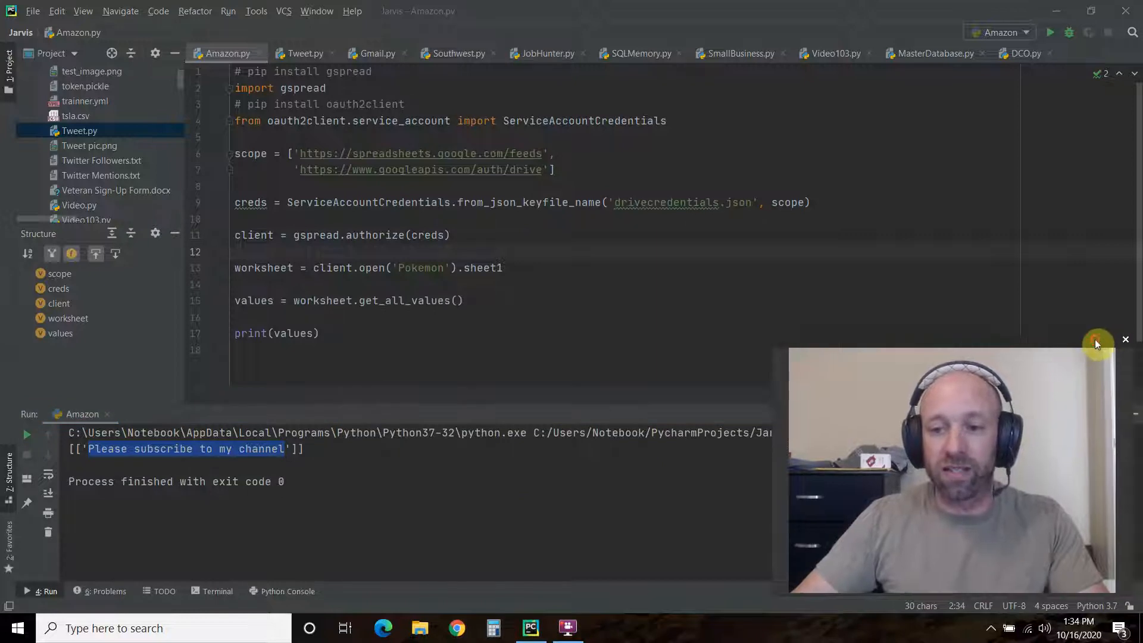
Get to Google Drive from the browser via Gmail's Google apps grid
{"action": "left_click", "coordinate": [1125, 340]}
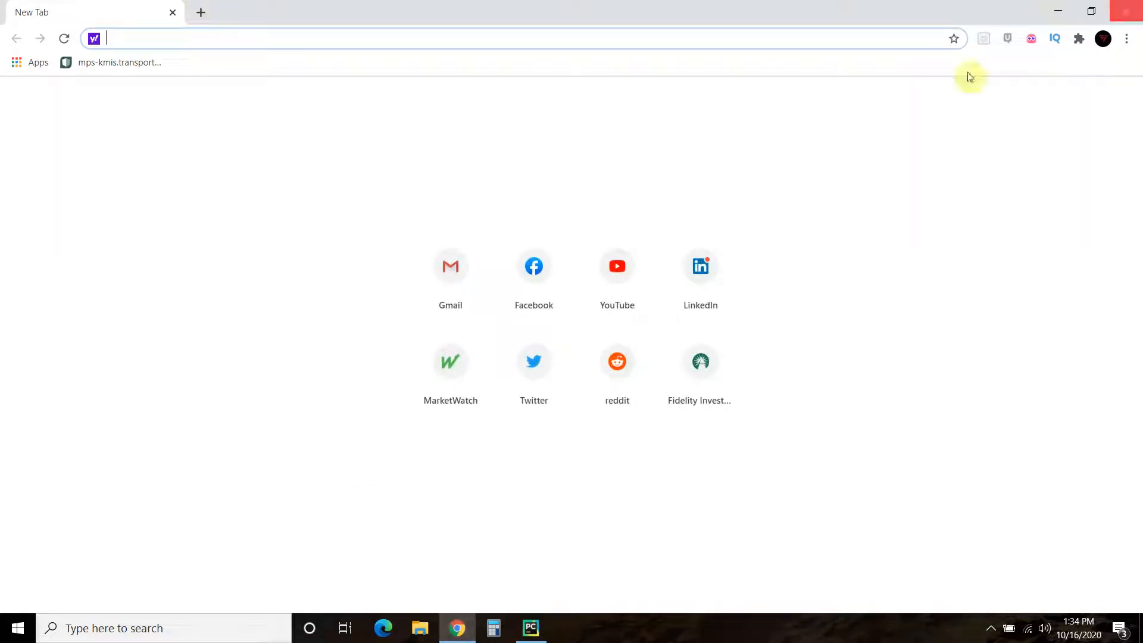
{"action": "left_click", "coordinate": [450, 266]}
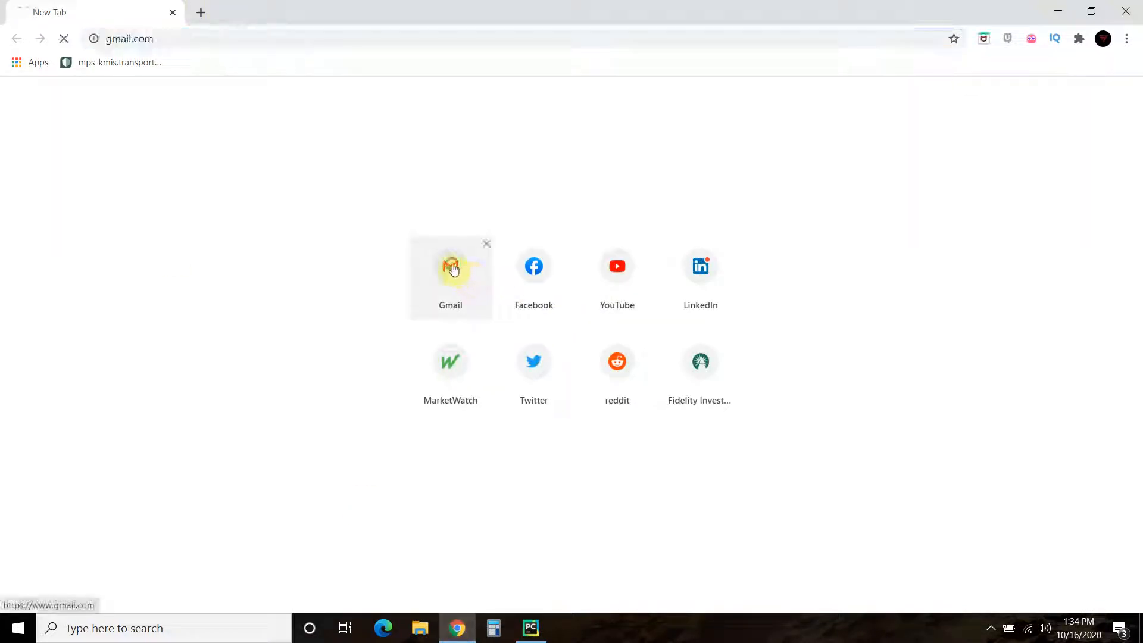
{"action": "left_click", "coordinate": [451, 266]}
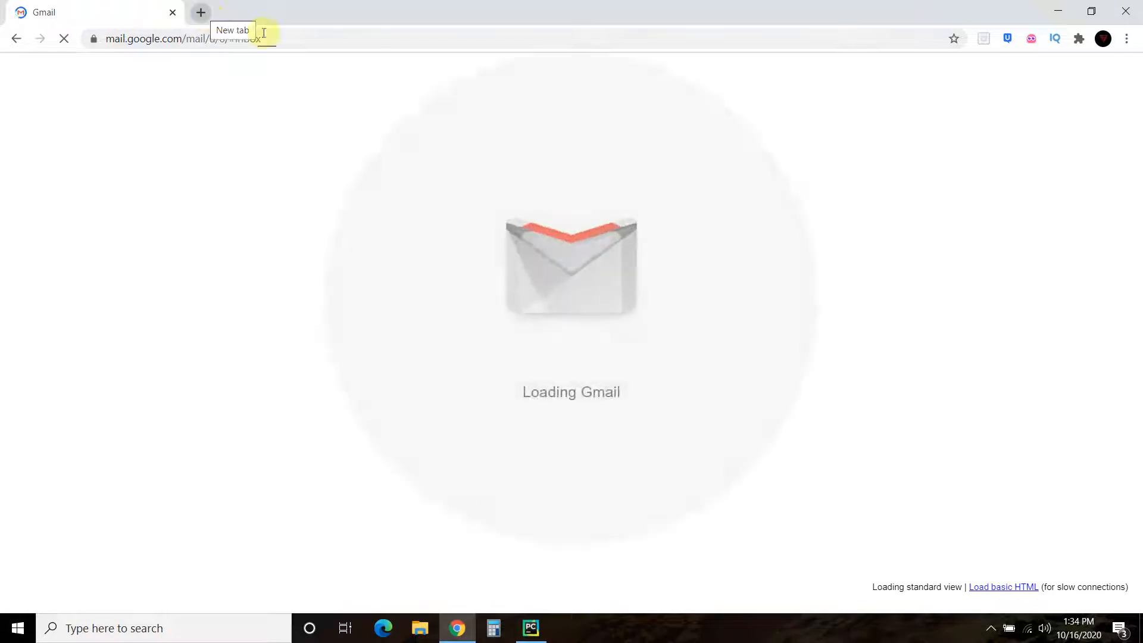
{"action": "left_click", "coordinate": [1082, 77]}
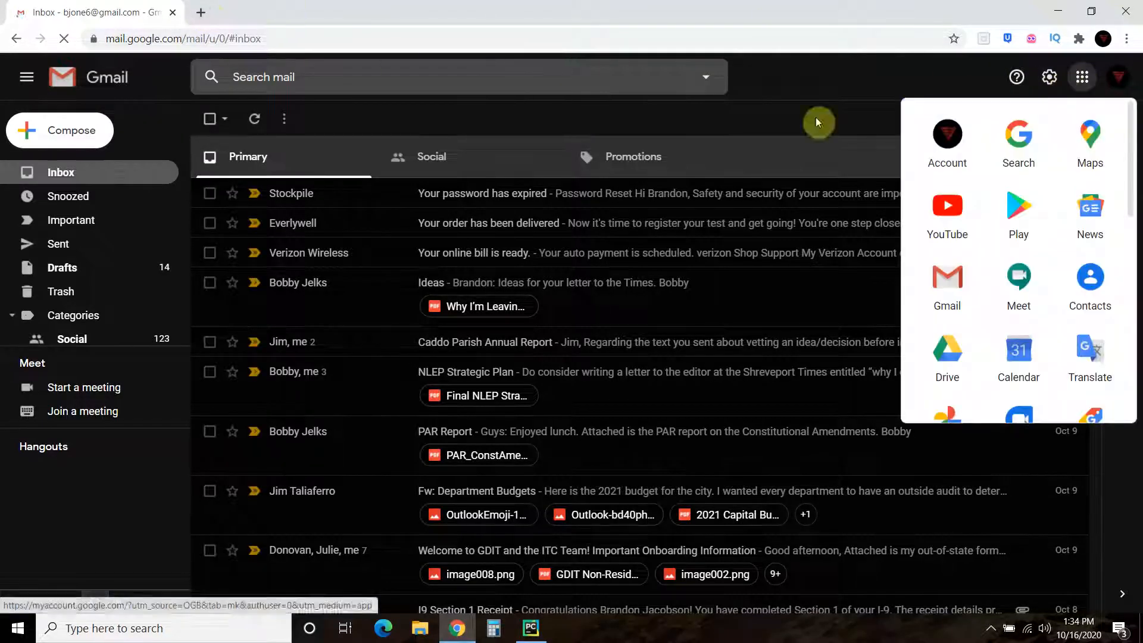
{"action": "left_click", "coordinate": [947, 354]}
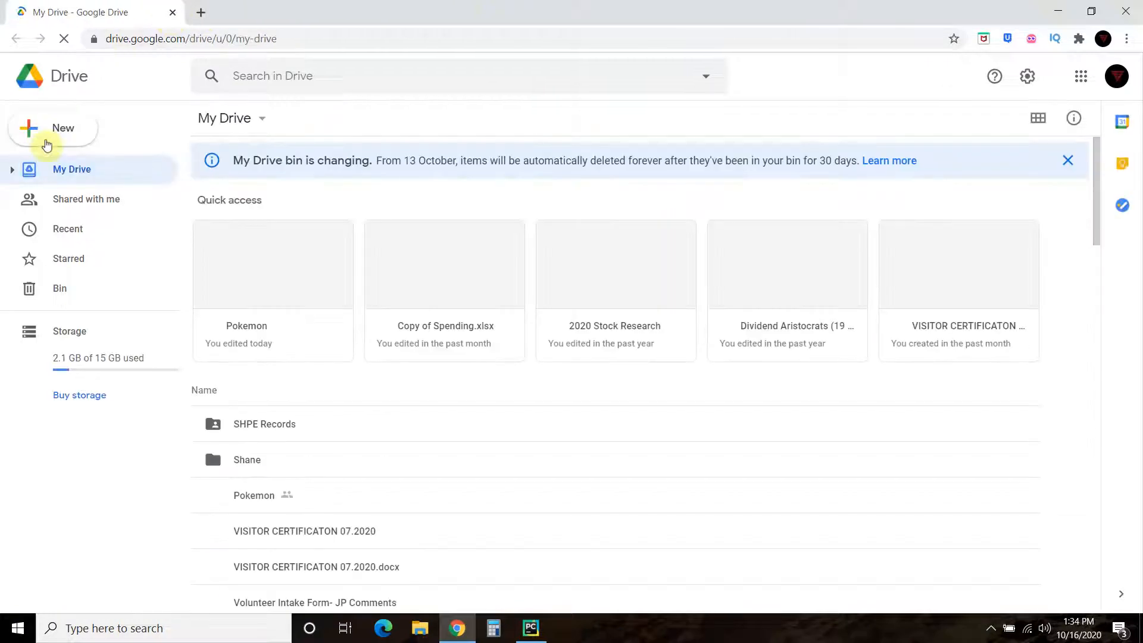
Create a new blank Google Sheets spreadsheet, then close it and return to My Drive
{"action": "left_click", "coordinate": [52, 128]}
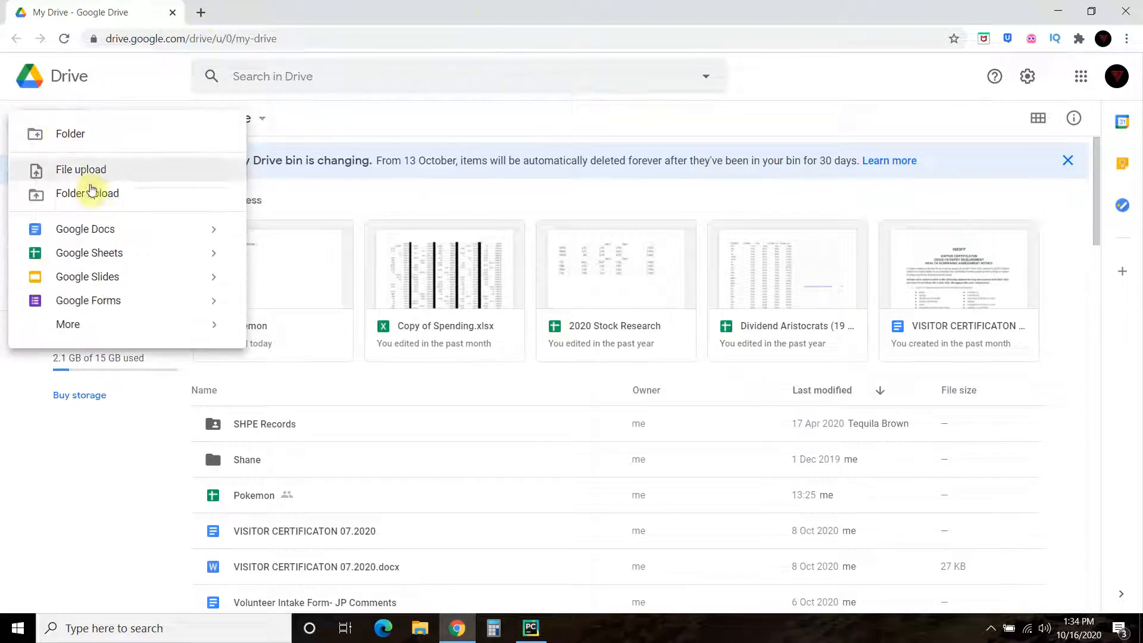
{"action": "mouse_move", "coordinate": [89, 253]}
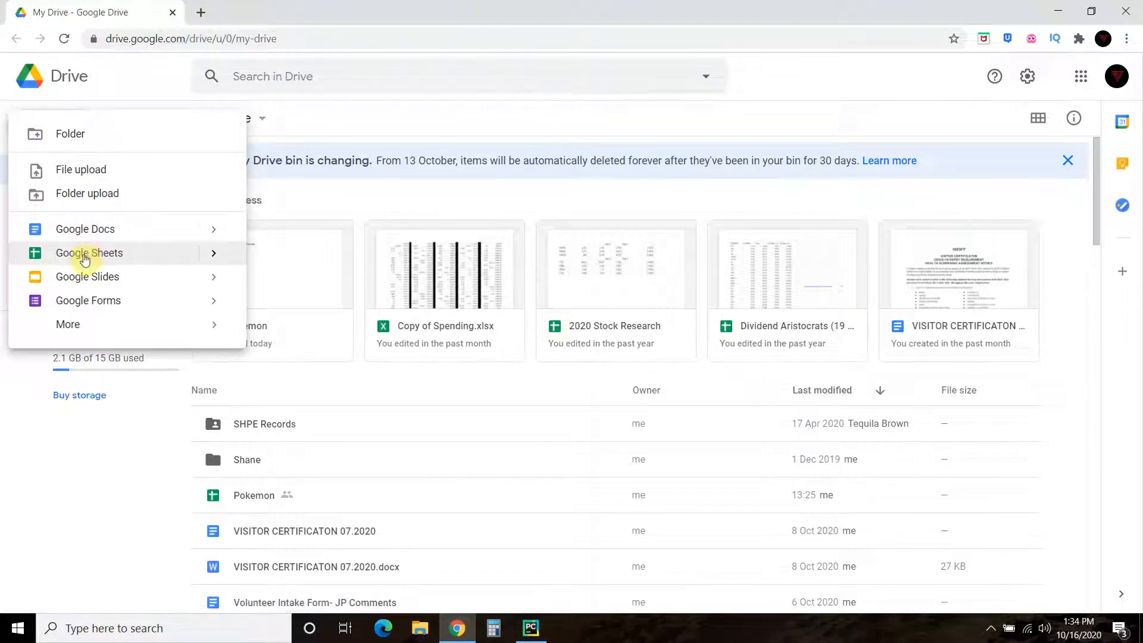
{"action": "left_click", "coordinate": [89, 253]}
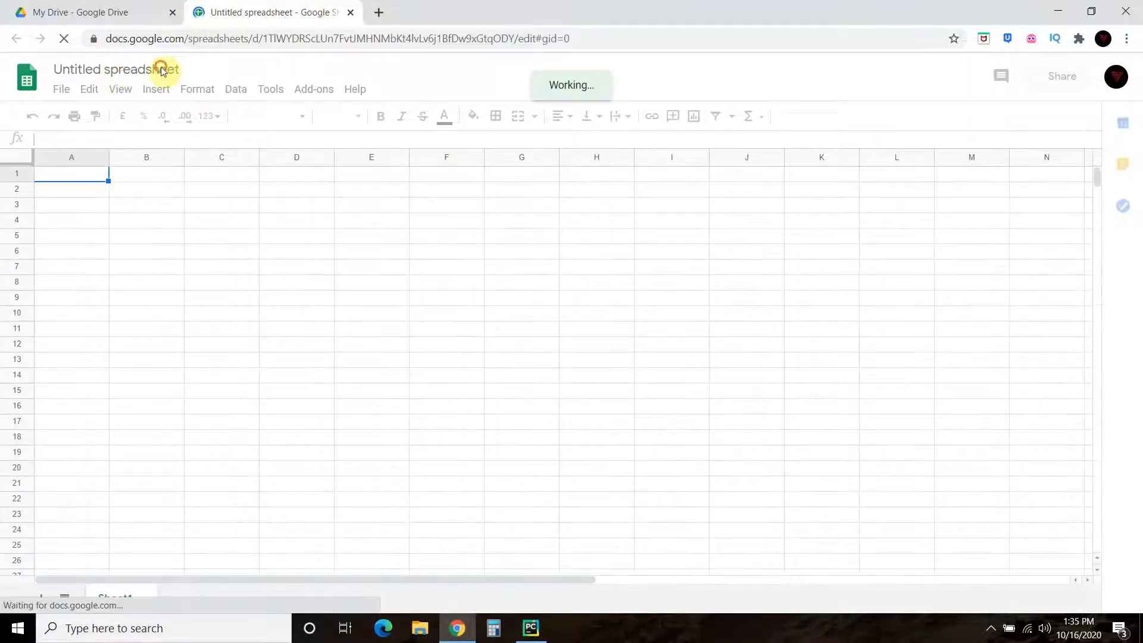
{"action": "left_click", "coordinate": [117, 69]}
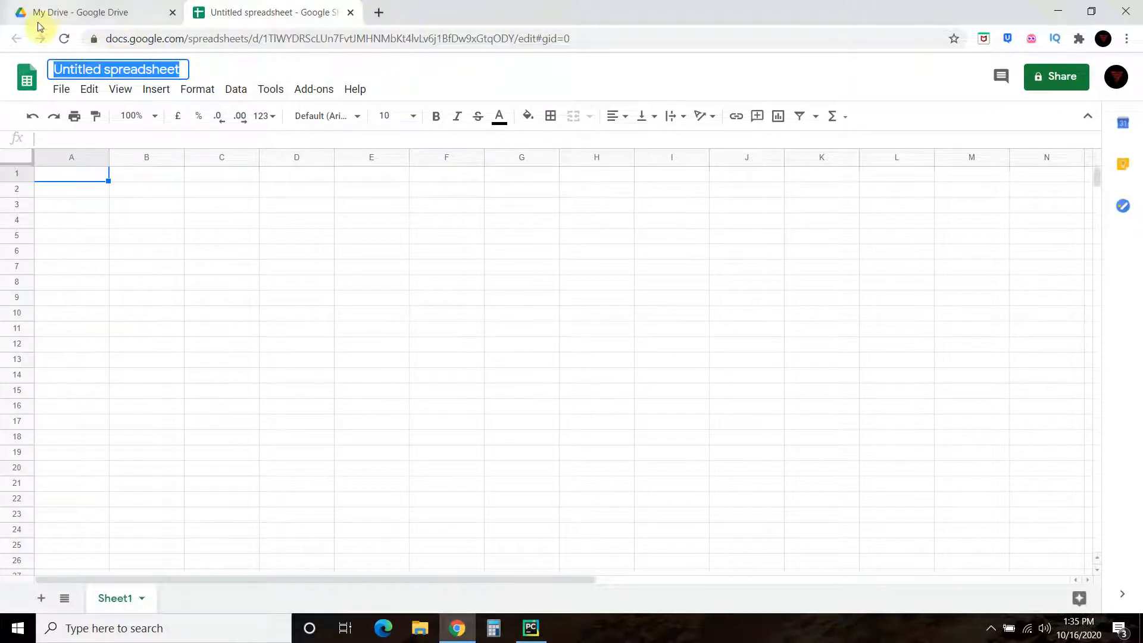
{"action": "mouse_move", "coordinate": [358, 16]}
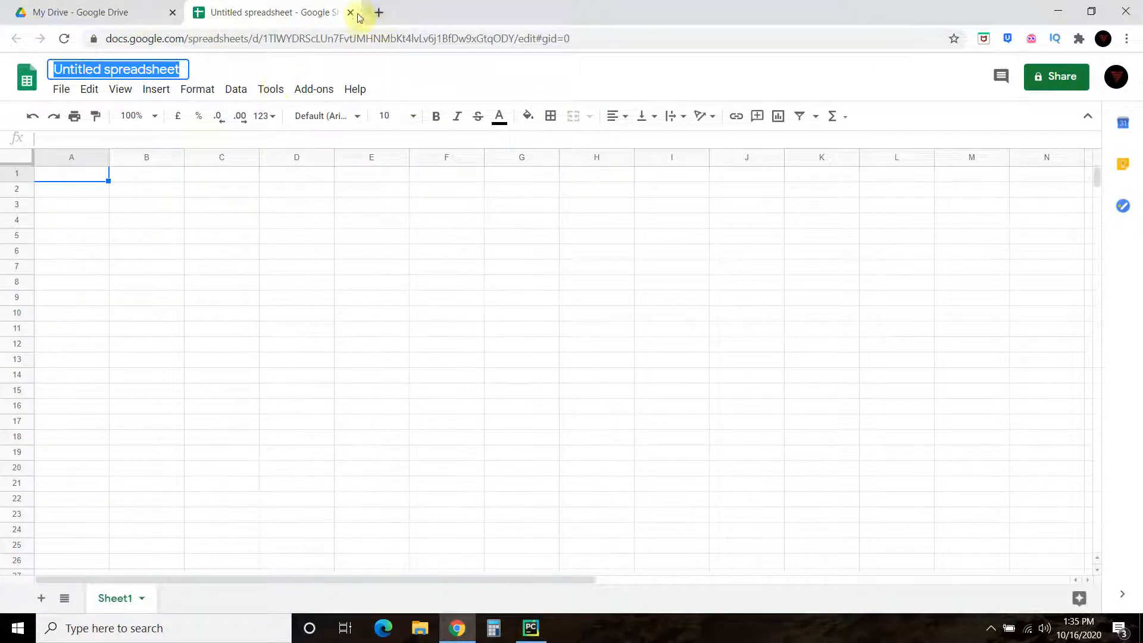
{"action": "left_click", "coordinate": [350, 12]}
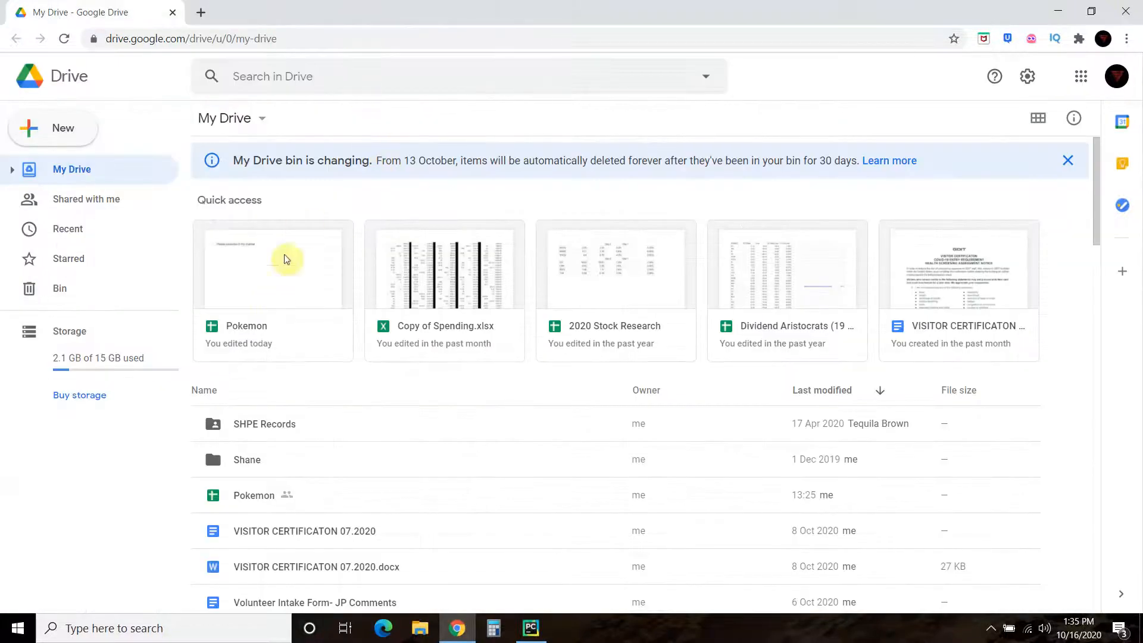
{"action": "mouse_move", "coordinate": [253, 254]}
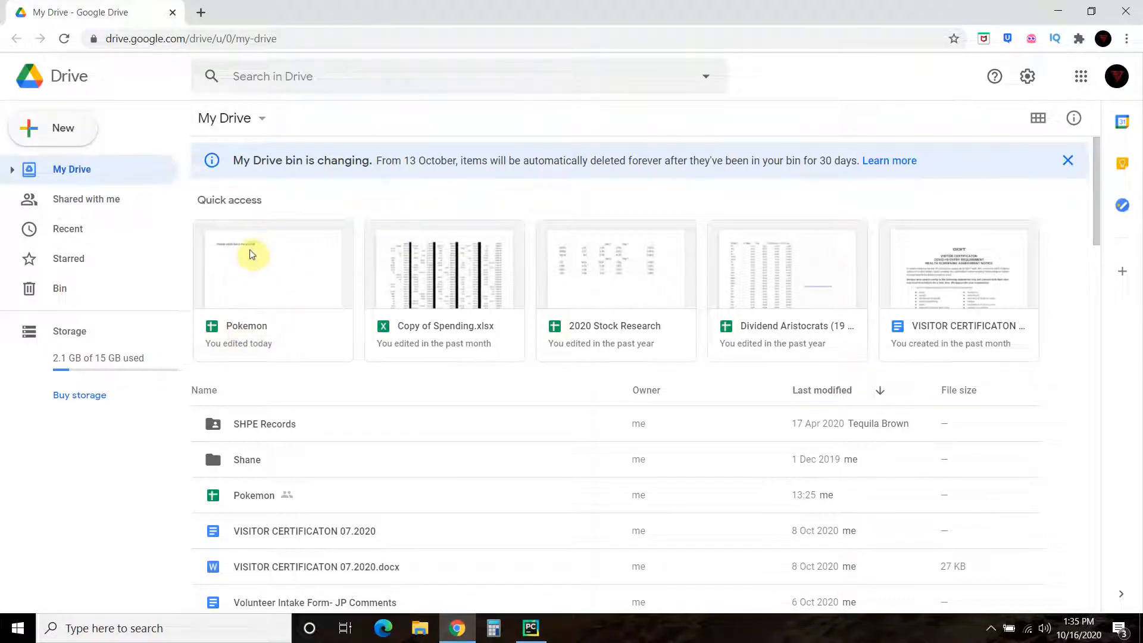
{"action": "mouse_move", "coordinate": [243, 273]}
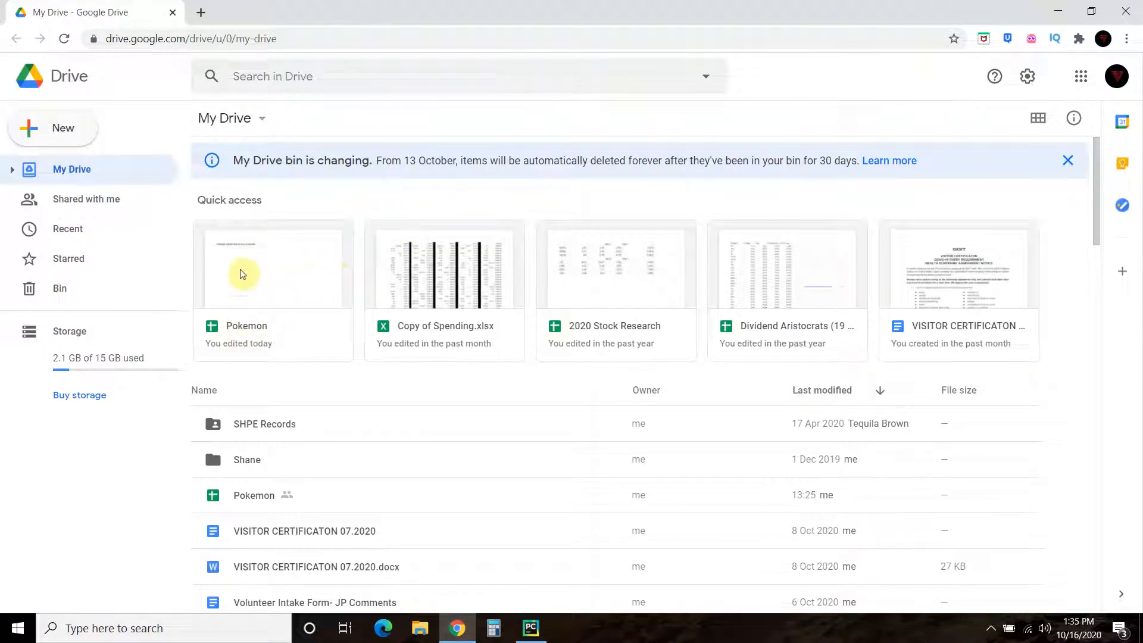
Navigate from the Drive file list to the Google search home page
{"action": "left_click", "coordinate": [189, 39]}
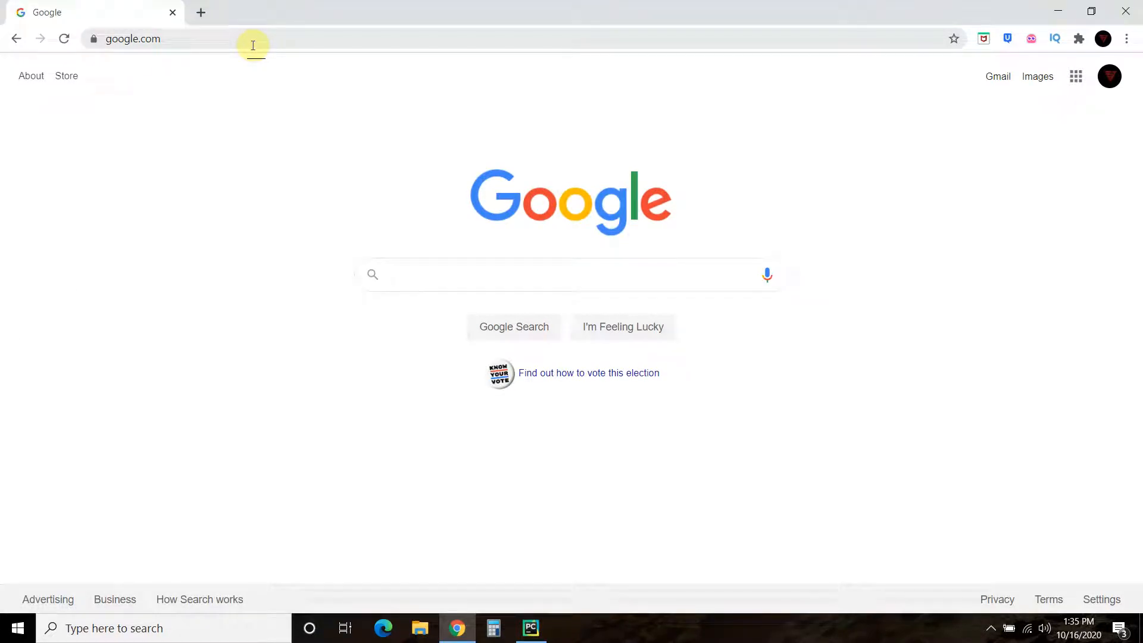
Search Google for 'google api console' and open the Google Developers Console result
{"action": "type", "text": "google api"}
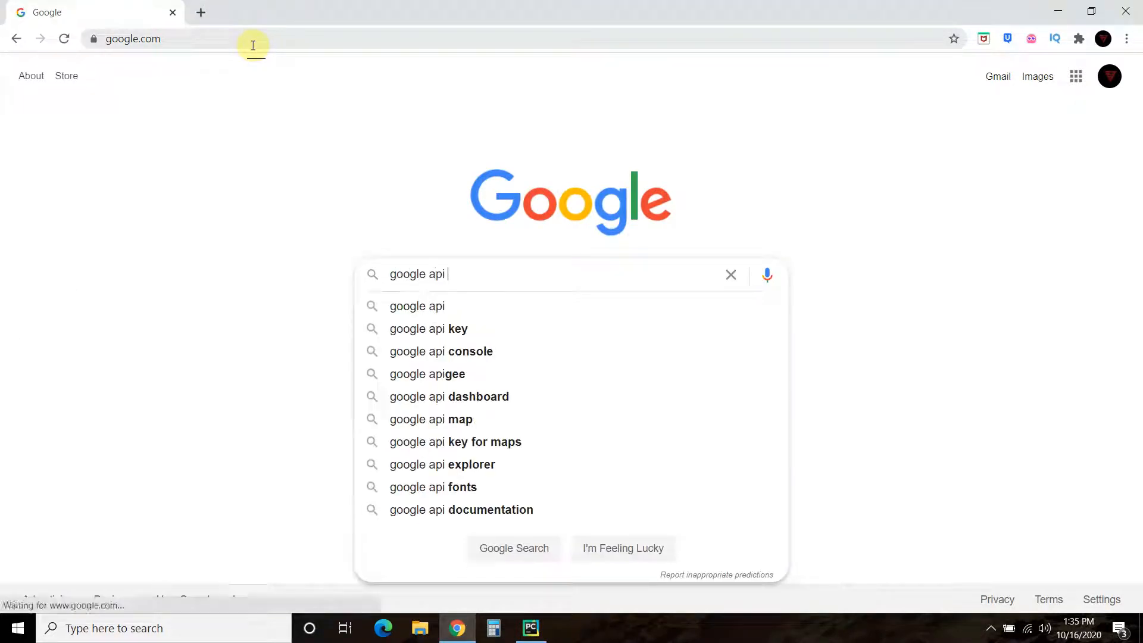
{"action": "left_click", "coordinate": [441, 351]}
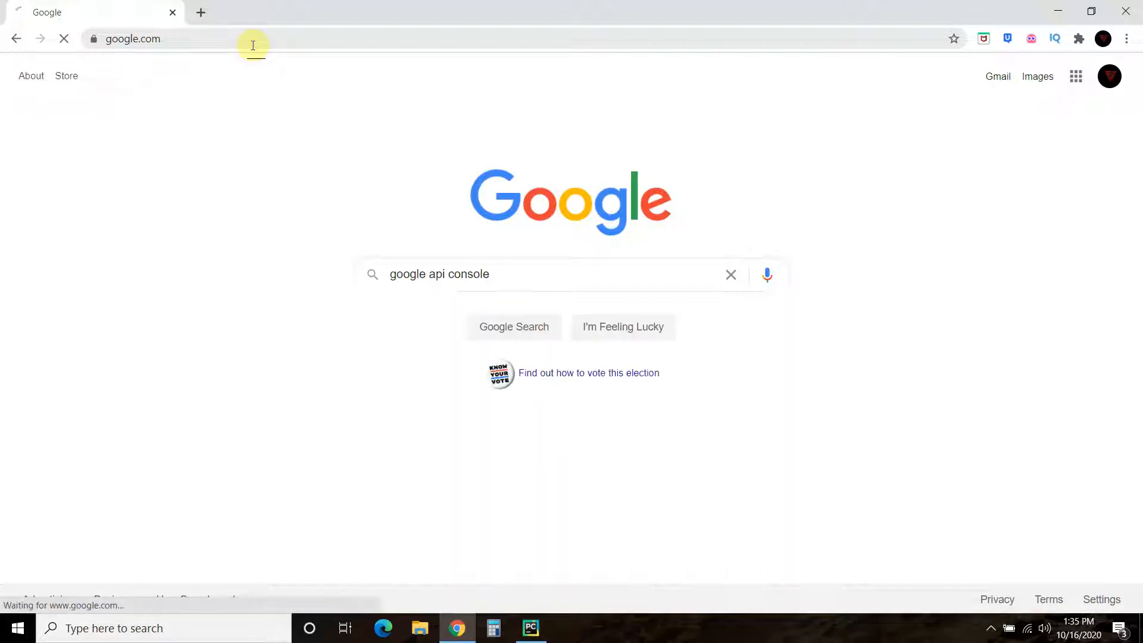
{"action": "left_click", "coordinate": [513, 326]}
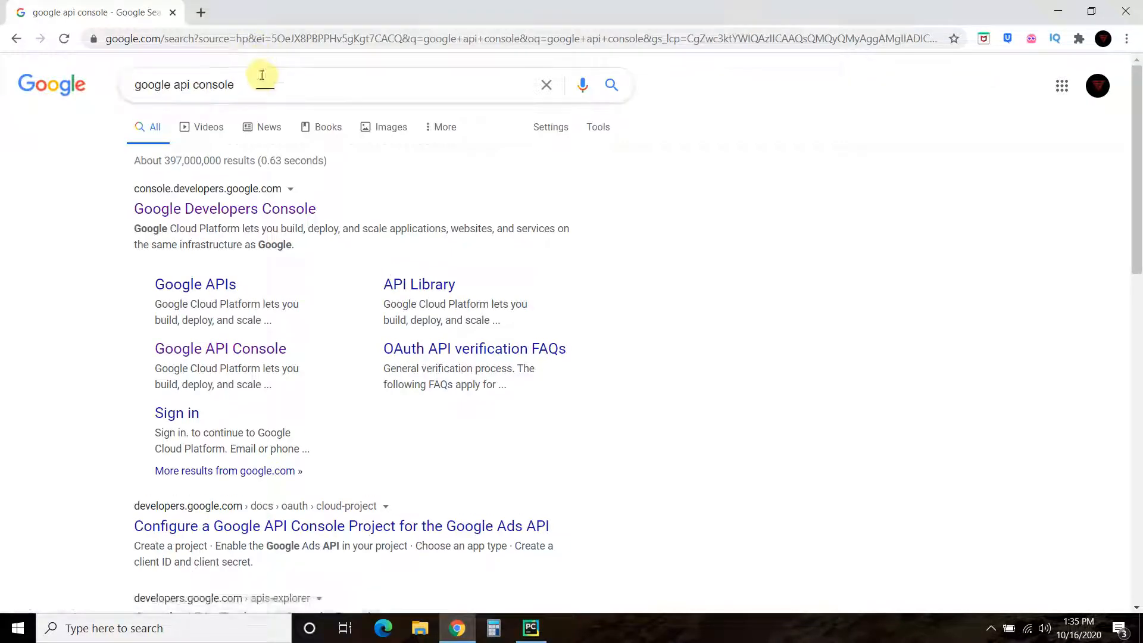
{"action": "mouse_move", "coordinate": [90, 214]}
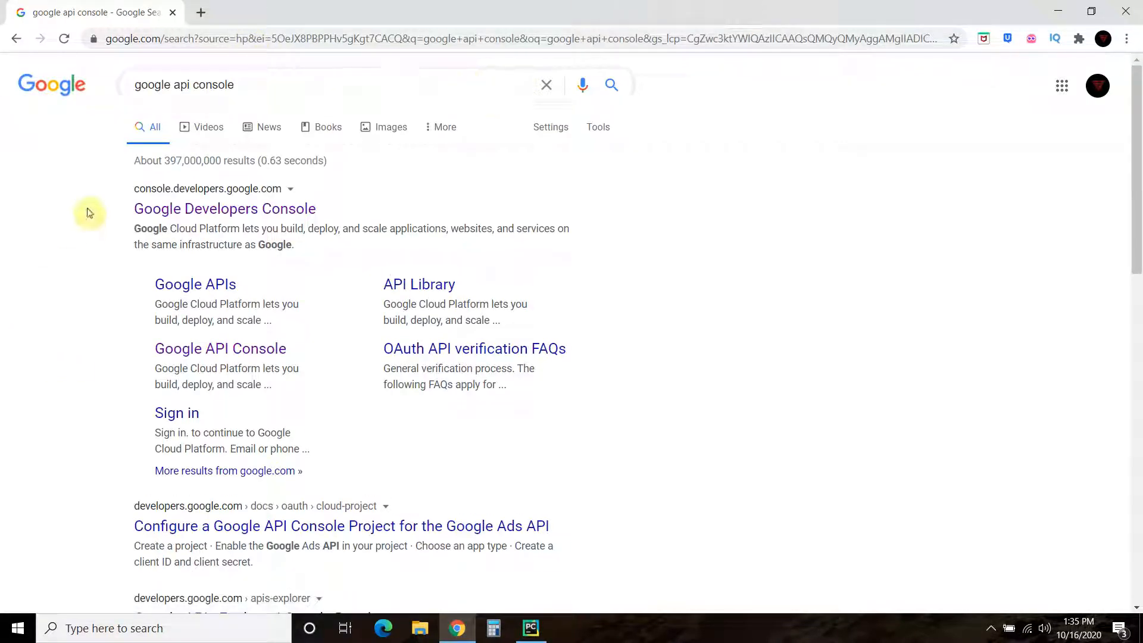
{"action": "scroll", "scroll_direction": "down", "scroll_amount": 3}
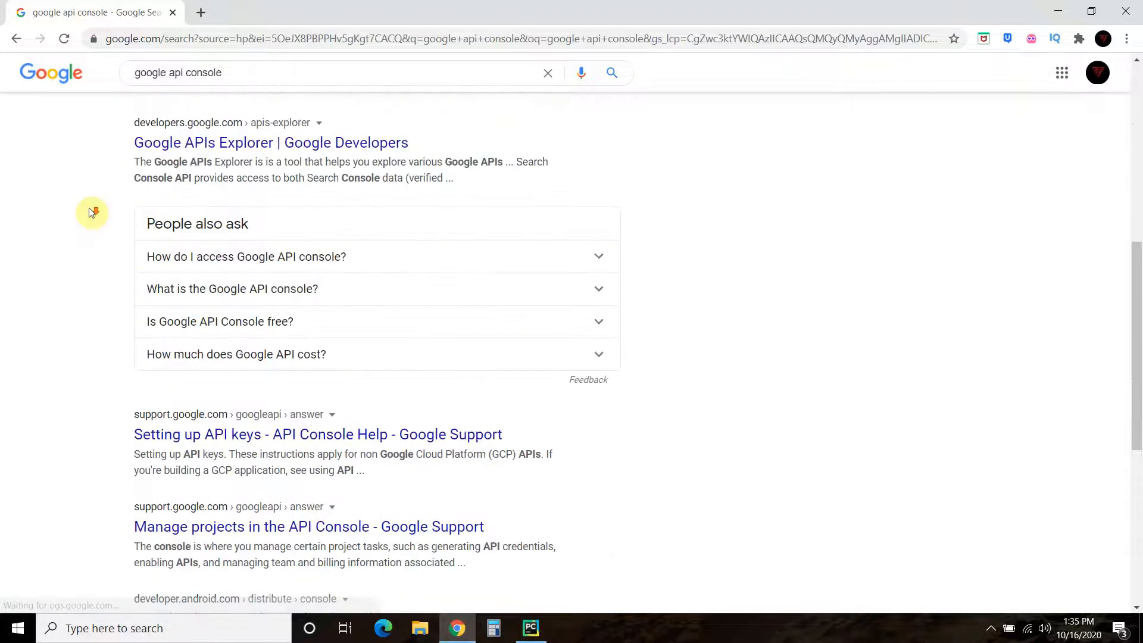
{"action": "scroll", "scroll_direction": "up", "scroll_amount": 3}
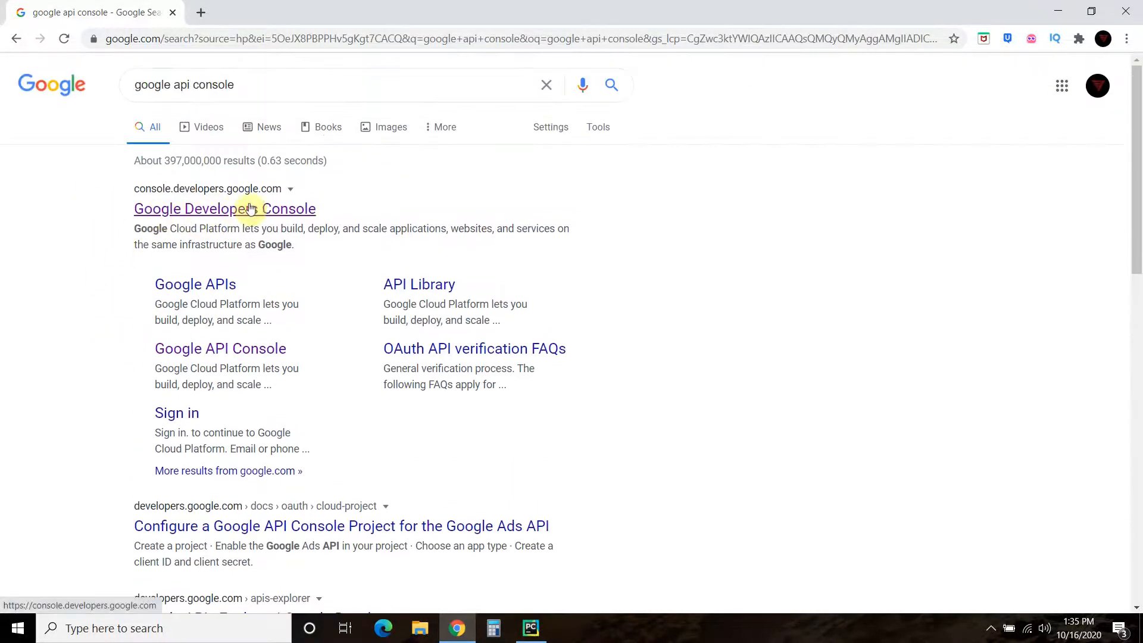
{"action": "left_click", "coordinate": [224, 208]}
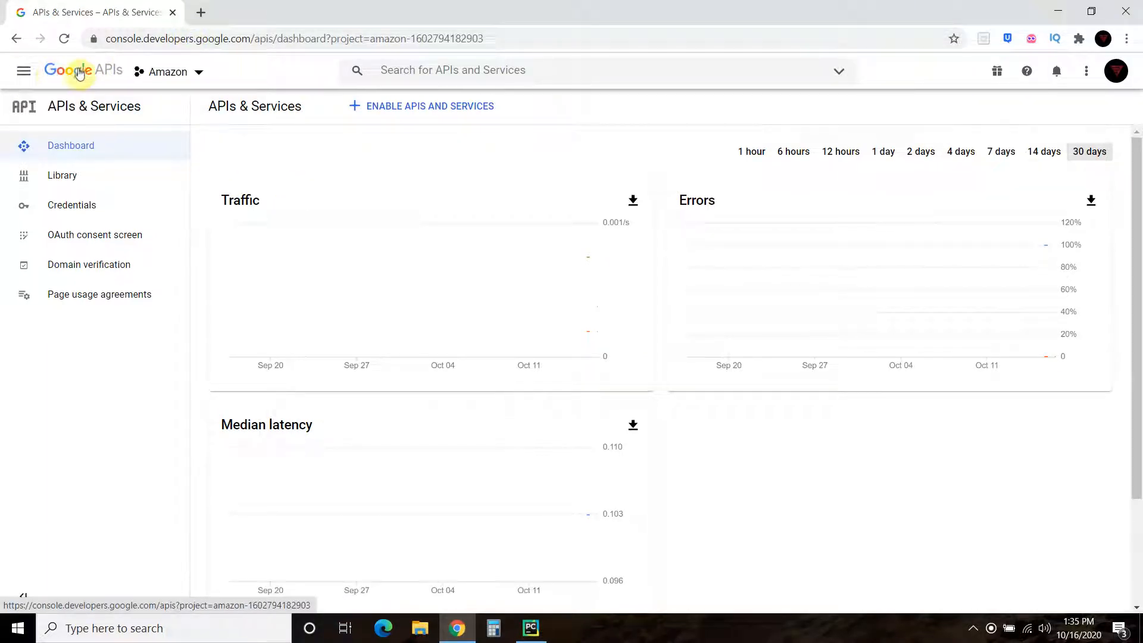
{"action": "mouse_move", "coordinate": [1116, 70]}
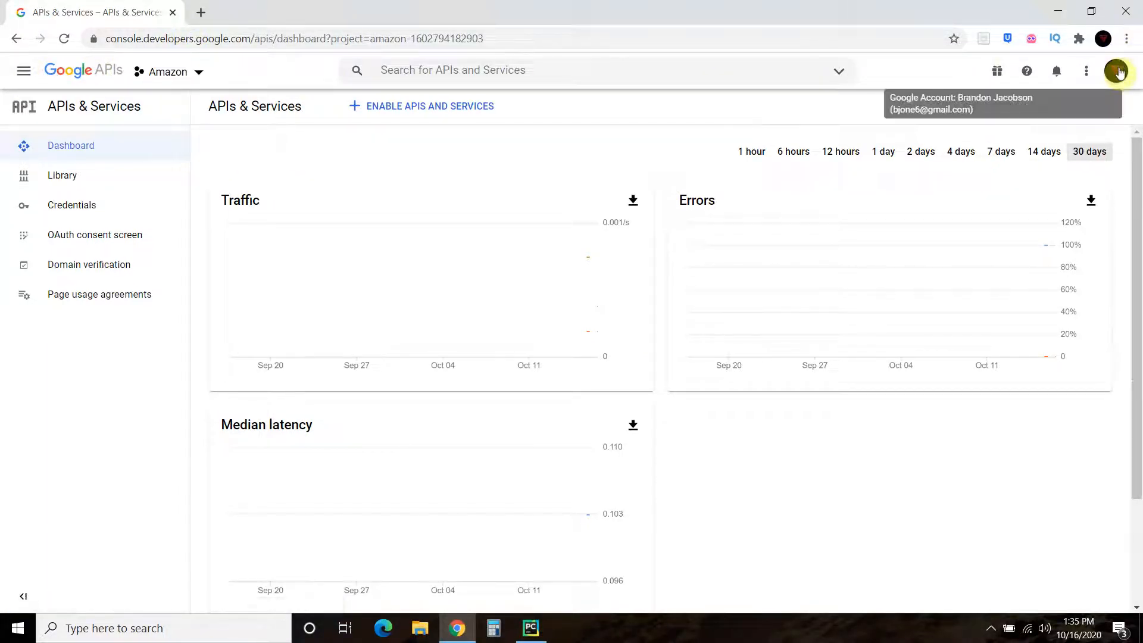
Create a new Google Cloud project named YouTube from the project selector
{"action": "left_click", "coordinate": [169, 72]}
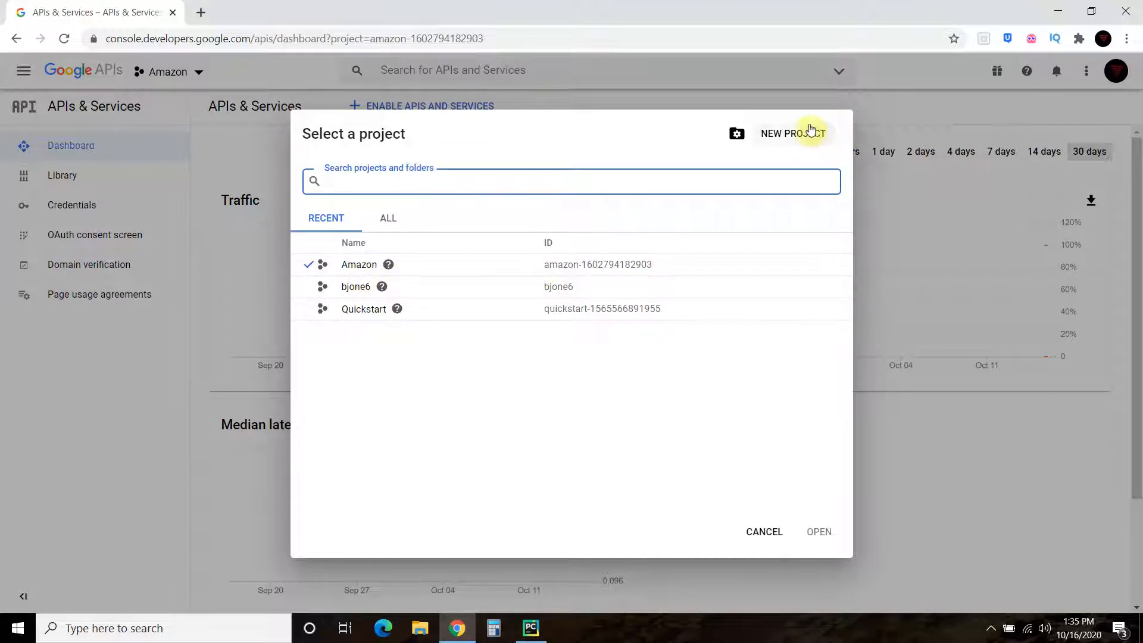
{"action": "left_click", "coordinate": [792, 134]}
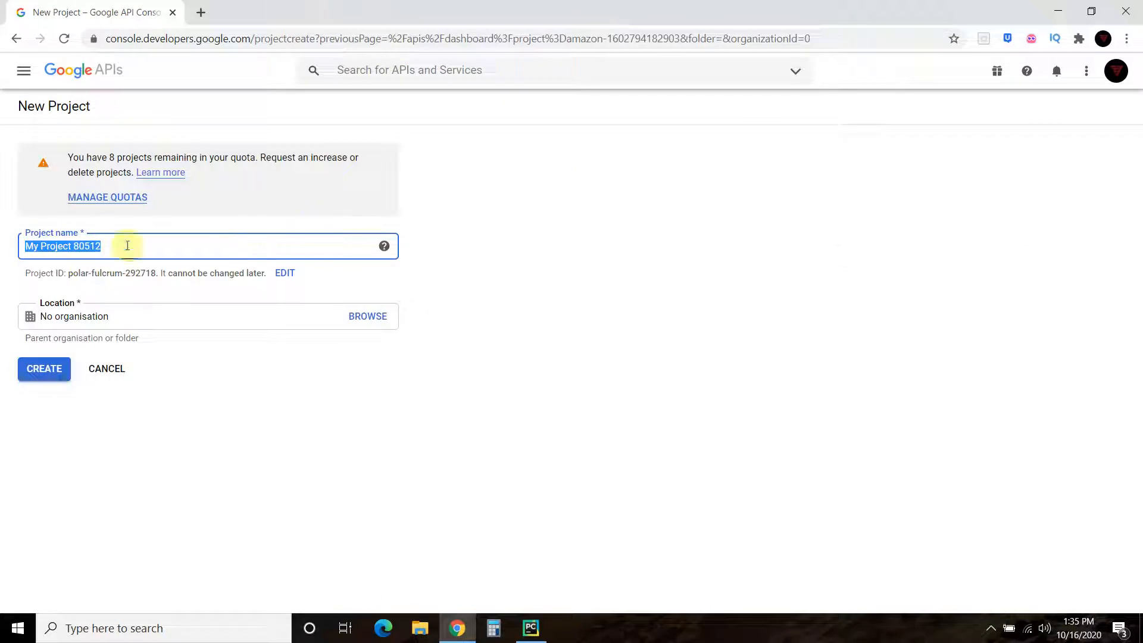
{"action": "type", "text": "You"}
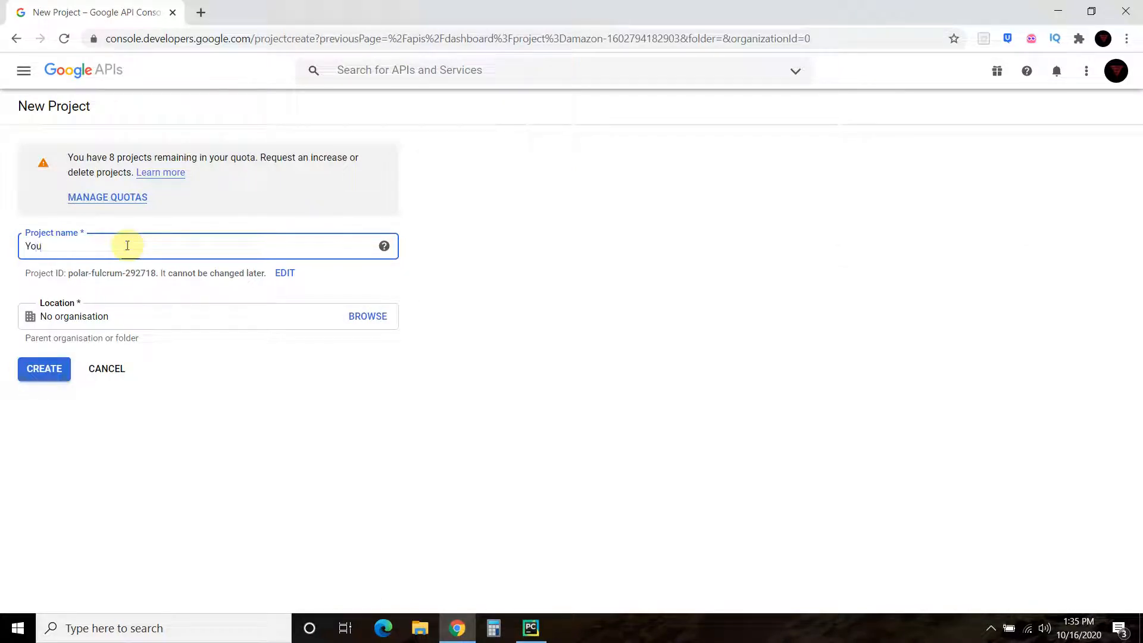
{"action": "type", "text": "Tube"}
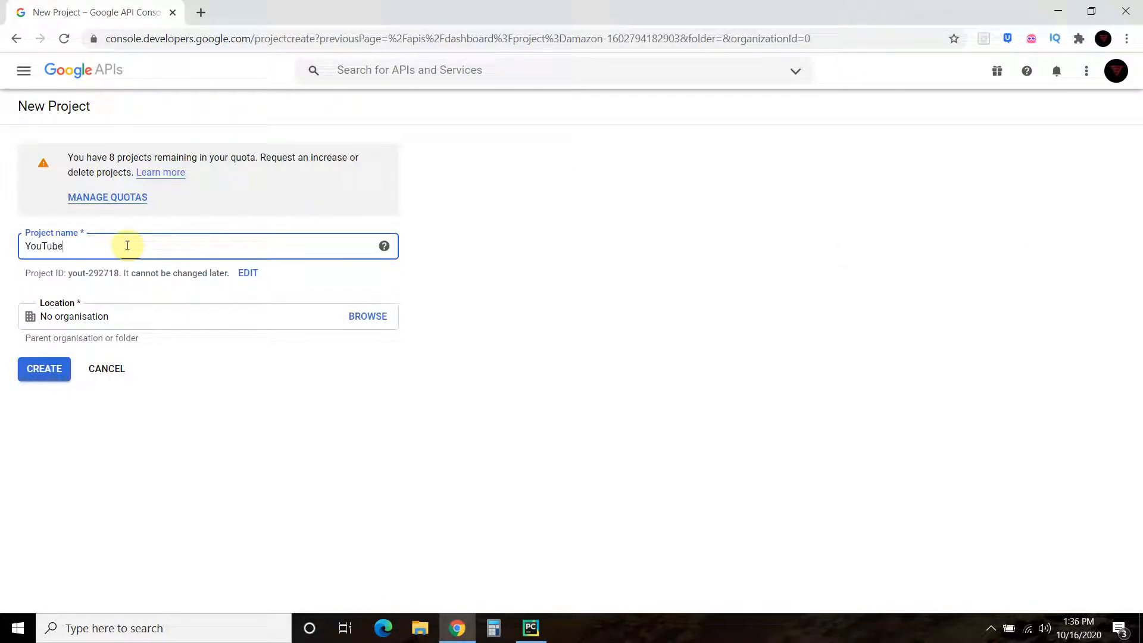
{"action": "type", "text": "YouTube"}
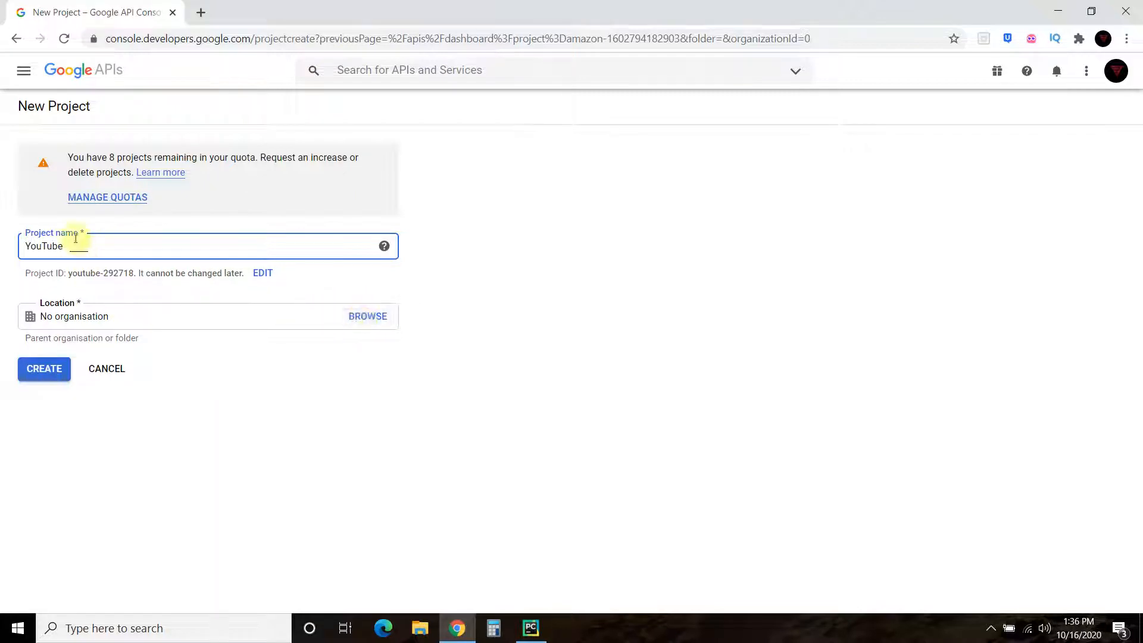
{"action": "mouse_move", "coordinate": [384, 336]}
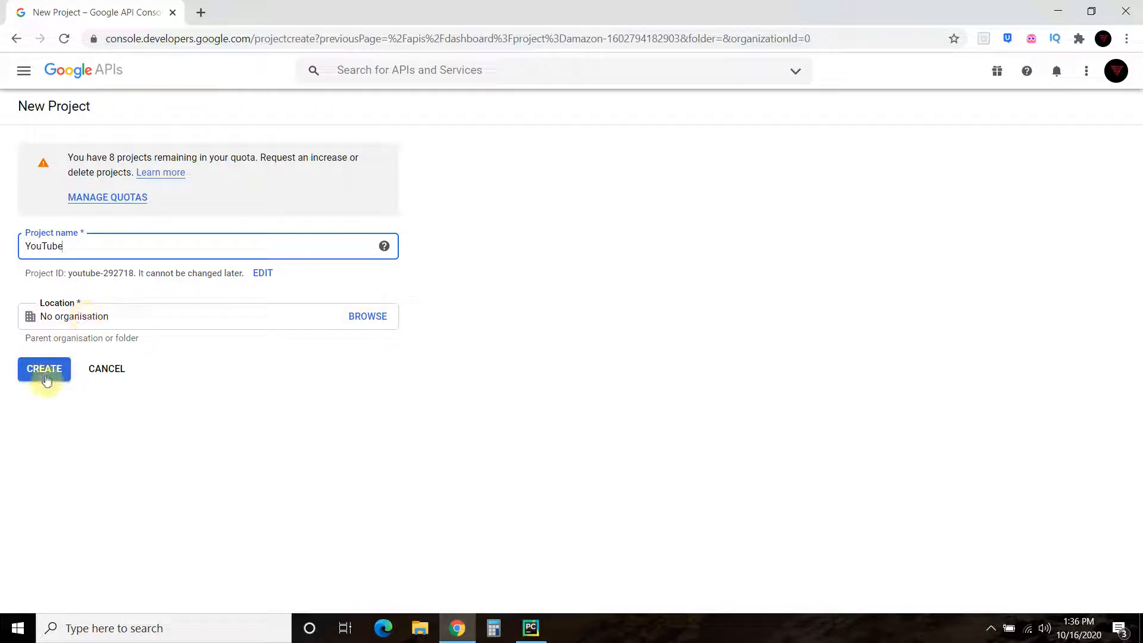
{"action": "left_click", "coordinate": [42, 368]}
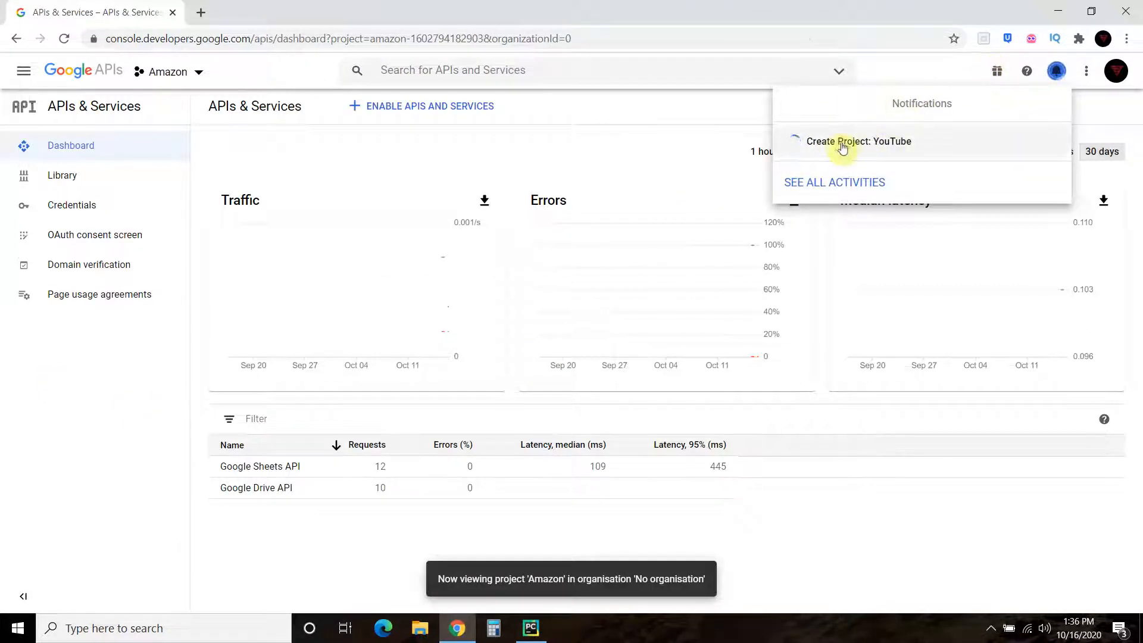
{"action": "mouse_move", "coordinate": [547, 136]}
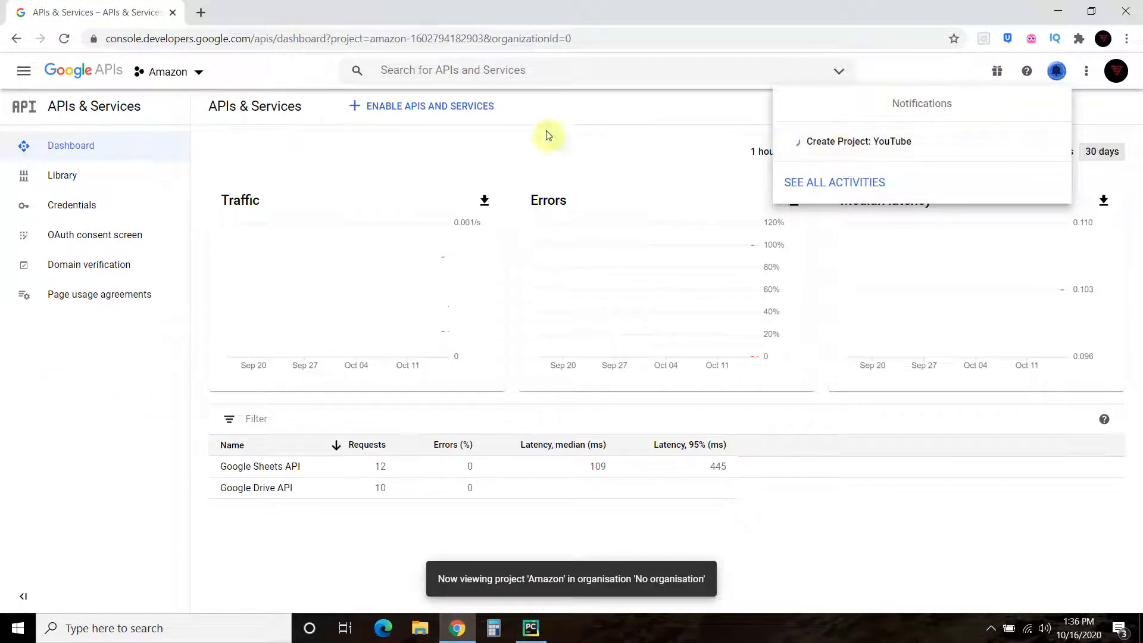
{"action": "mouse_move", "coordinate": [854, 157]}
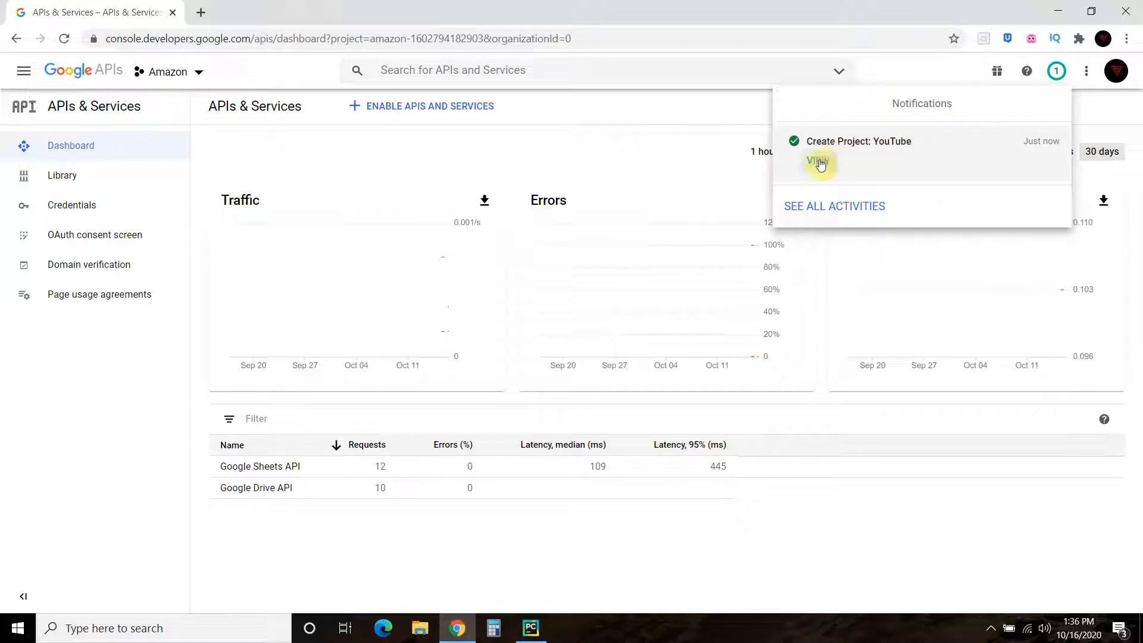
Open the new YouTube project, confirm it is the active project, and bring up the navigation menu
{"action": "left_click", "coordinate": [818, 161]}
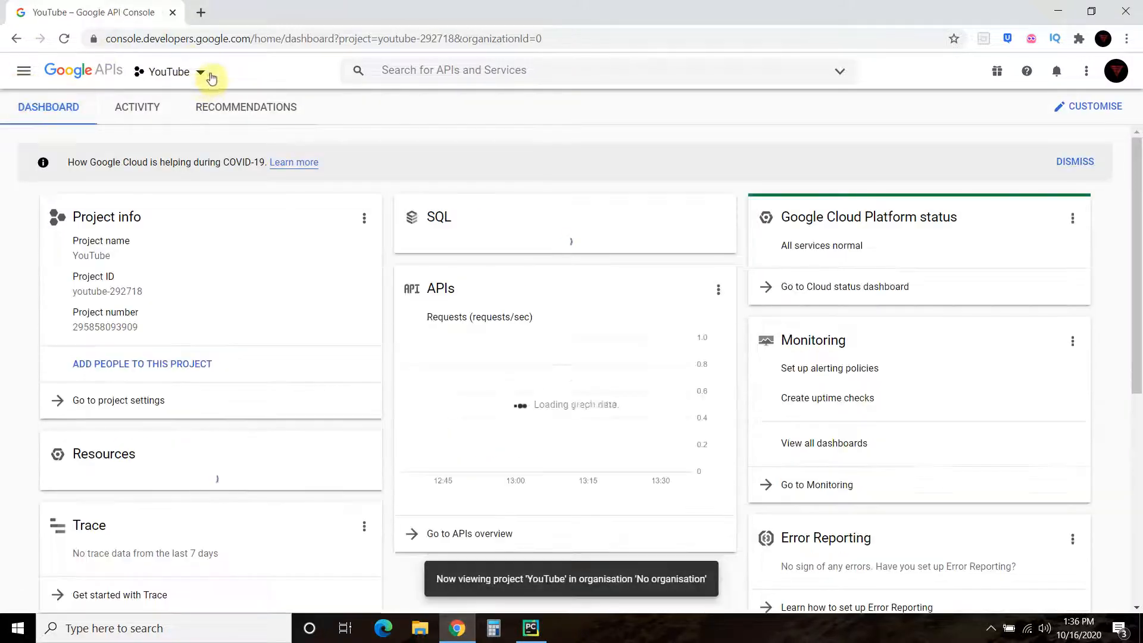
{"action": "left_click", "coordinate": [49, 106]}
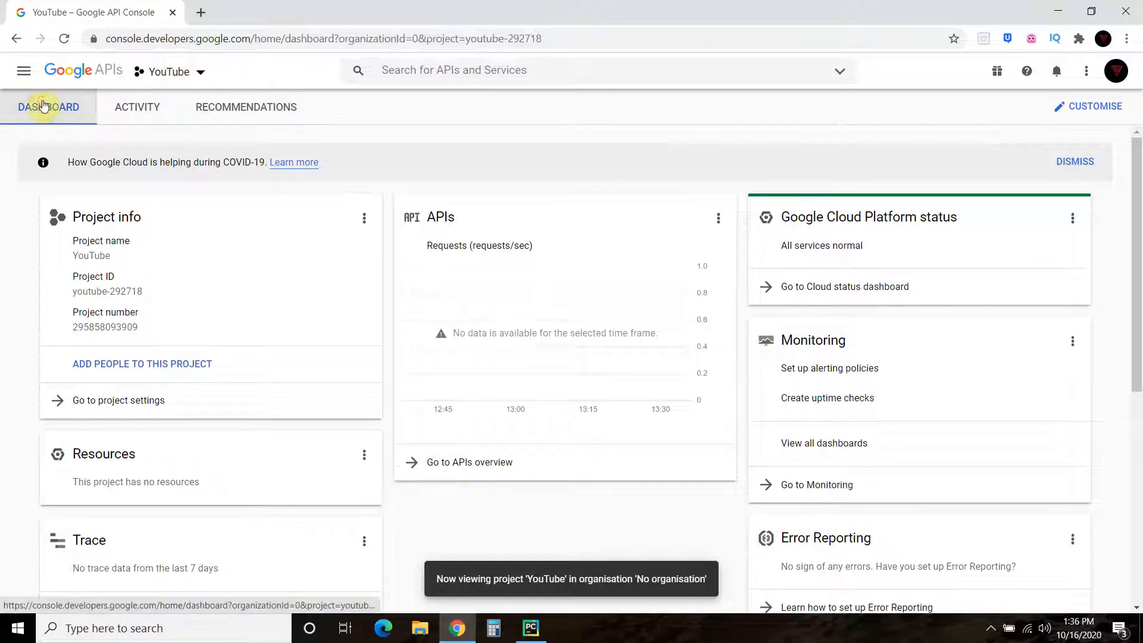
{"action": "mouse_move", "coordinate": [169, 71]}
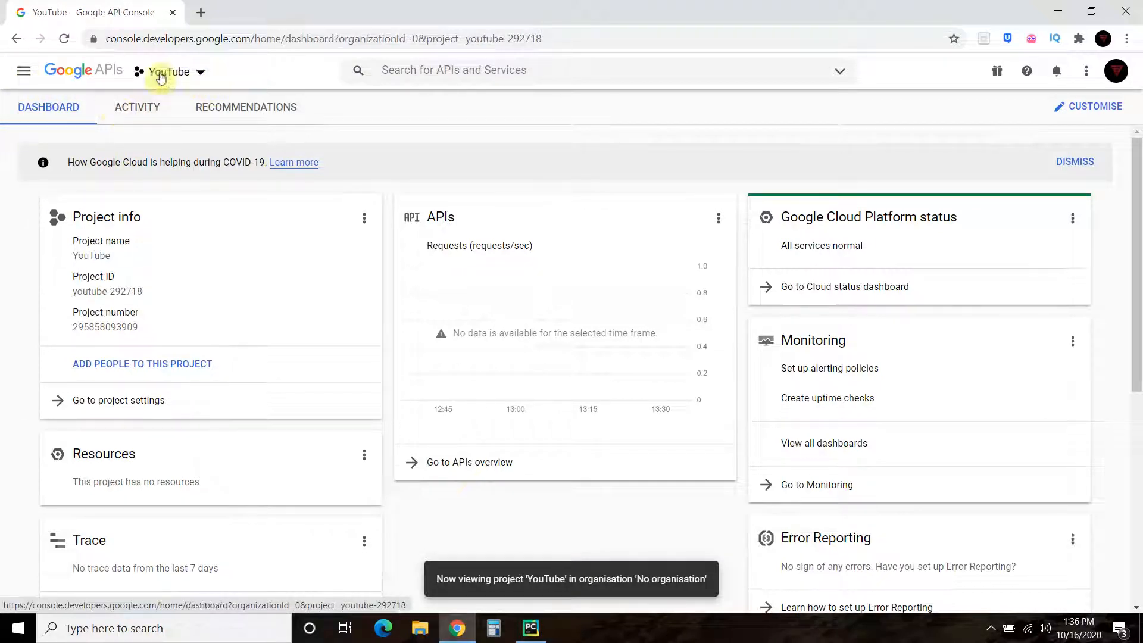
{"action": "left_click", "coordinate": [175, 72]}
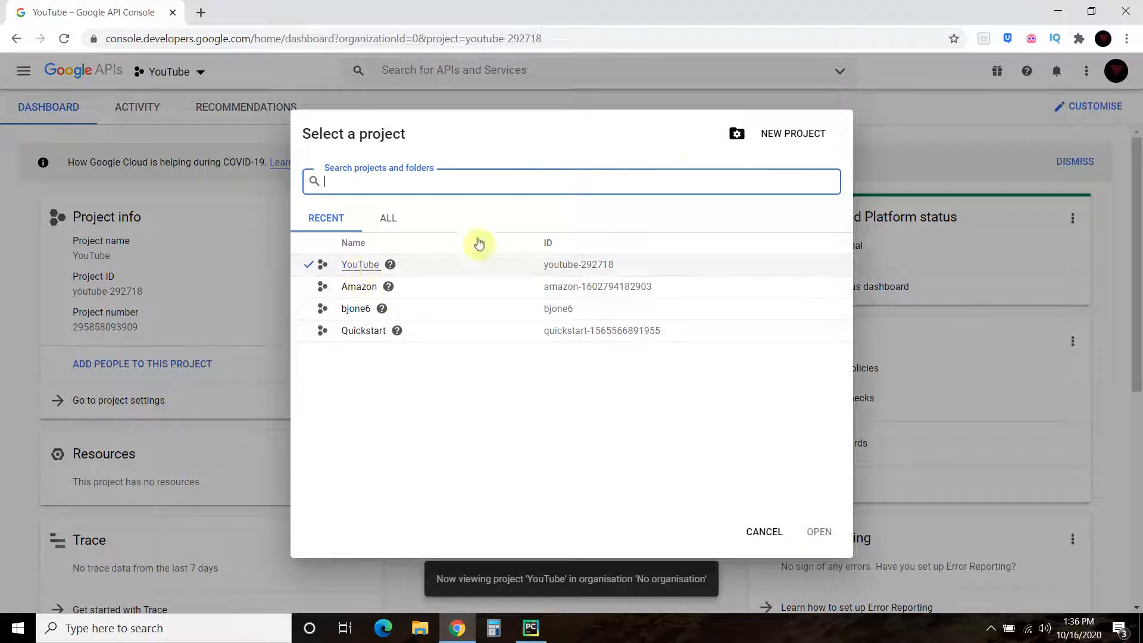
{"action": "left_click", "coordinate": [763, 532]}
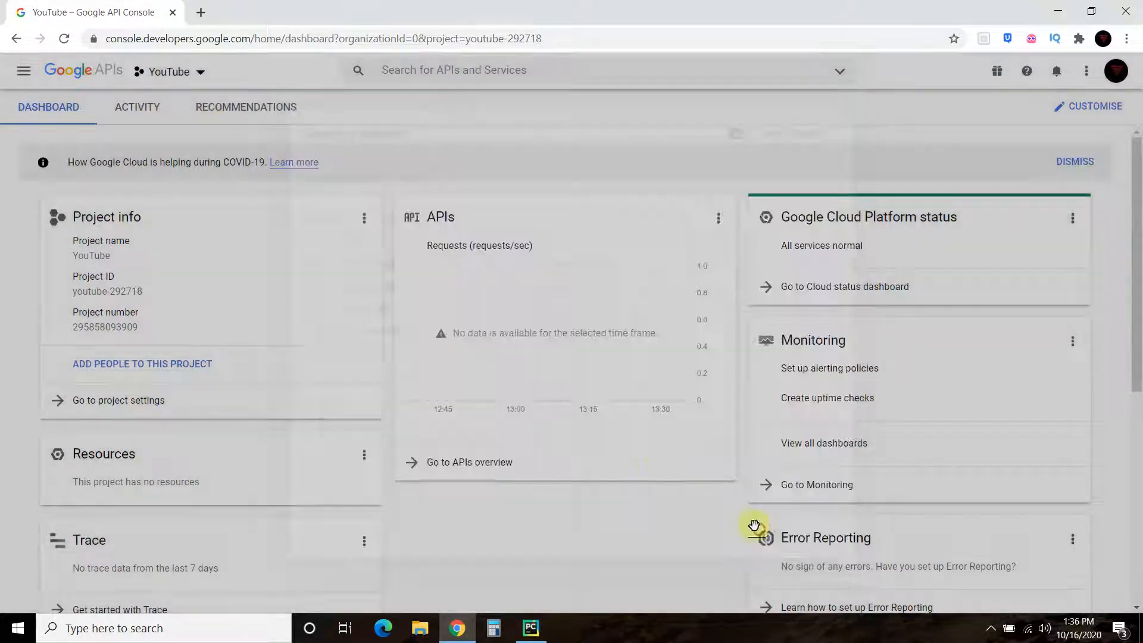
{"action": "left_click", "coordinate": [23, 70]}
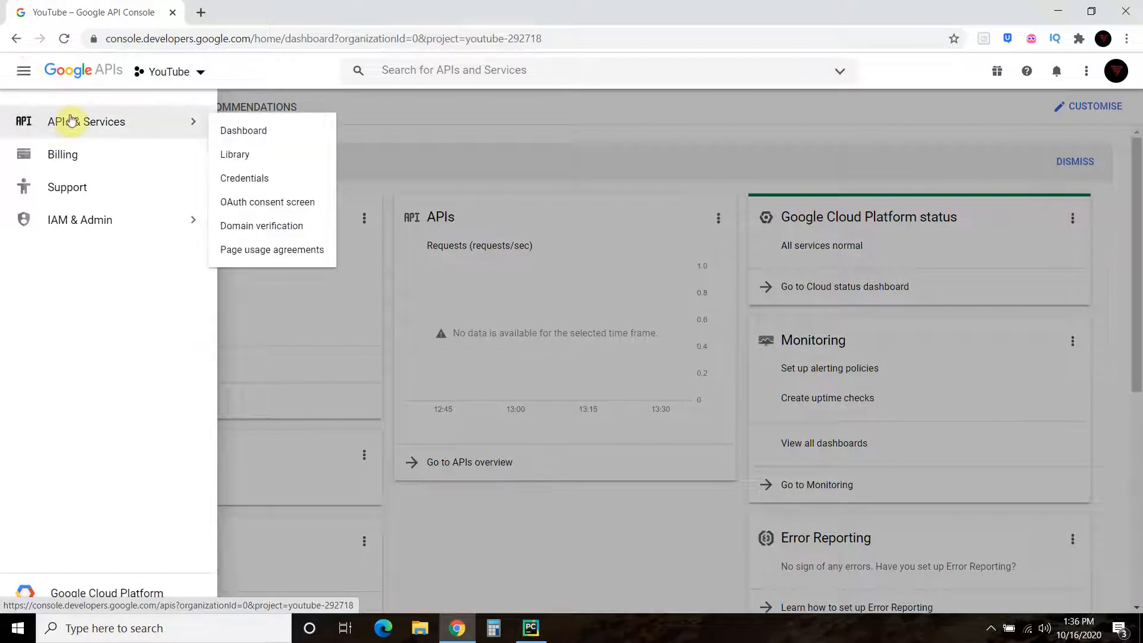
Find the Google Drive API in the APIs & Services library and enable it for the YouTube project
{"action": "left_click", "coordinate": [244, 129]}
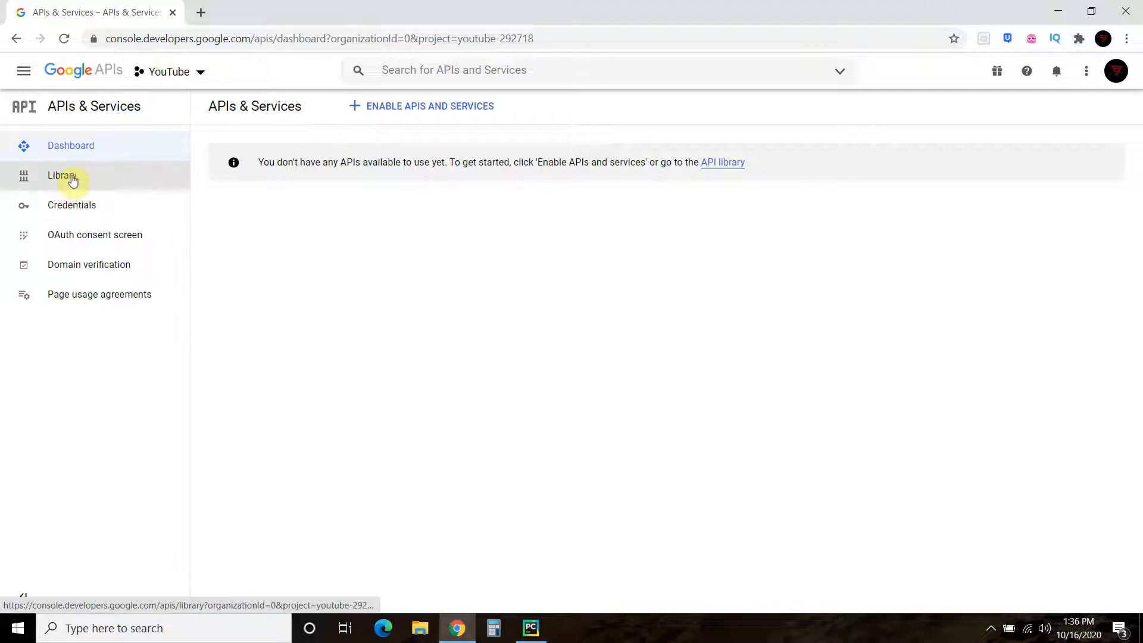
{"action": "left_click", "coordinate": [61, 175]}
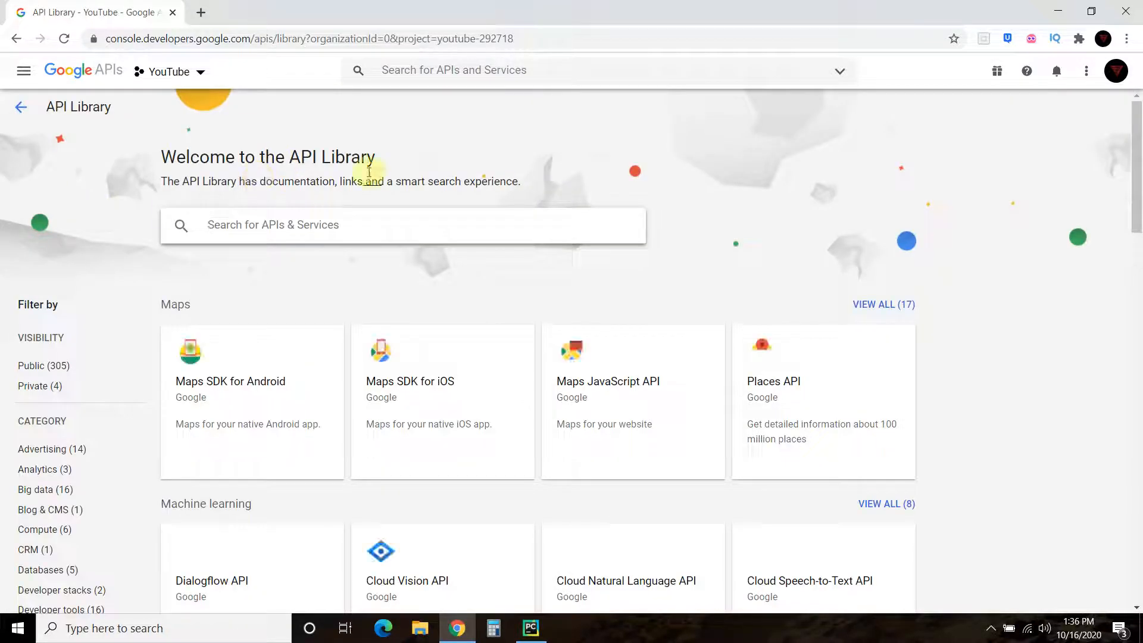
{"action": "scroll", "scroll_direction": "down", "scroll_amount": 3}
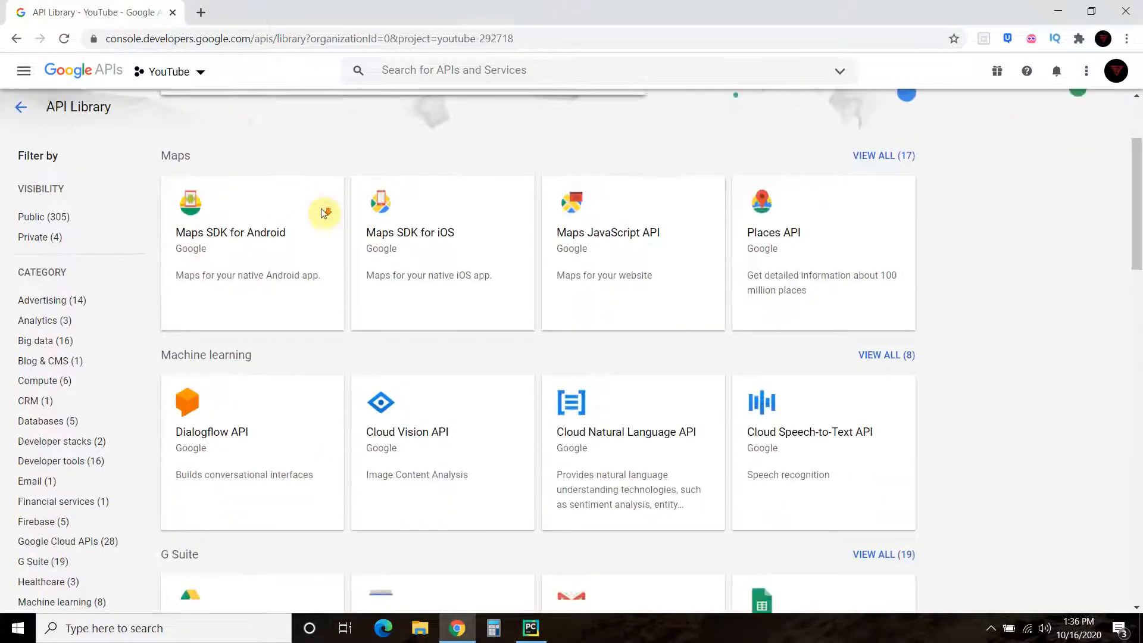
{"action": "scroll", "scroll_direction": "down", "scroll_amount": 3}
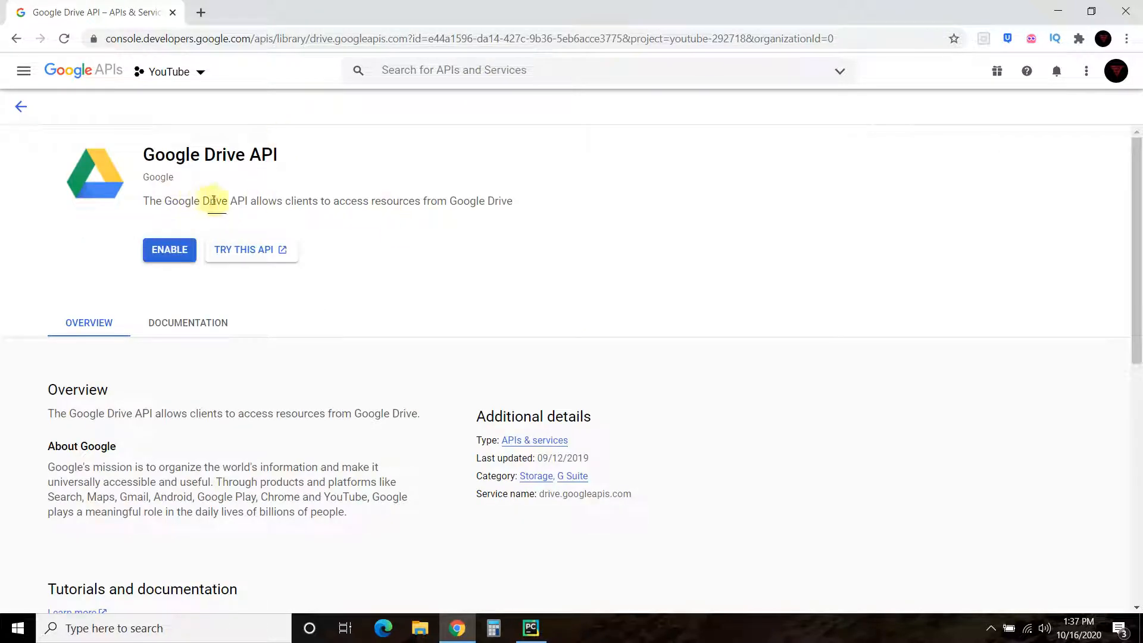
{"action": "mouse_move", "coordinate": [169, 249]}
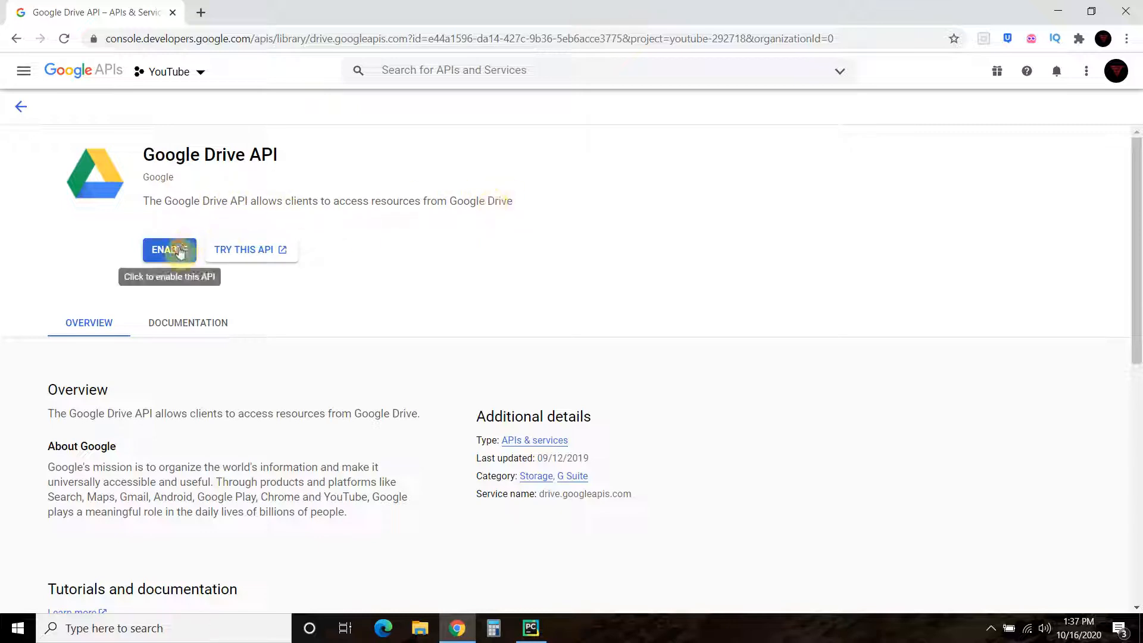
{"action": "left_click", "coordinate": [169, 249]}
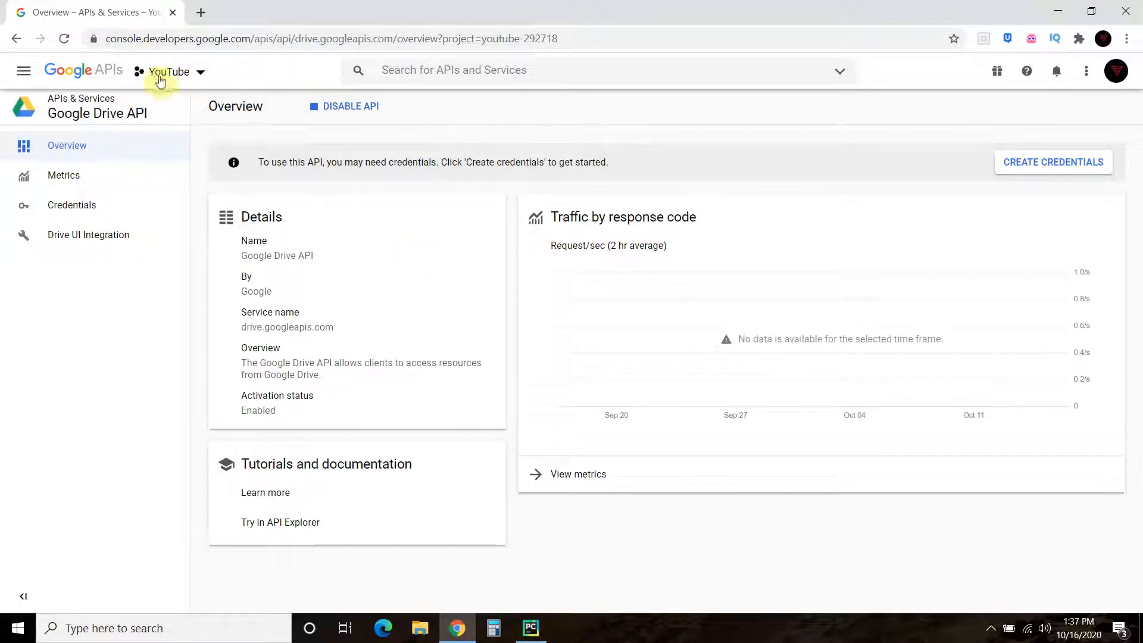
{"action": "mouse_move", "coordinate": [1053, 162]}
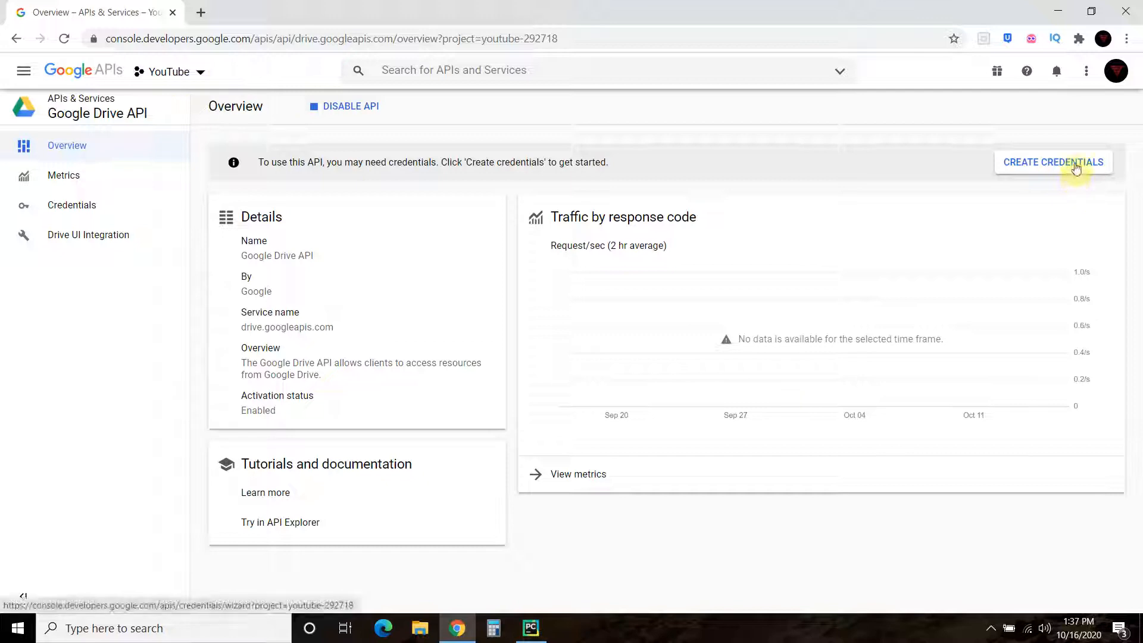
Start the credentials wizard choosing Google Drive API, web server, application data, and no App Engine/Compute Engine
{"action": "left_click", "coordinate": [1052, 162]}
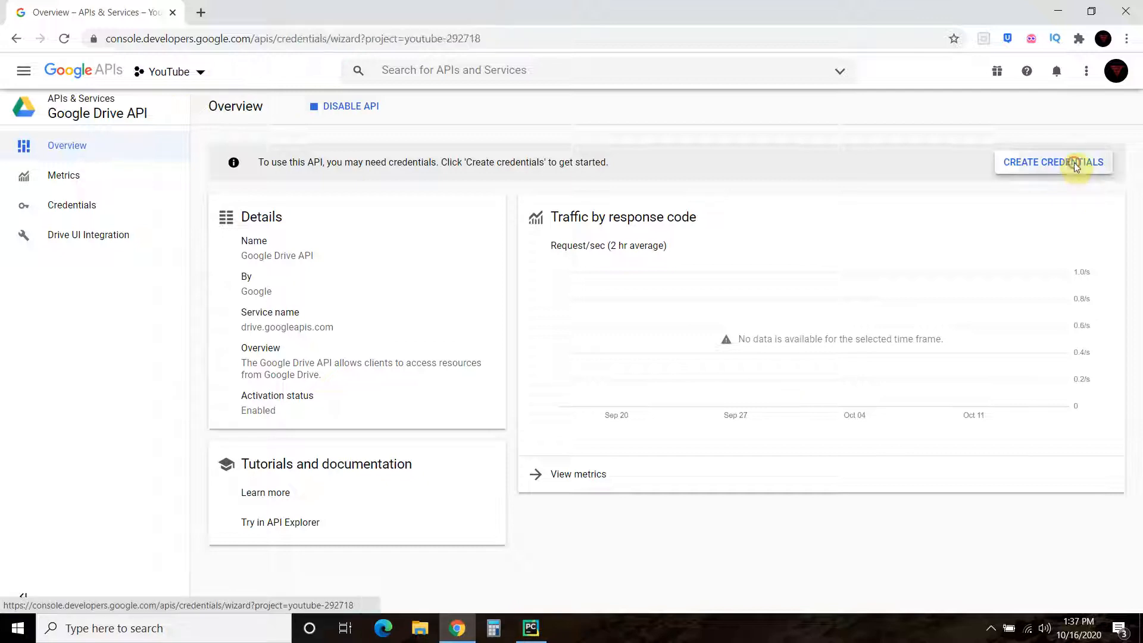
{"action": "left_click", "coordinate": [1051, 162]}
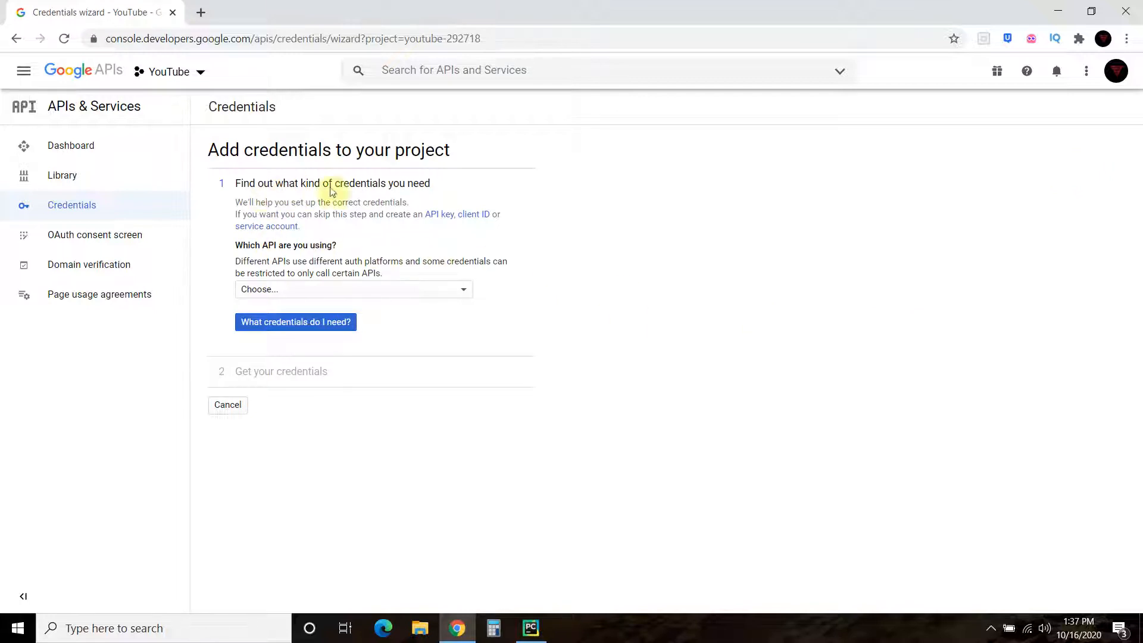
{"action": "left_click", "coordinate": [353, 288]}
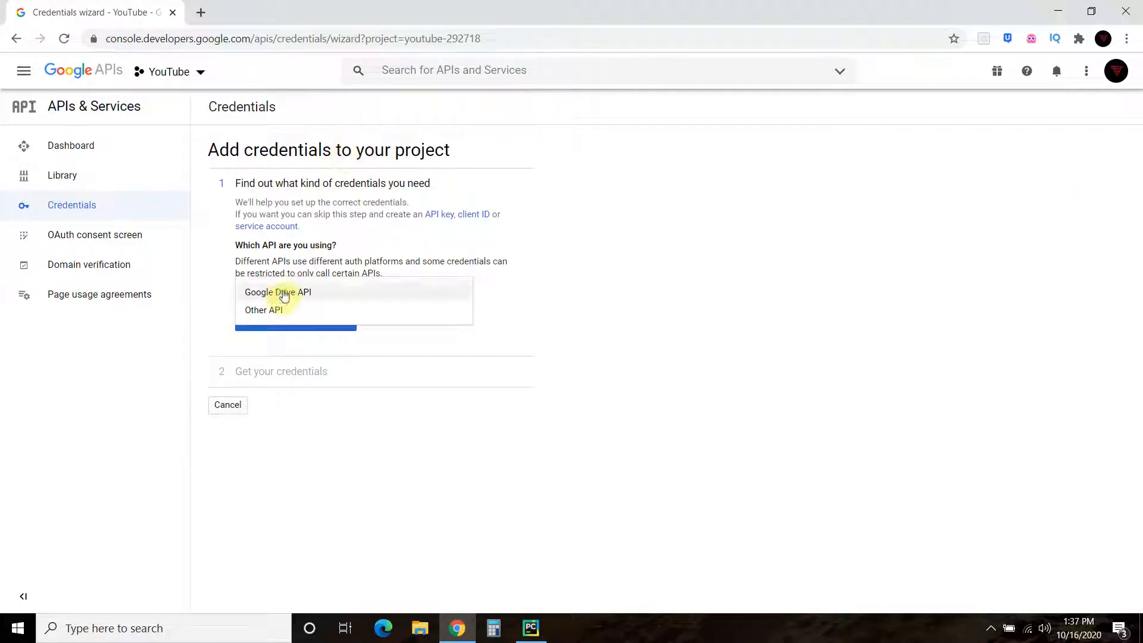
{"action": "left_click", "coordinate": [279, 291]}
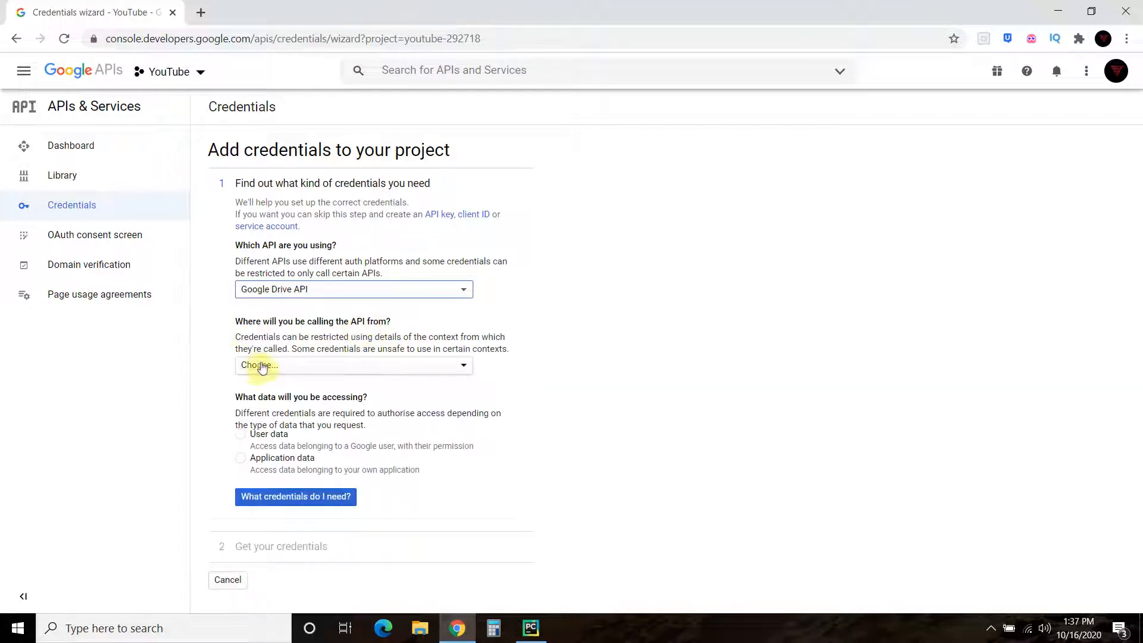
{"action": "left_click", "coordinate": [352, 364]}
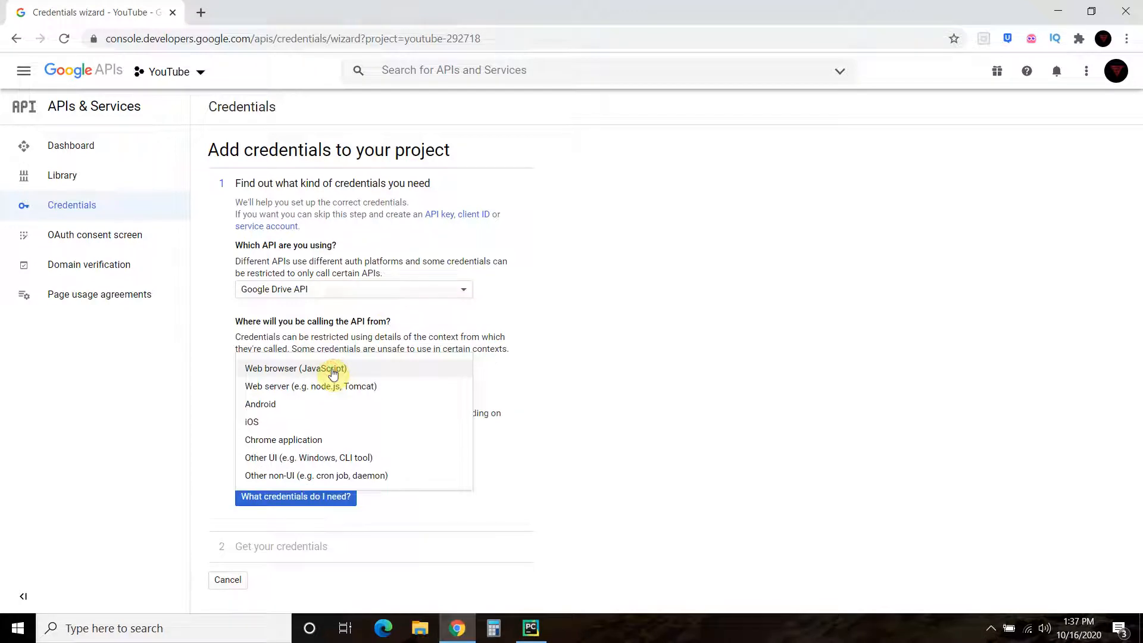
{"action": "mouse_move", "coordinate": [302, 373]}
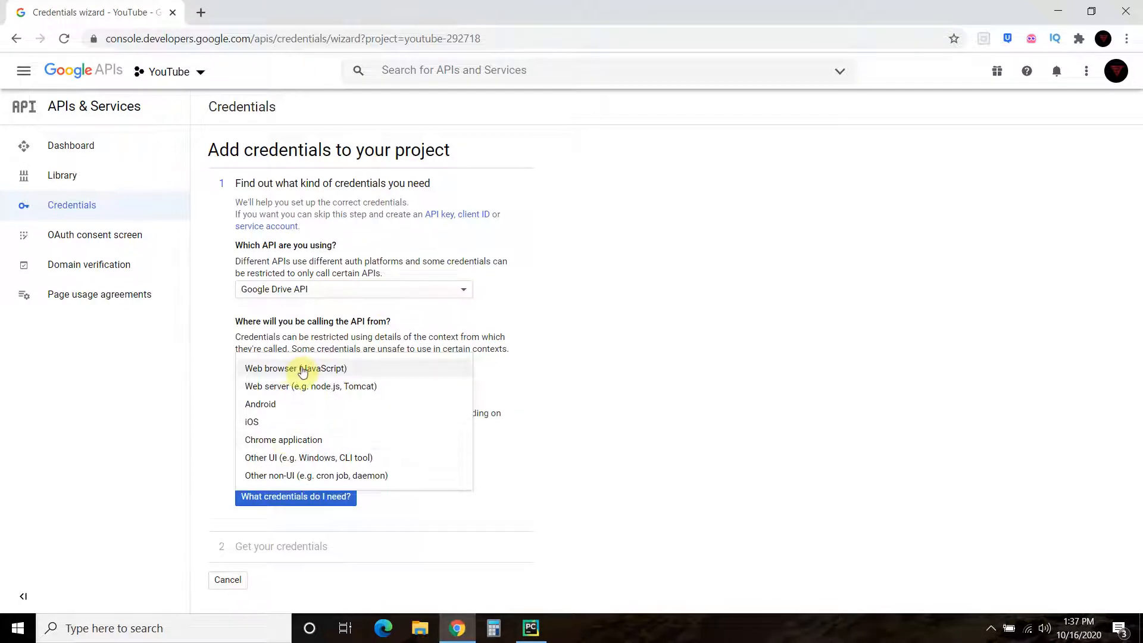
{"action": "mouse_move", "coordinate": [273, 386]}
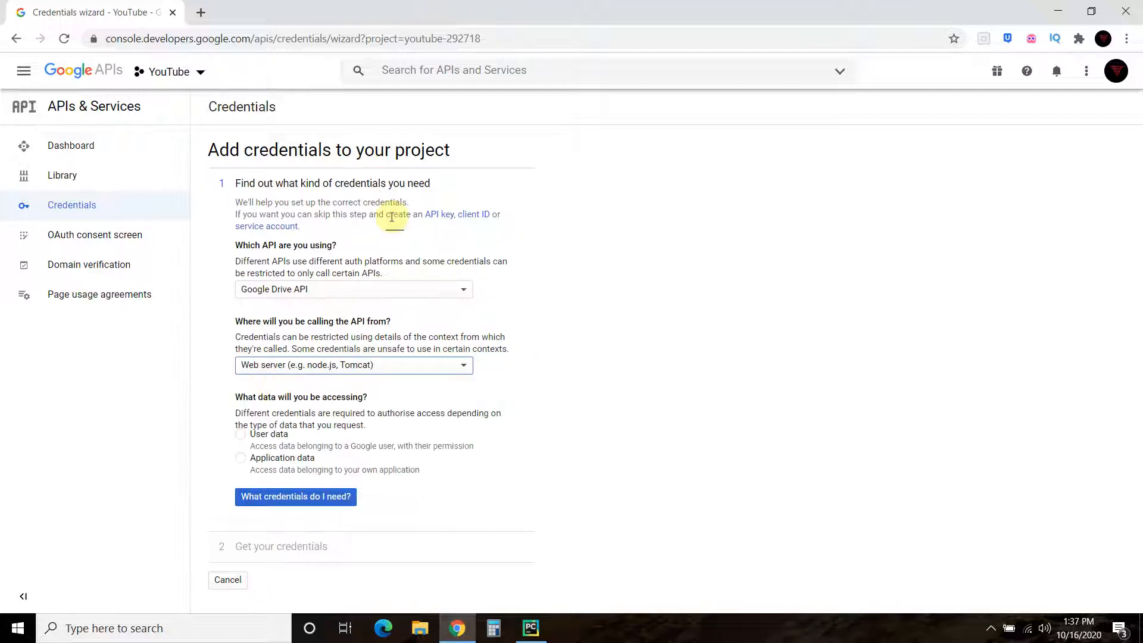
{"action": "left_click", "coordinate": [240, 457]}
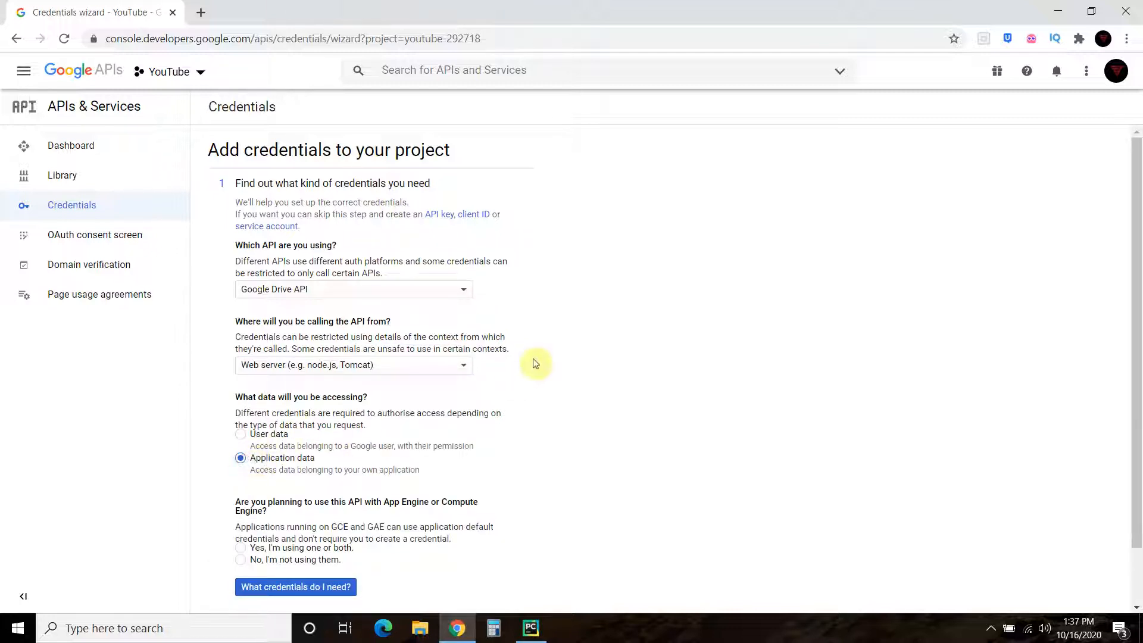
{"action": "scroll", "scroll_direction": "down", "scroll_amount": 3}
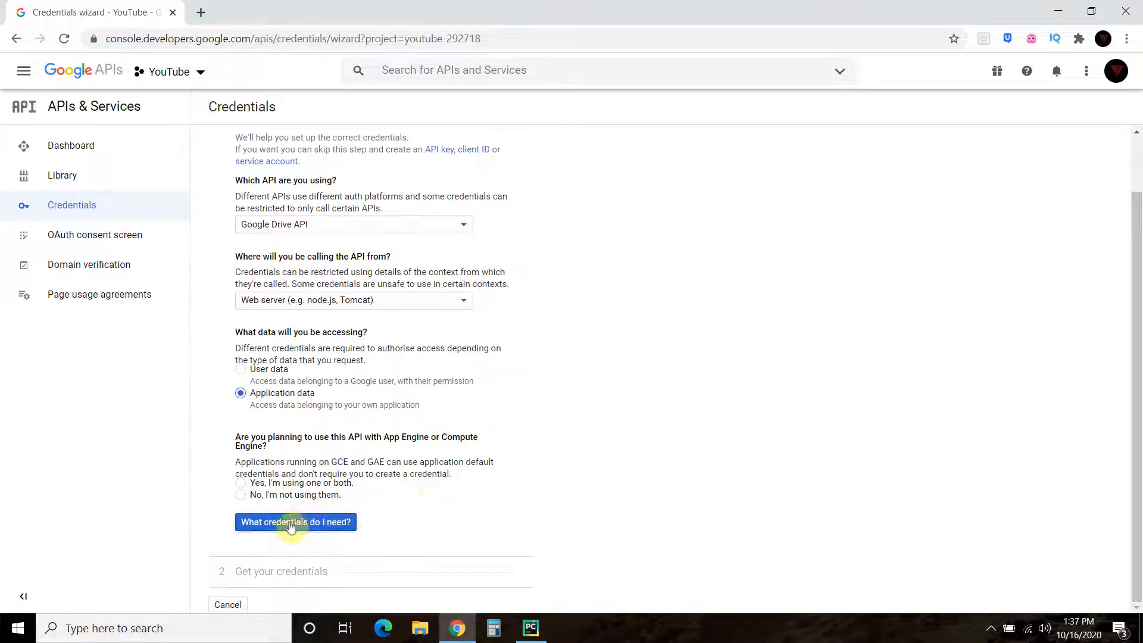
{"action": "mouse_move", "coordinate": [337, 461]}
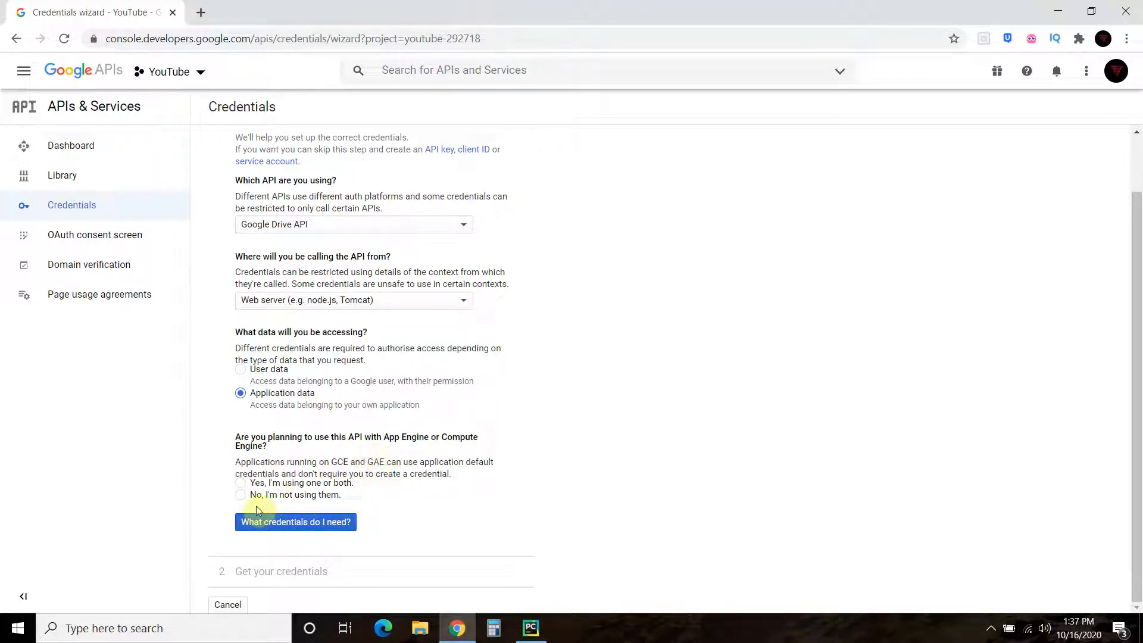
{"action": "left_click", "coordinate": [241, 494]}
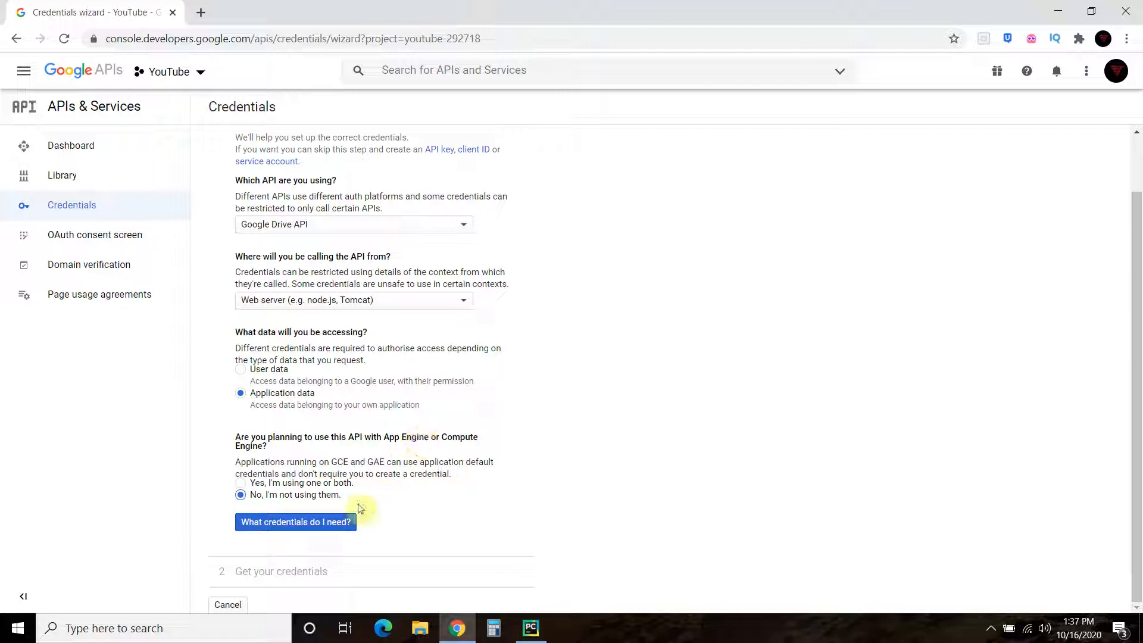
{"action": "mouse_move", "coordinate": [419, 513]}
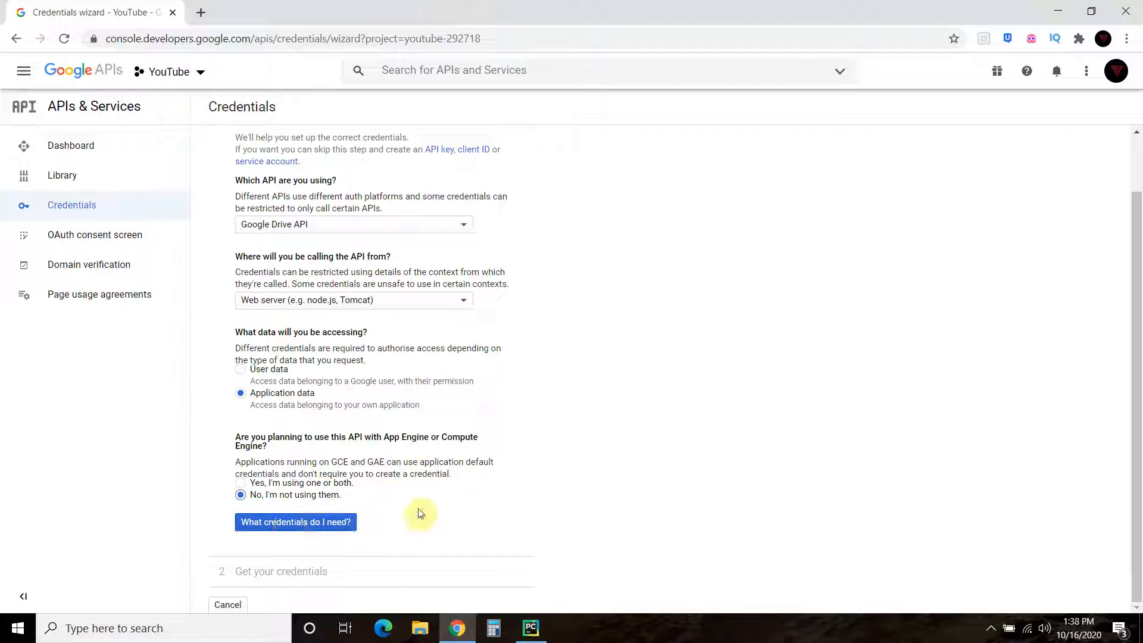
Create a service account named YouTube with the Project > Editor role and download its JSON key
{"action": "left_click", "coordinate": [295, 521]}
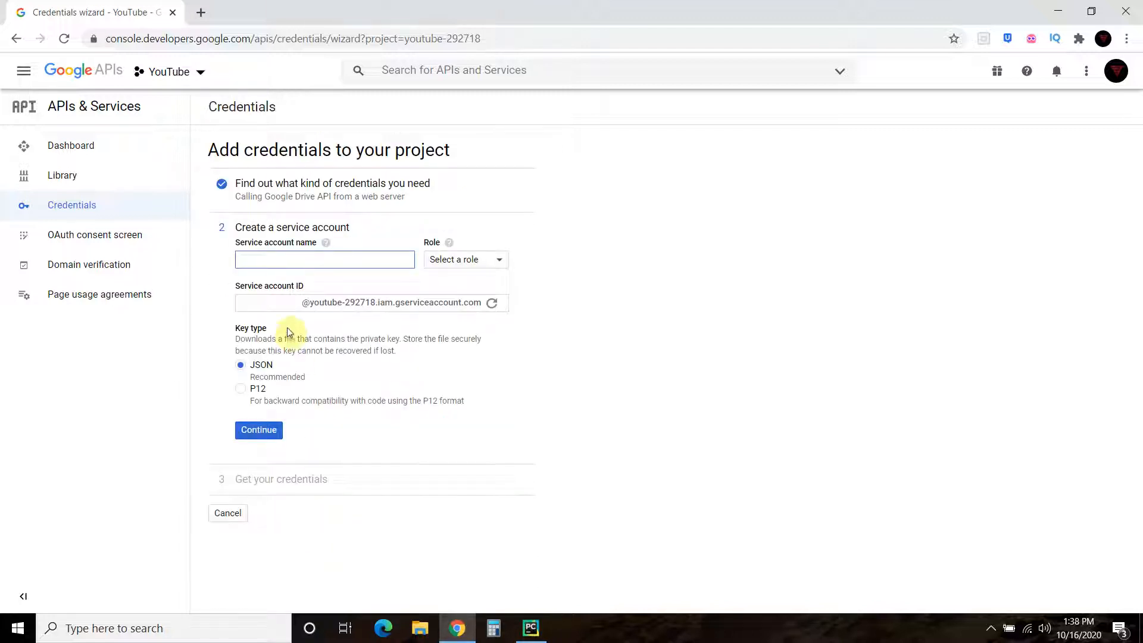
{"action": "mouse_move", "coordinate": [292, 232]}
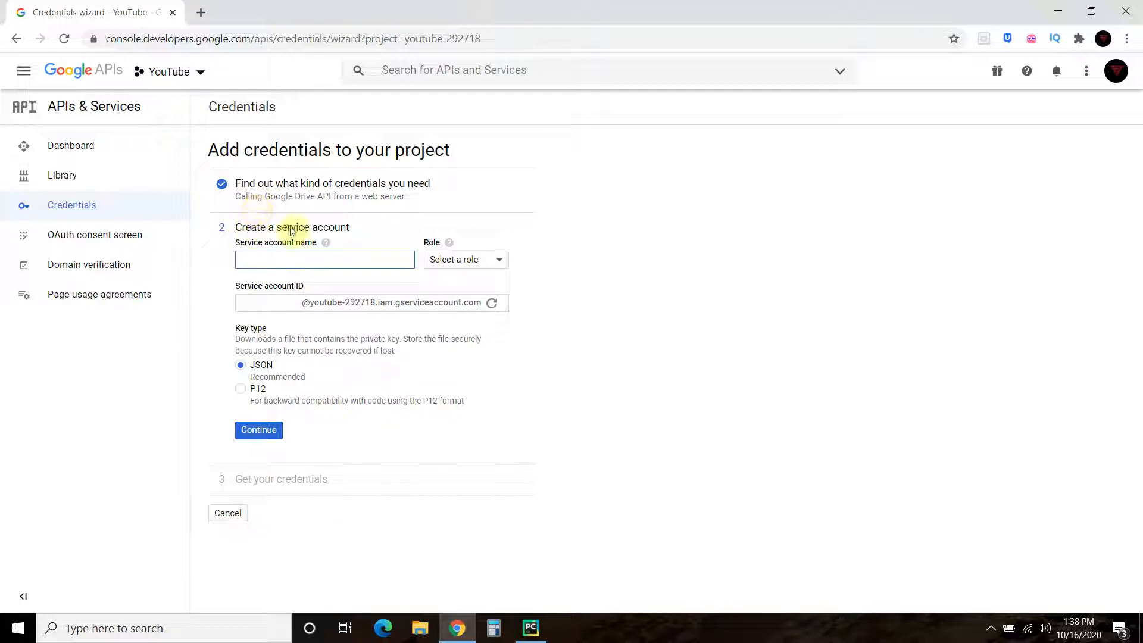
{"action": "left_click", "coordinate": [324, 259]}
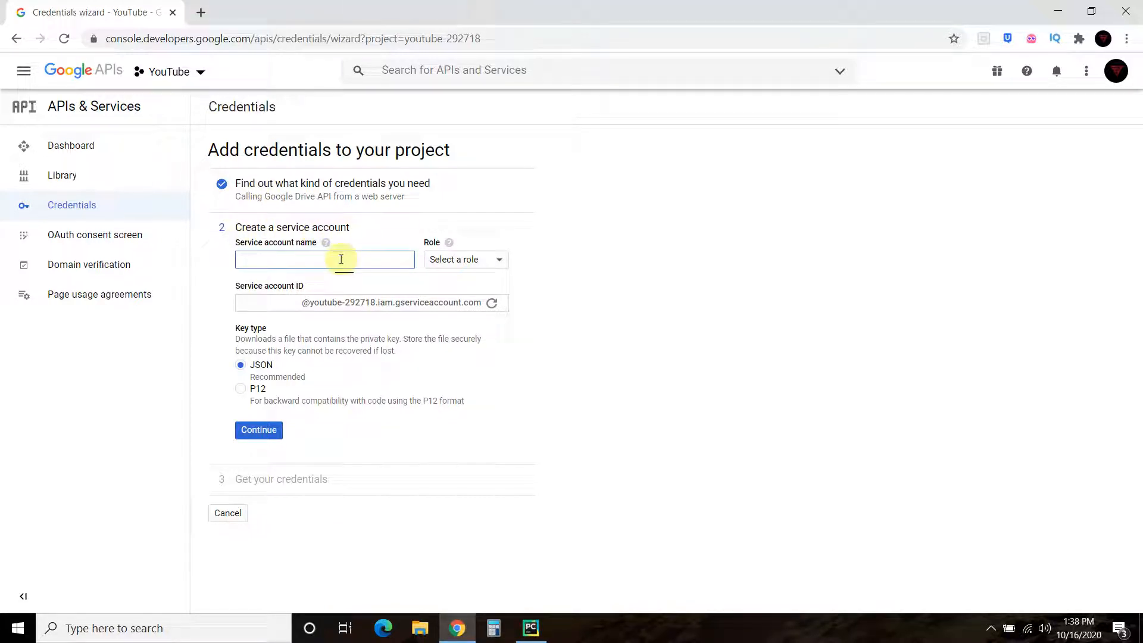
{"action": "type", "text": "YouTube"}
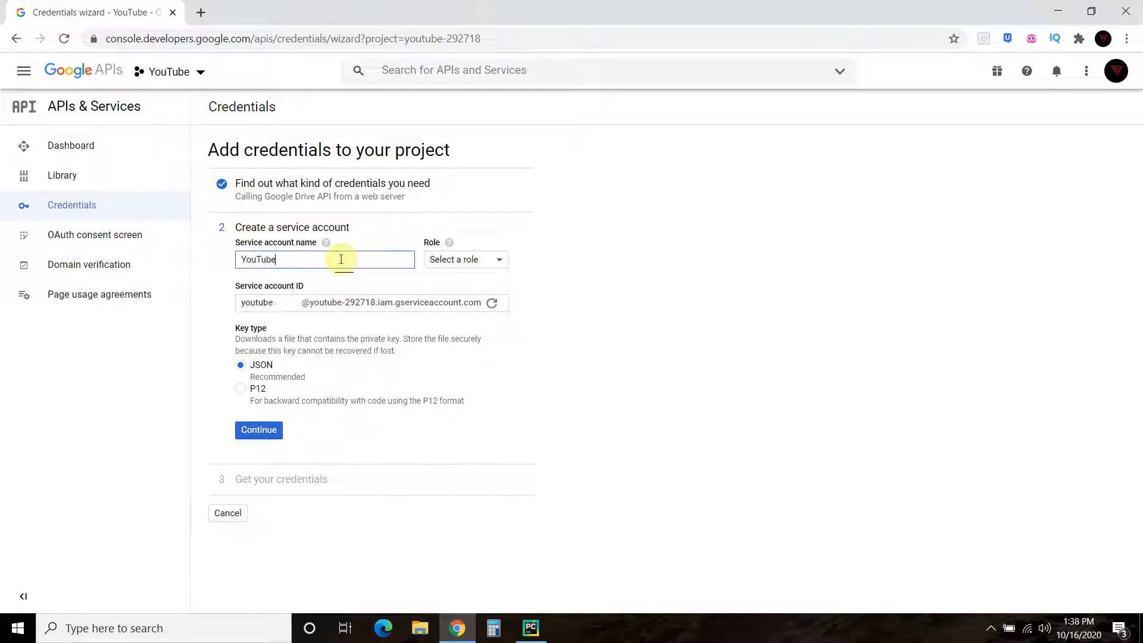
{"action": "left_click", "coordinate": [464, 259]}
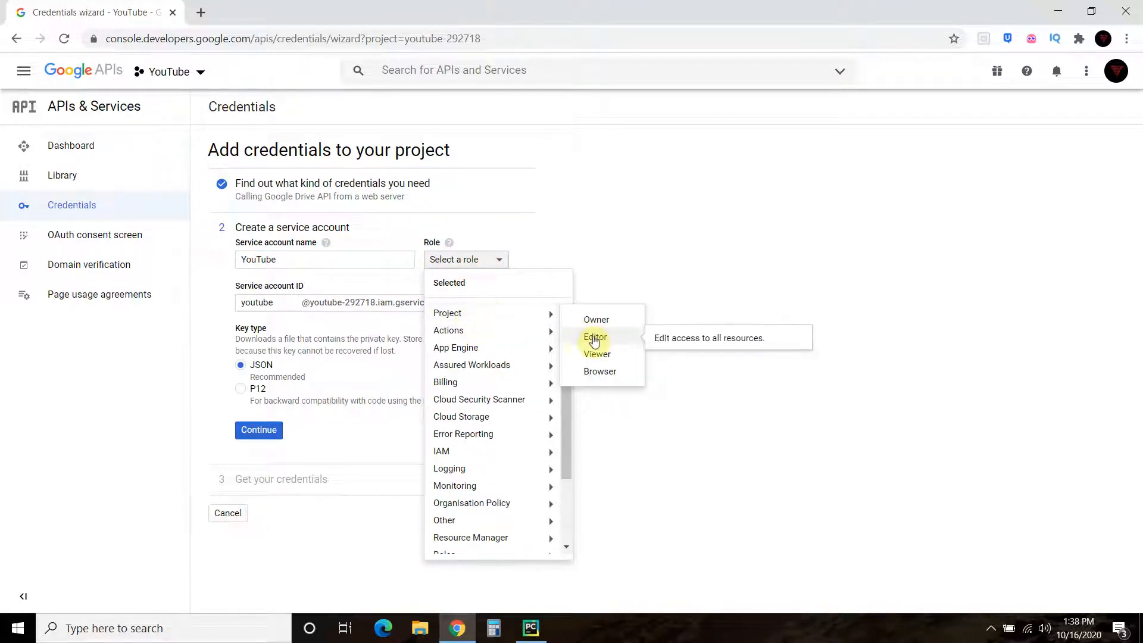
{"action": "left_click", "coordinate": [595, 337]}
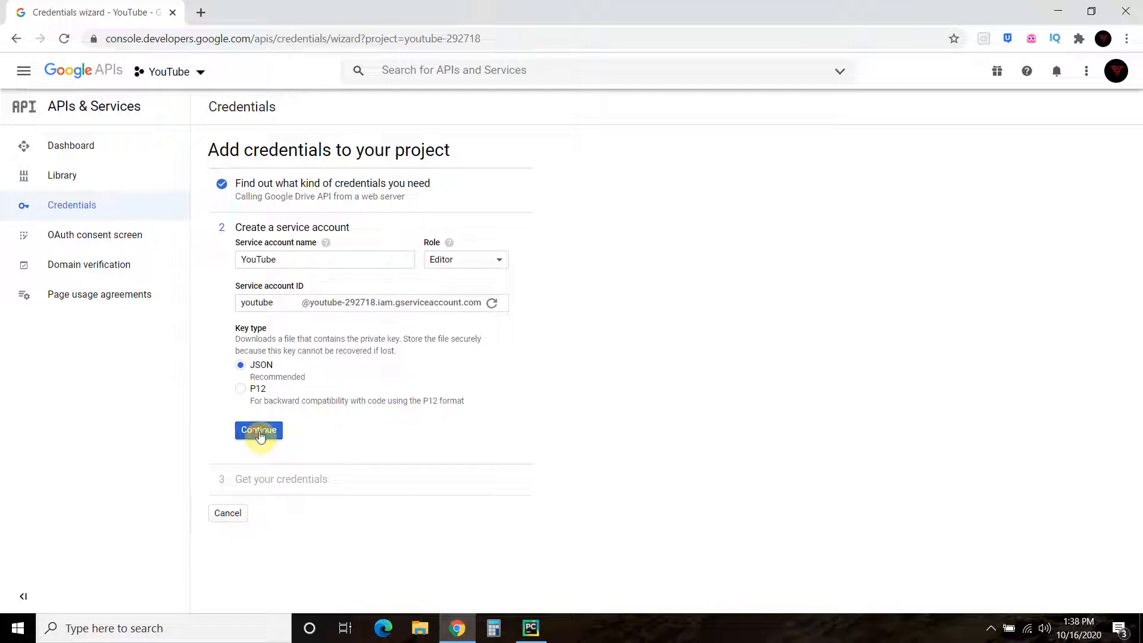
{"action": "left_click", "coordinate": [257, 429]}
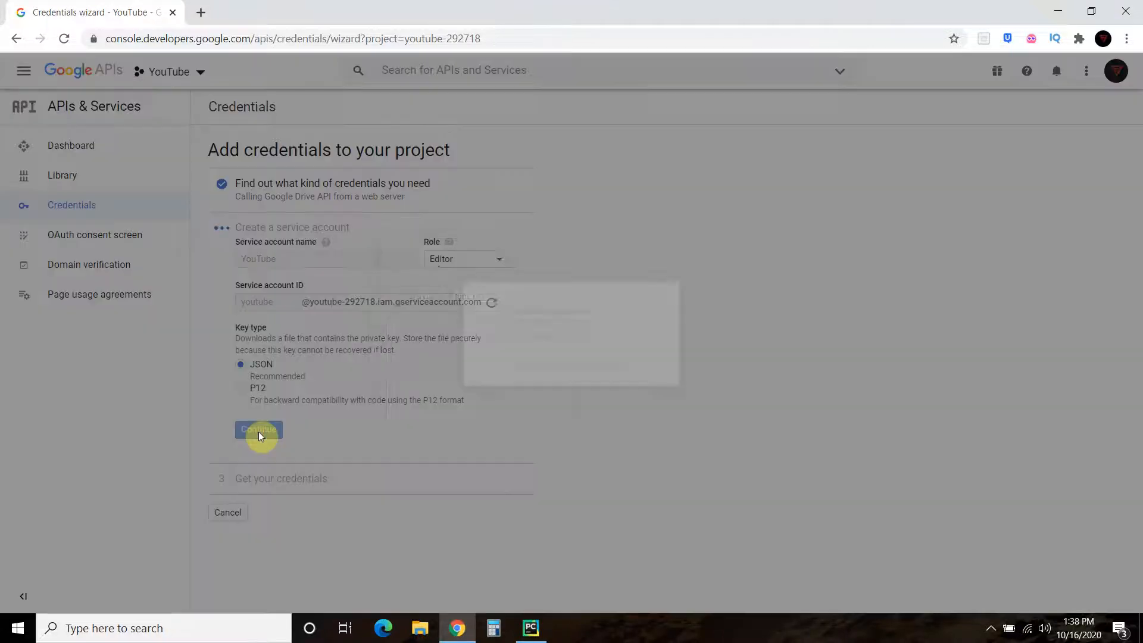
{"action": "left_click", "coordinate": [258, 429]}
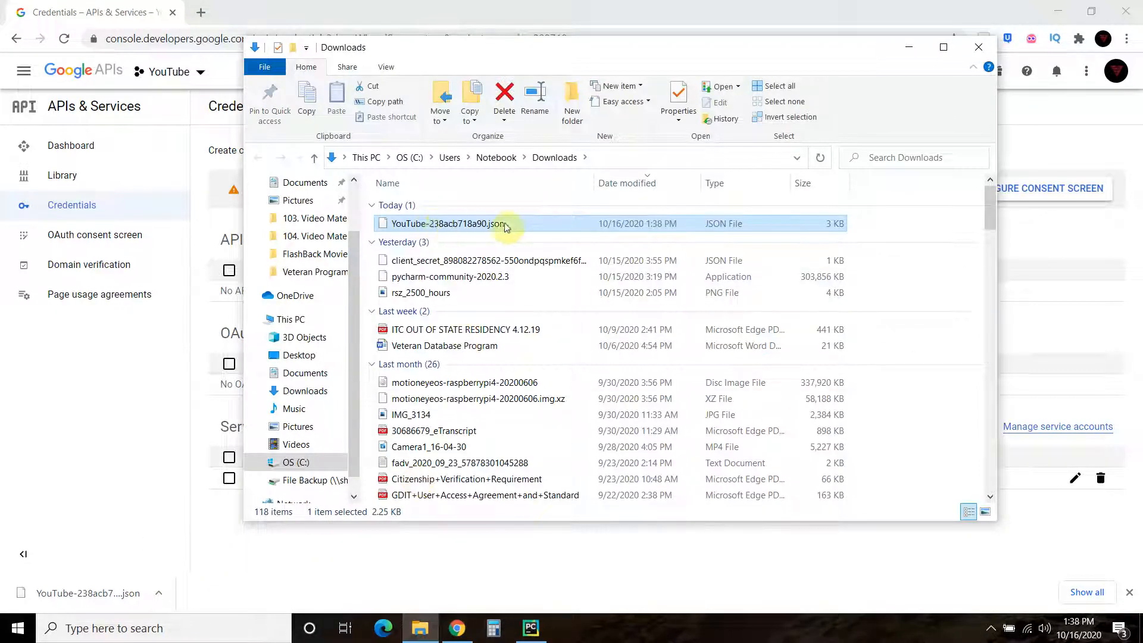
{"action": "mouse_move", "coordinate": [455, 224]}
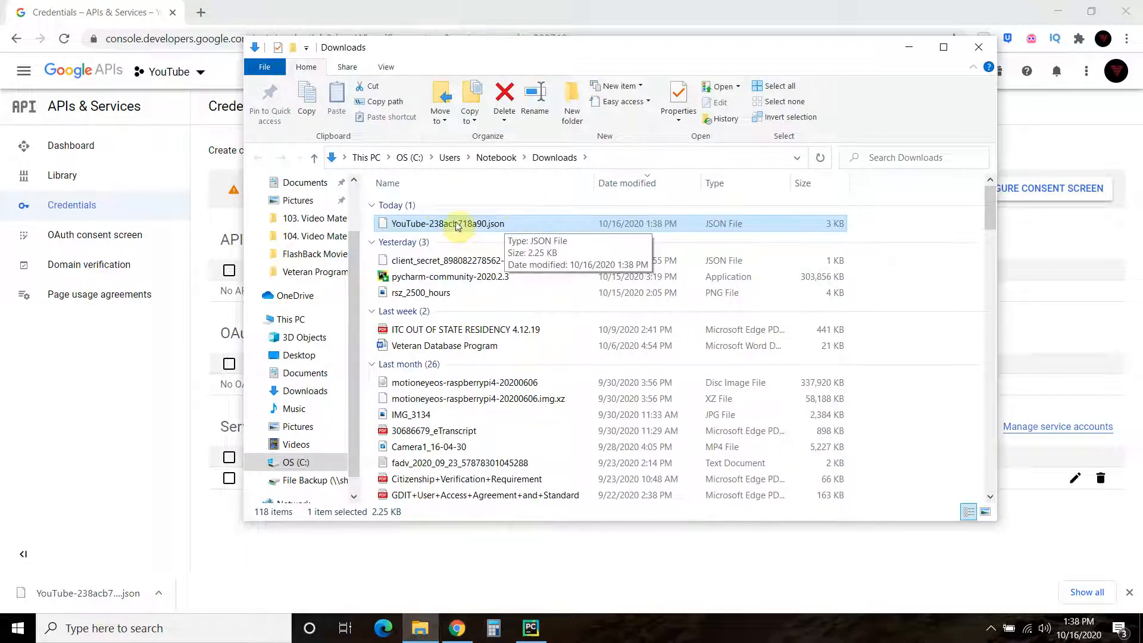
{"action": "mouse_move", "coordinate": [447, 227]}
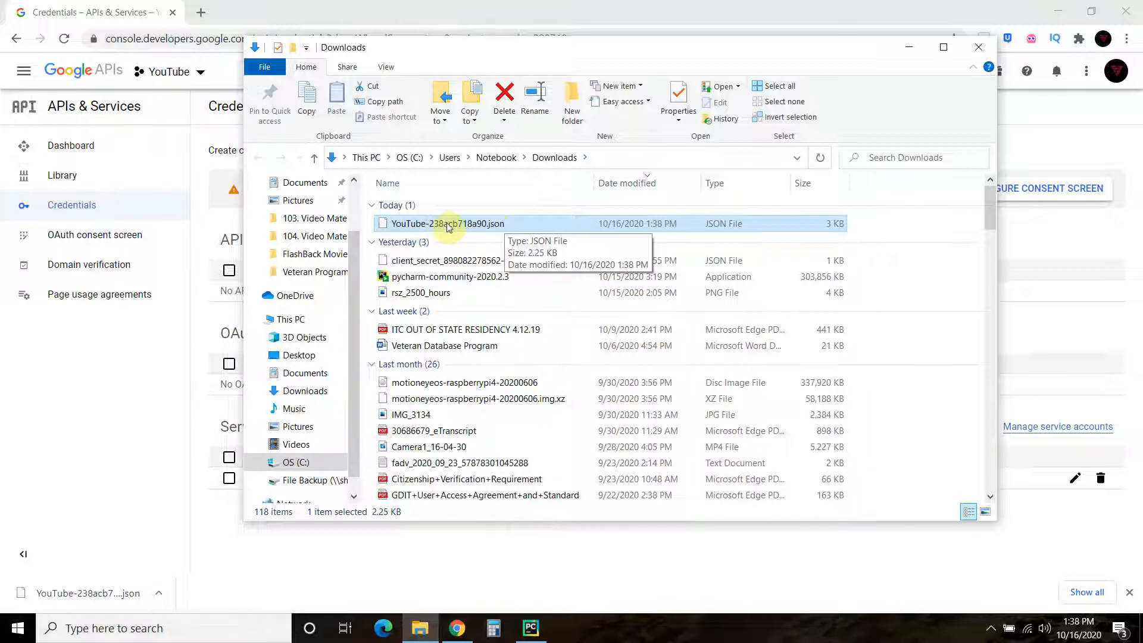
Rename the downloaded JSON key file in Downloads to drivecredentials.json
{"action": "right_click", "coordinate": [446, 224]}
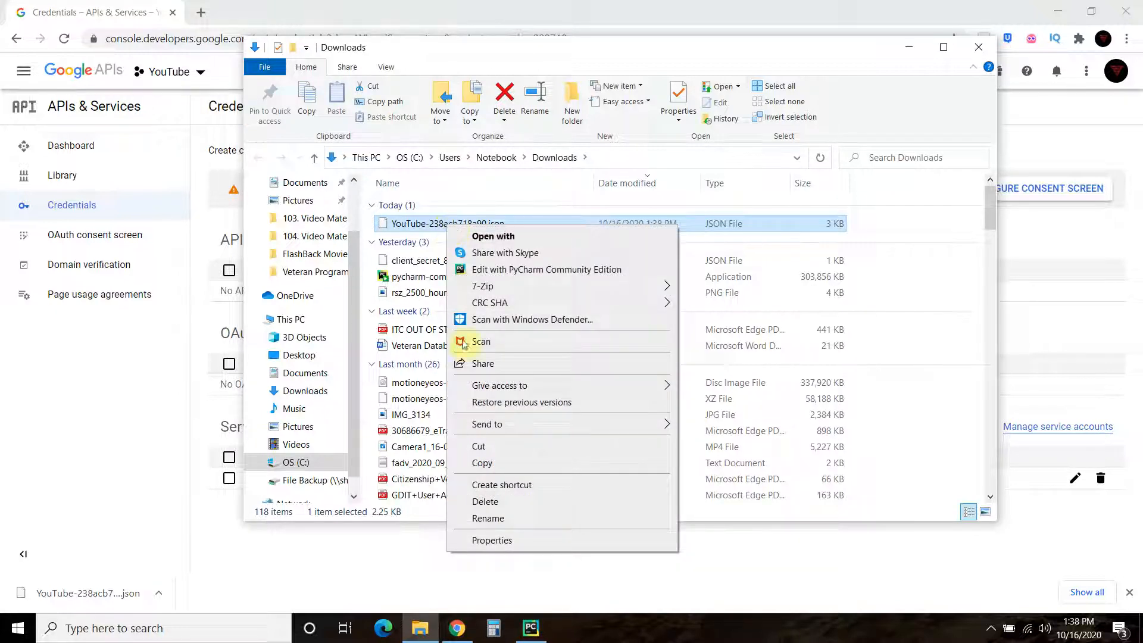
{"action": "left_click", "coordinate": [487, 517]}
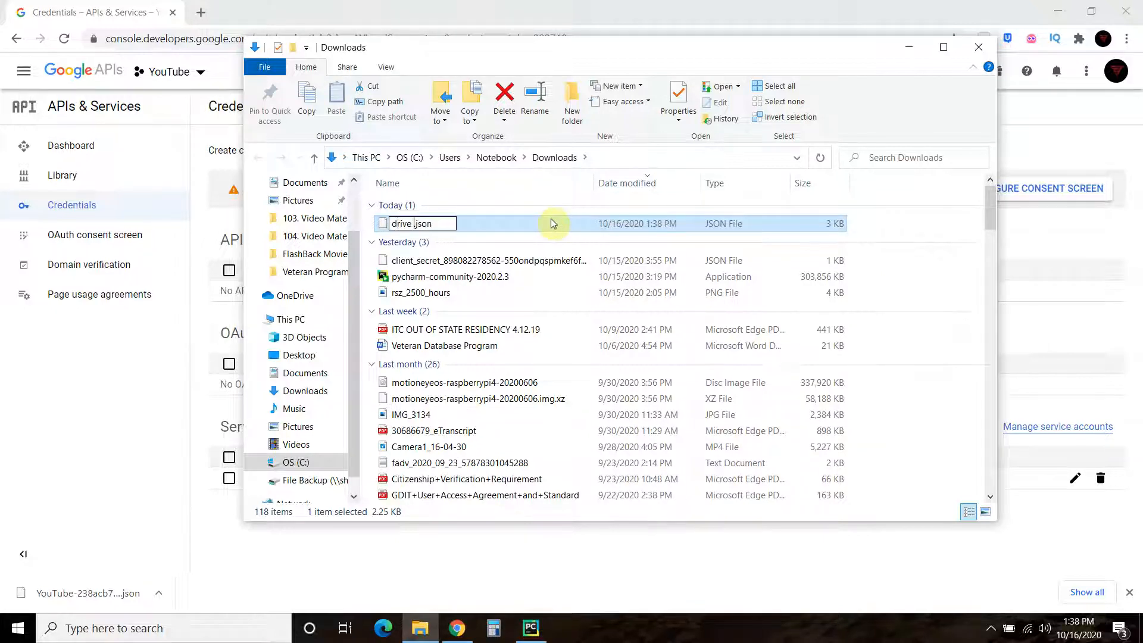
{"action": "type", "text": "con"}
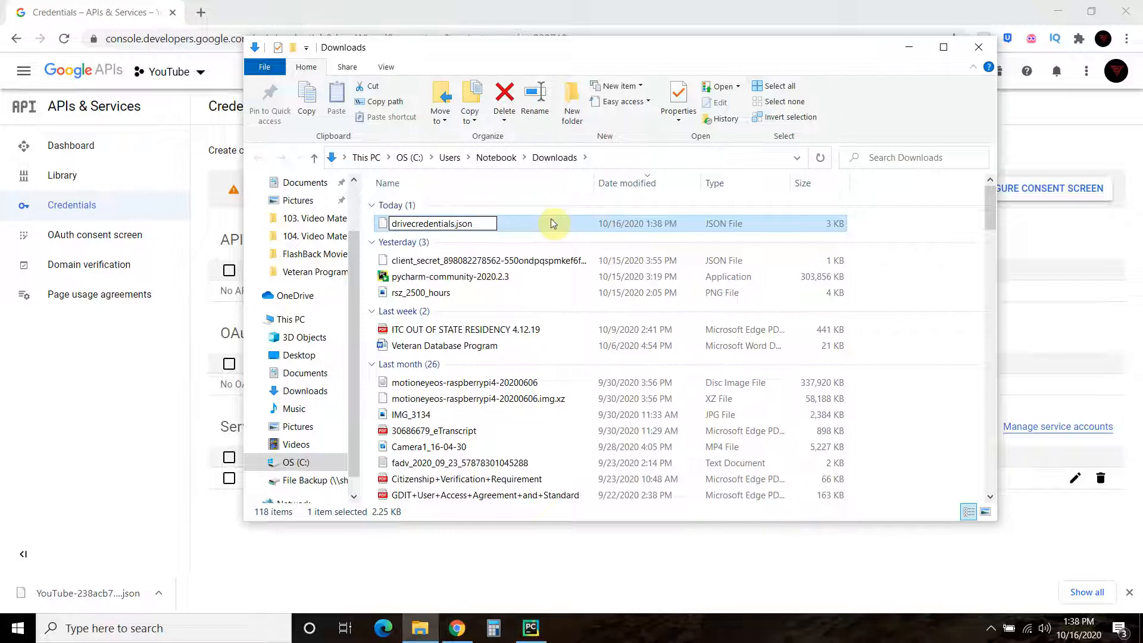
{"action": "mouse_move", "coordinate": [456, 260]}
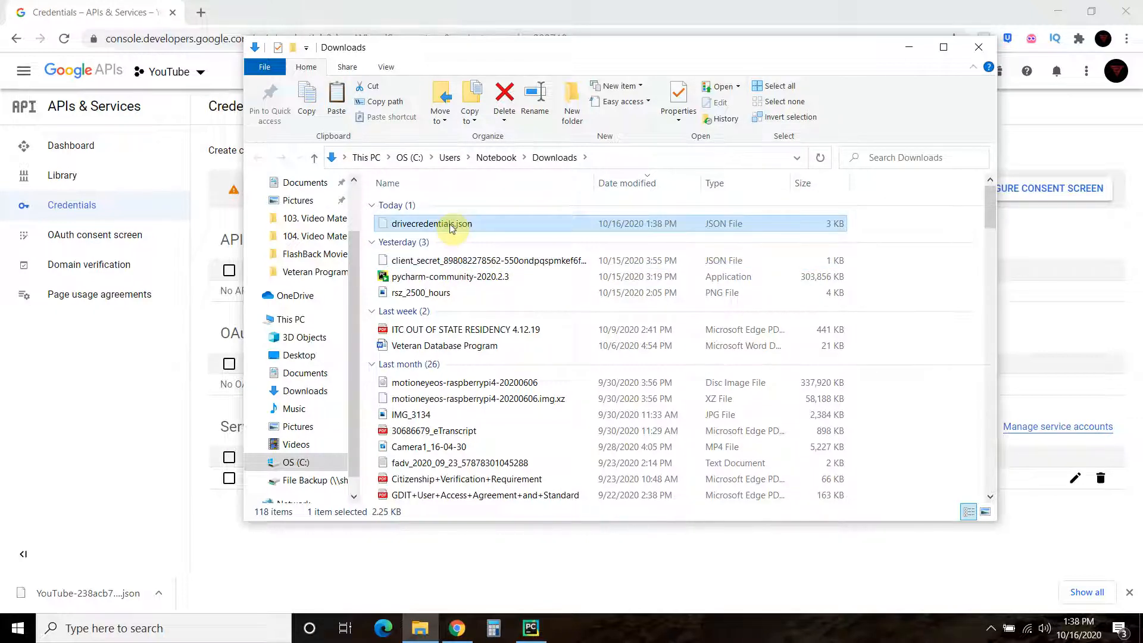
{"action": "right_click", "coordinate": [431, 223]}
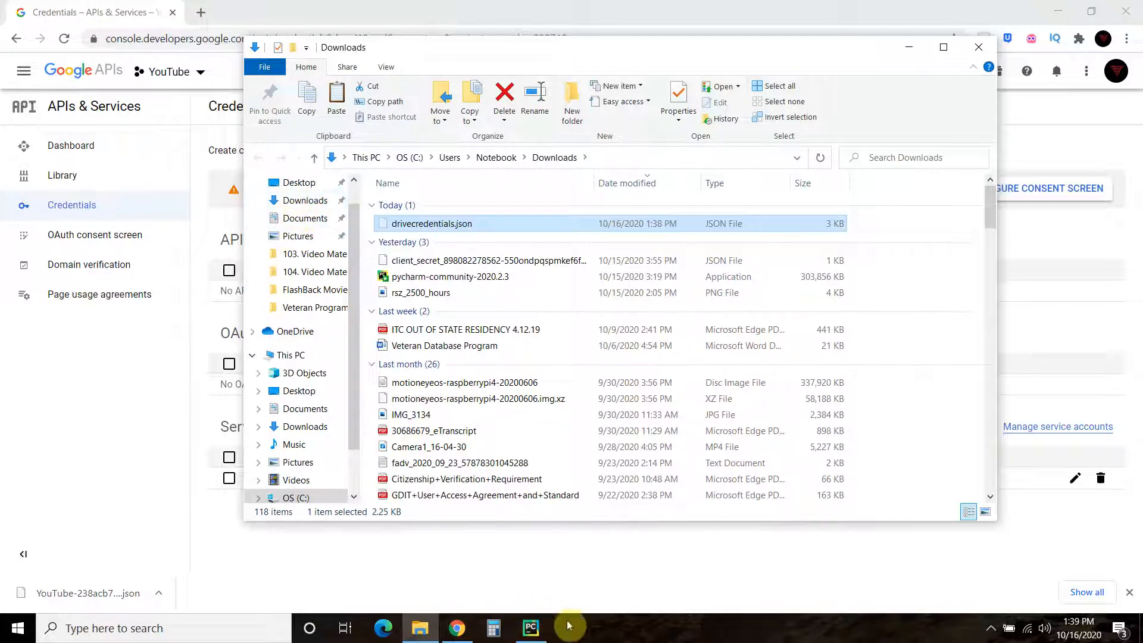
Check the Jarvis project in PyCharm, then return to the Downloads folder holding drivecredentials.json
{"action": "left_click", "coordinate": [530, 627]}
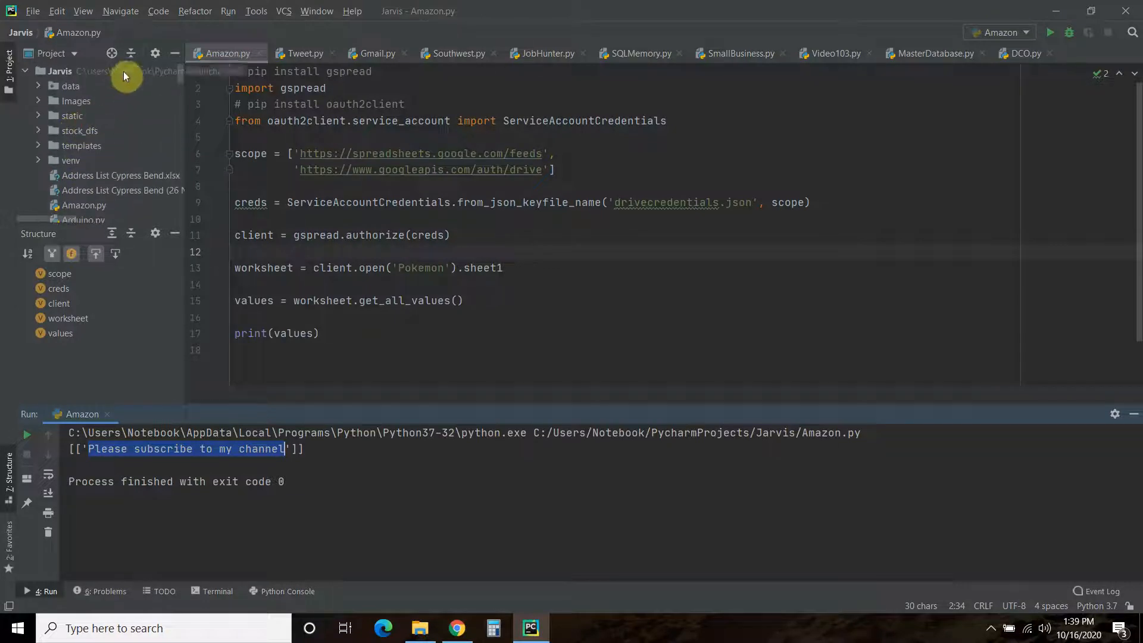
{"action": "mouse_move", "coordinate": [160, 77]}
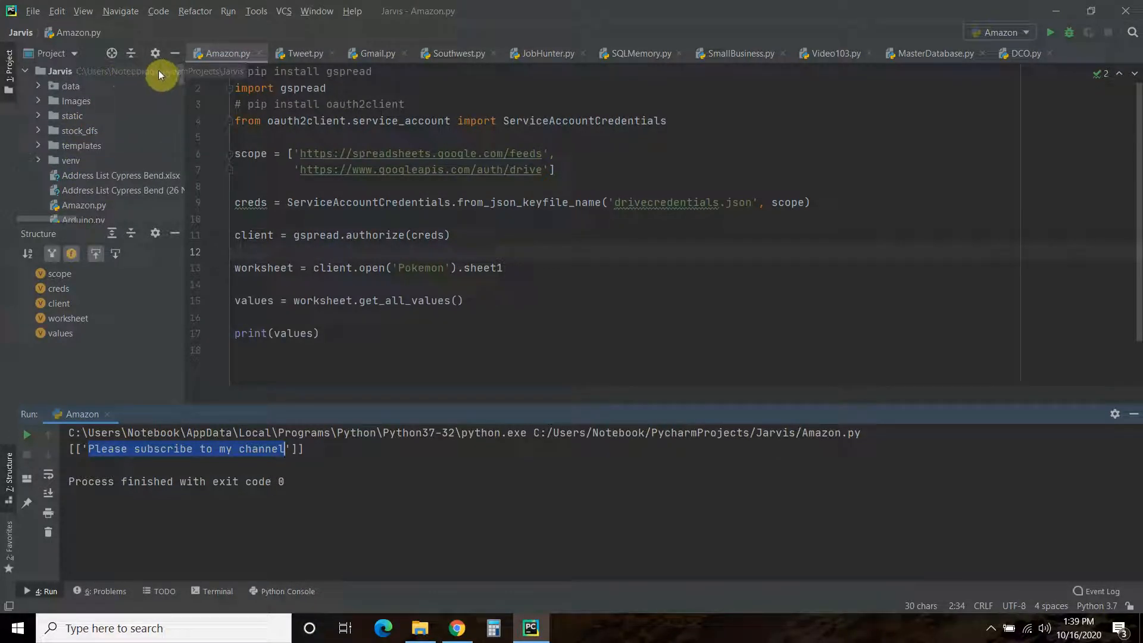
{"action": "mouse_move", "coordinate": [128, 78]}
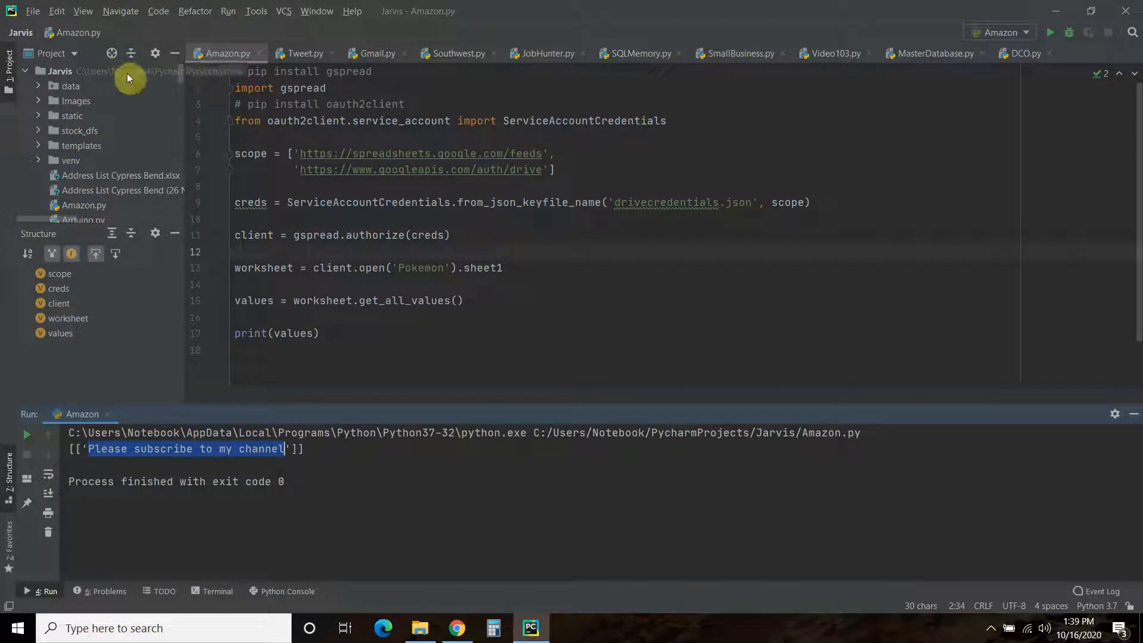
{"action": "mouse_move", "coordinate": [172, 81]}
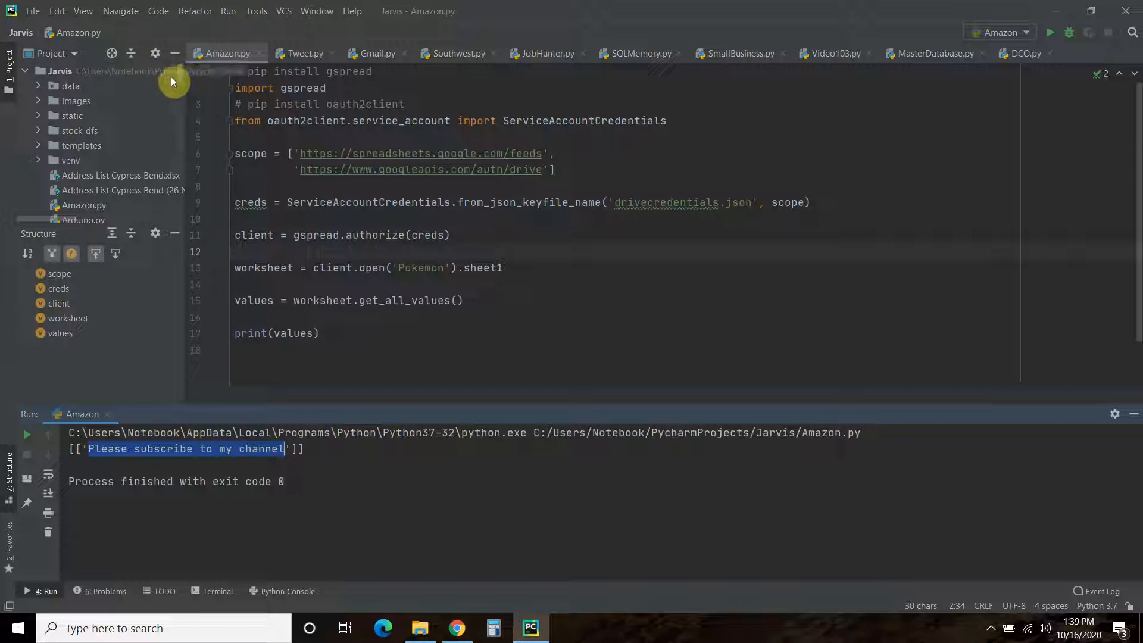
{"action": "left_click", "coordinate": [419, 628]}
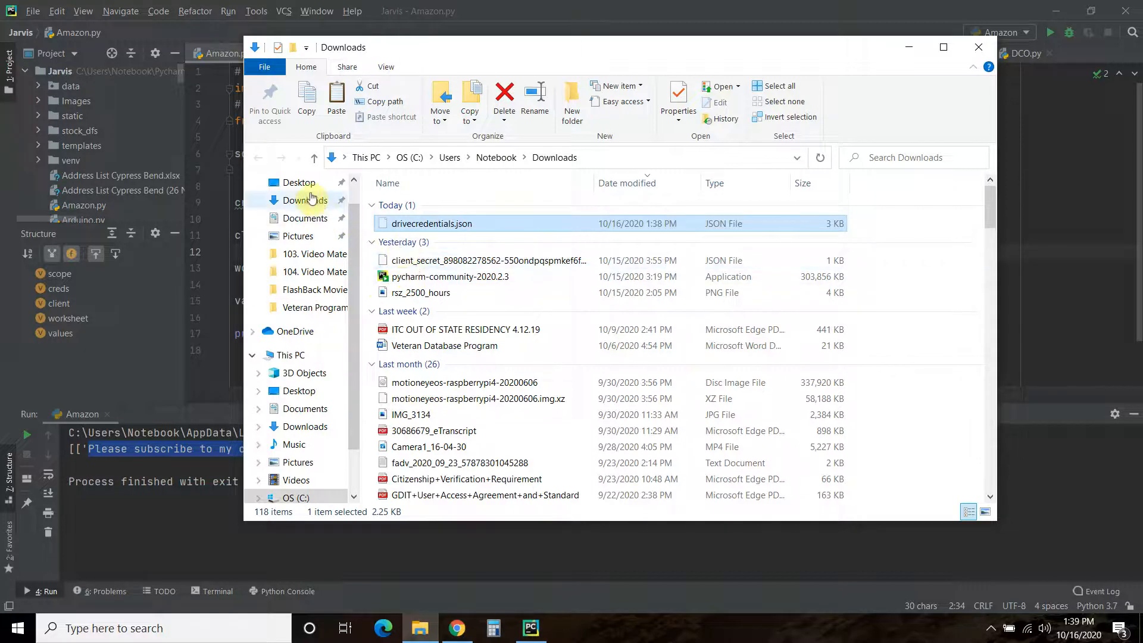
Browse from Desktop to the Jarvis PyCharm project folder containing drivecredentials.json
{"action": "left_click", "coordinate": [299, 182]}
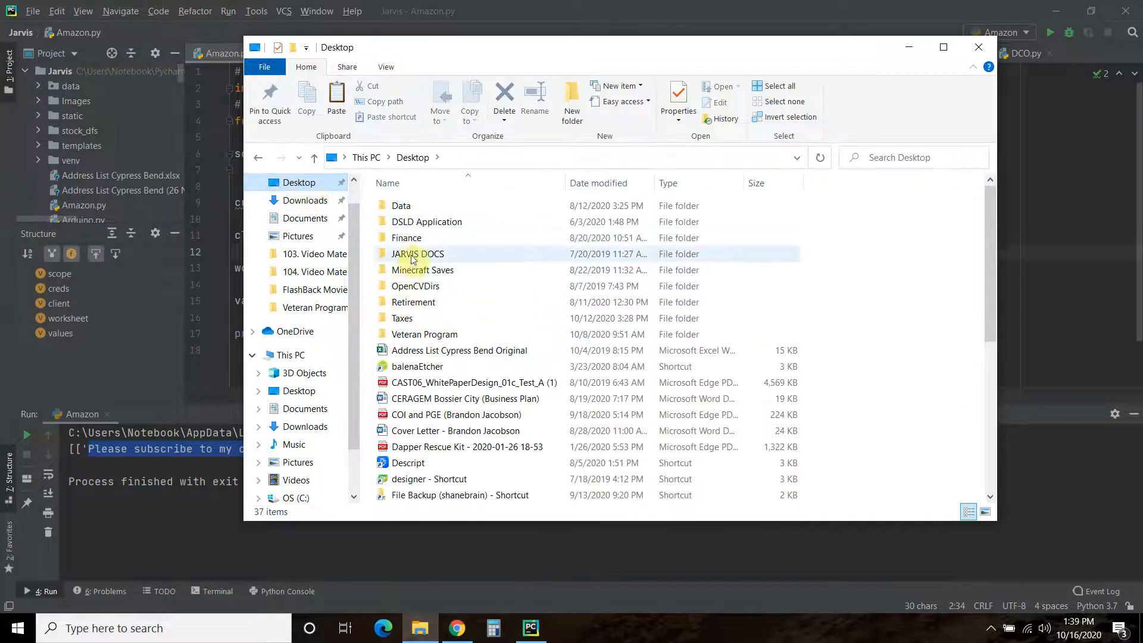
{"action": "scroll", "scroll_direction": "down", "scroll_amount": 3}
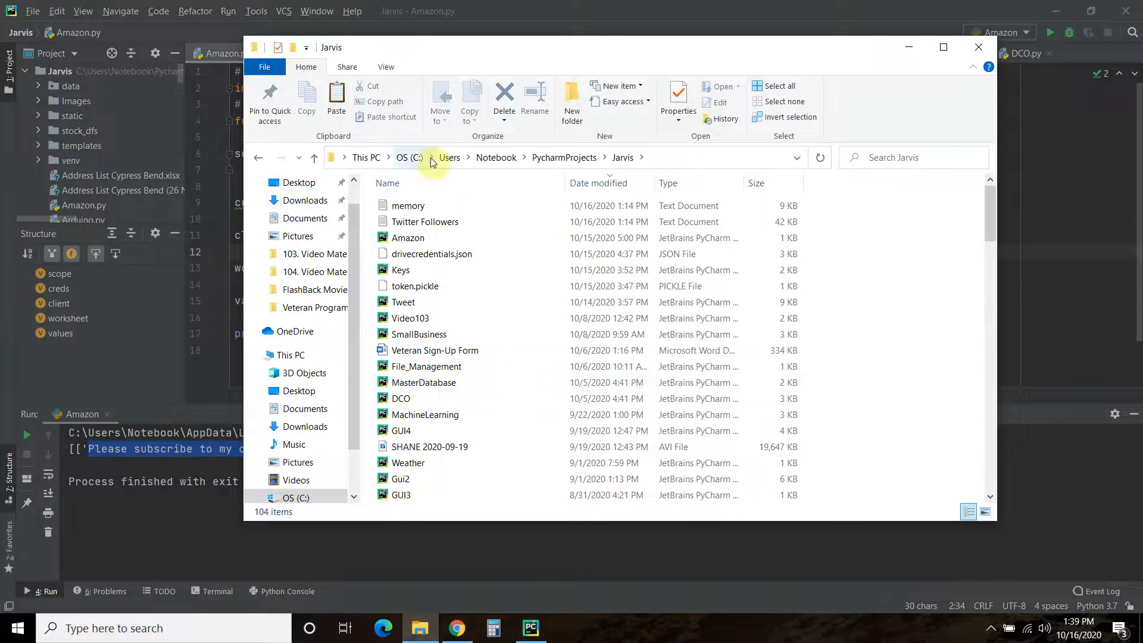
{"action": "mouse_move", "coordinate": [623, 159]}
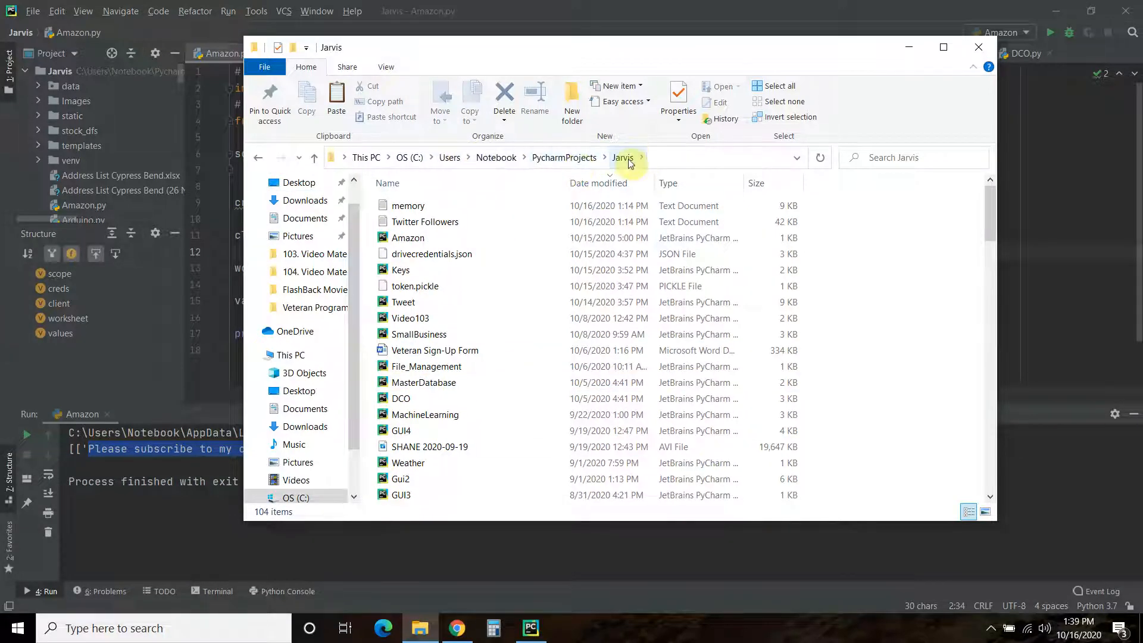
{"action": "scroll", "scroll_direction": "down", "scroll_amount": 3}
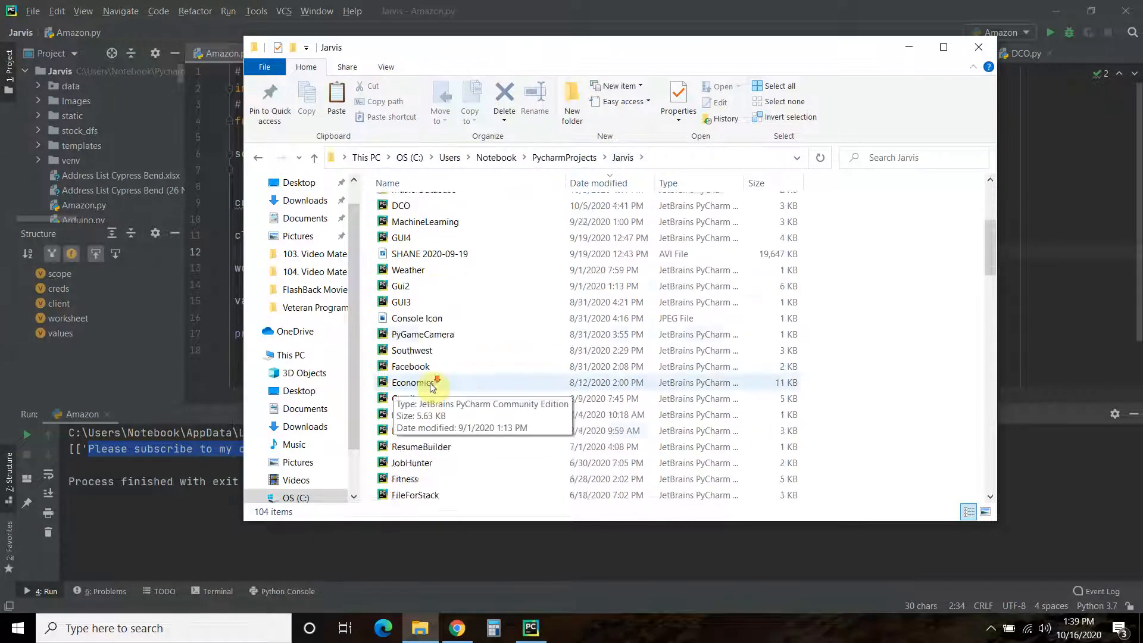
{"action": "scroll", "scroll_direction": "down", "scroll_amount": 3}
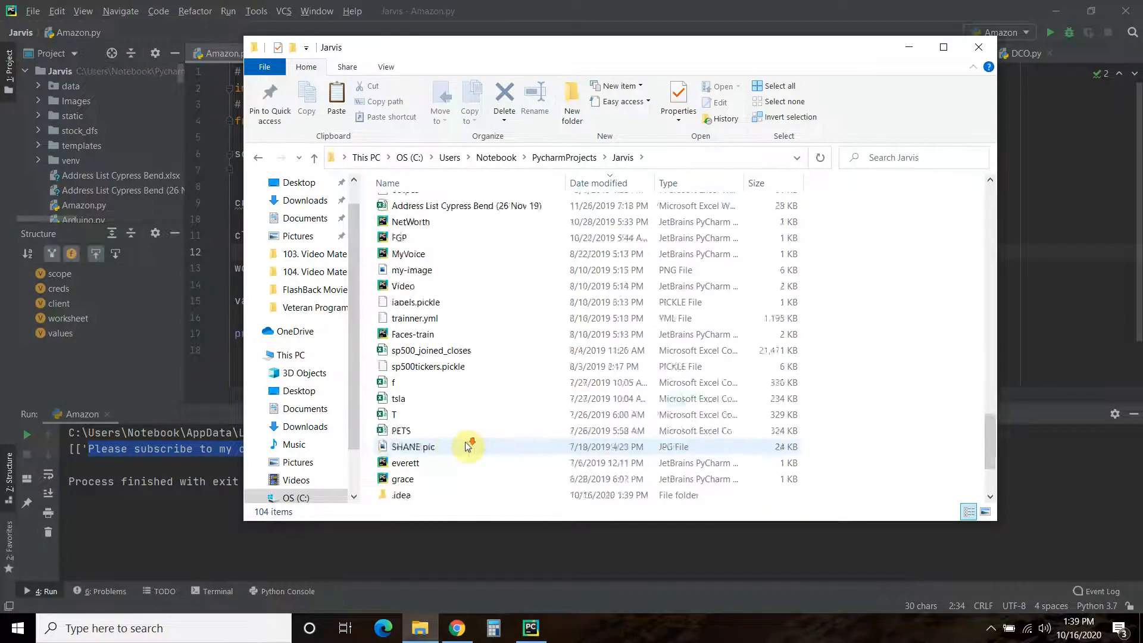
{"action": "scroll", "scroll_direction": "up", "scroll_amount": 3}
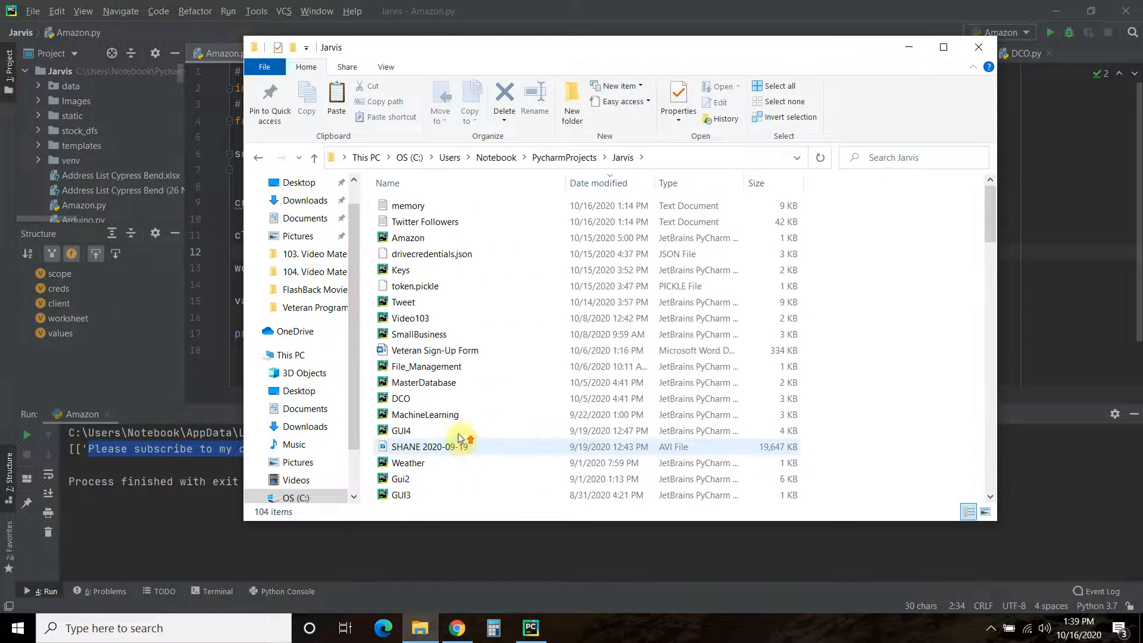
{"action": "mouse_move", "coordinate": [431, 253]}
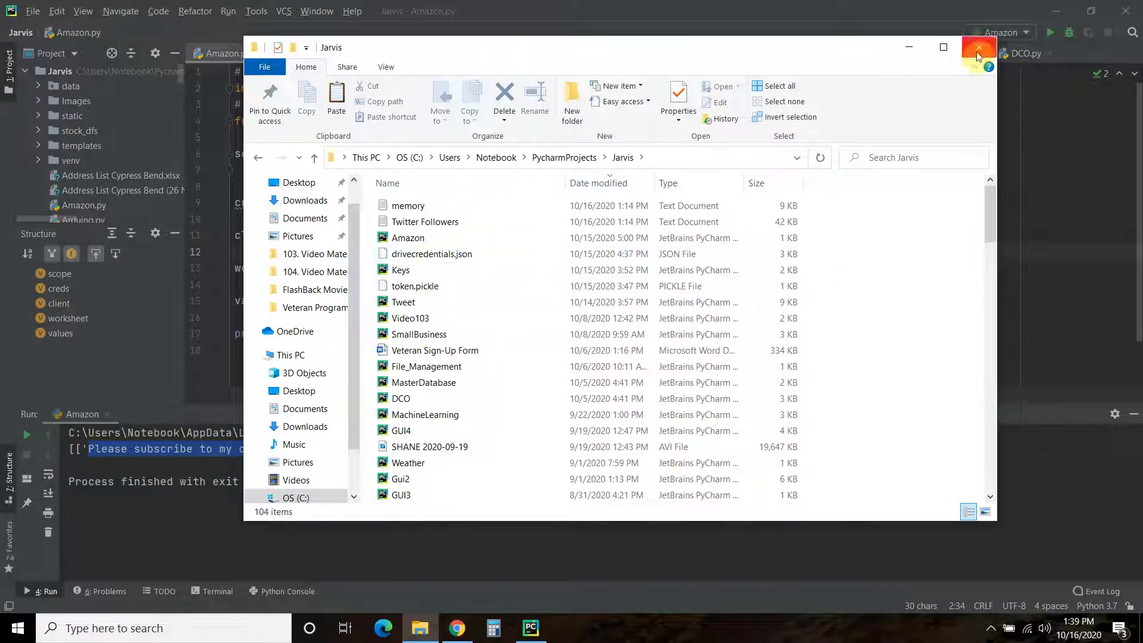
Enable the Google Sheets API from the console's API Library for the YouTube project
{"action": "left_click", "coordinate": [979, 46]}
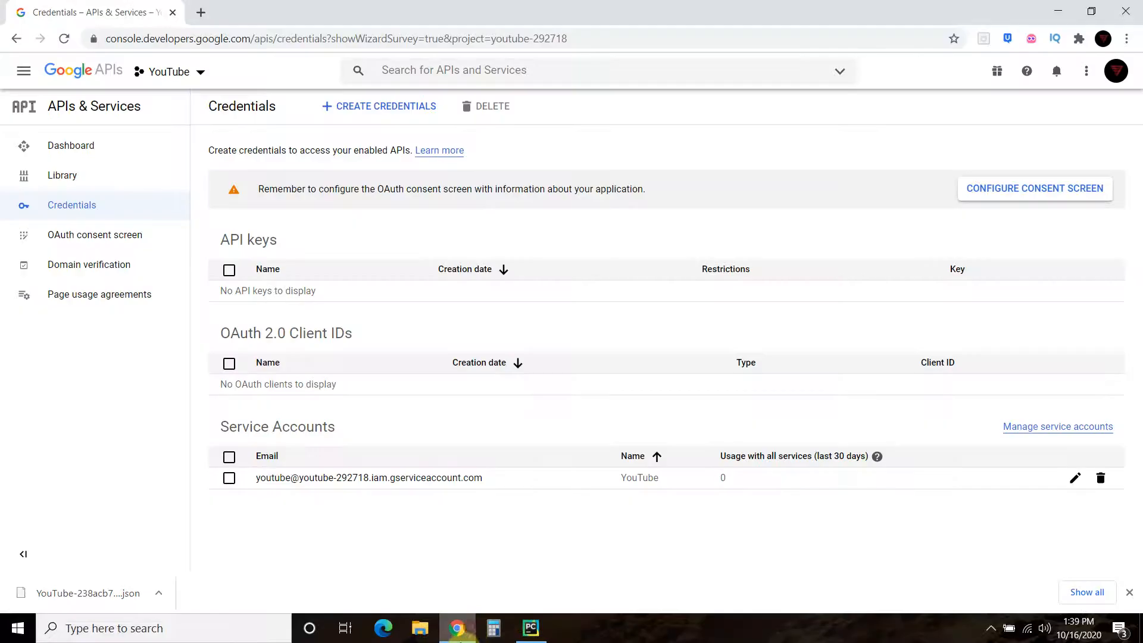
{"action": "mouse_move", "coordinate": [306, 171]}
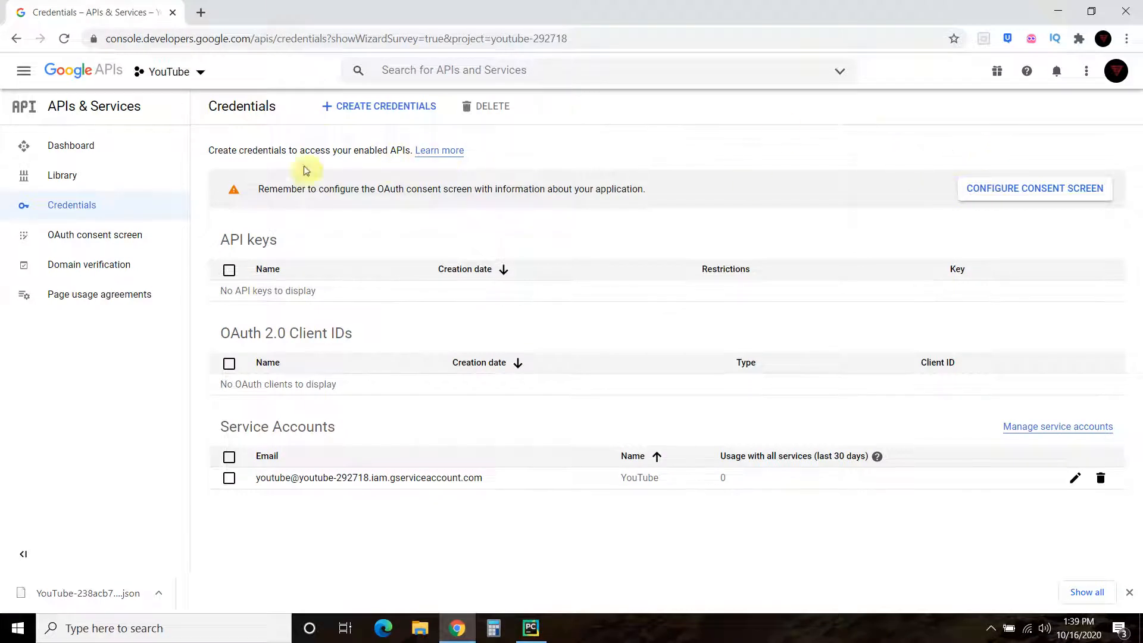
{"action": "mouse_move", "coordinate": [61, 175]}
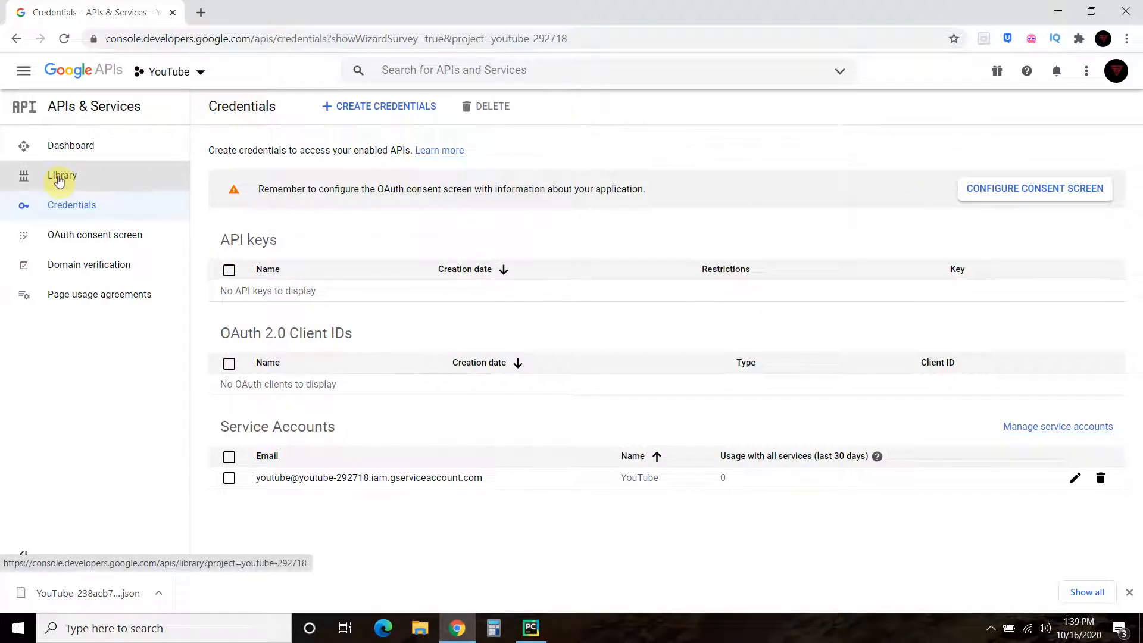
{"action": "left_click", "coordinate": [61, 176]}
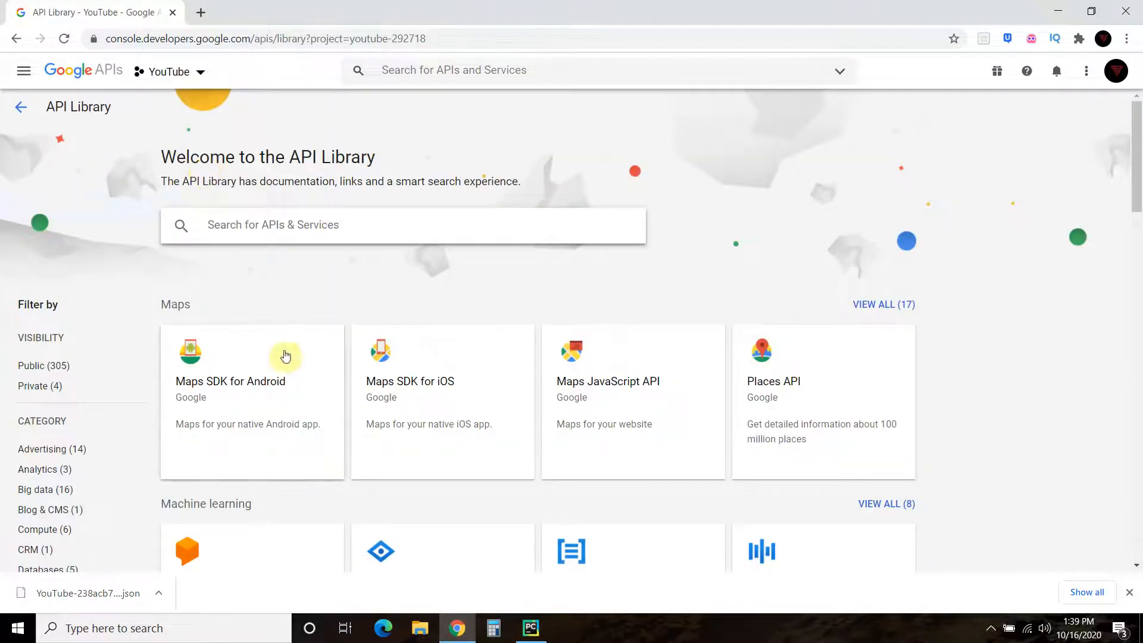
{"action": "scroll", "scroll_direction": "down", "scroll_amount": 3}
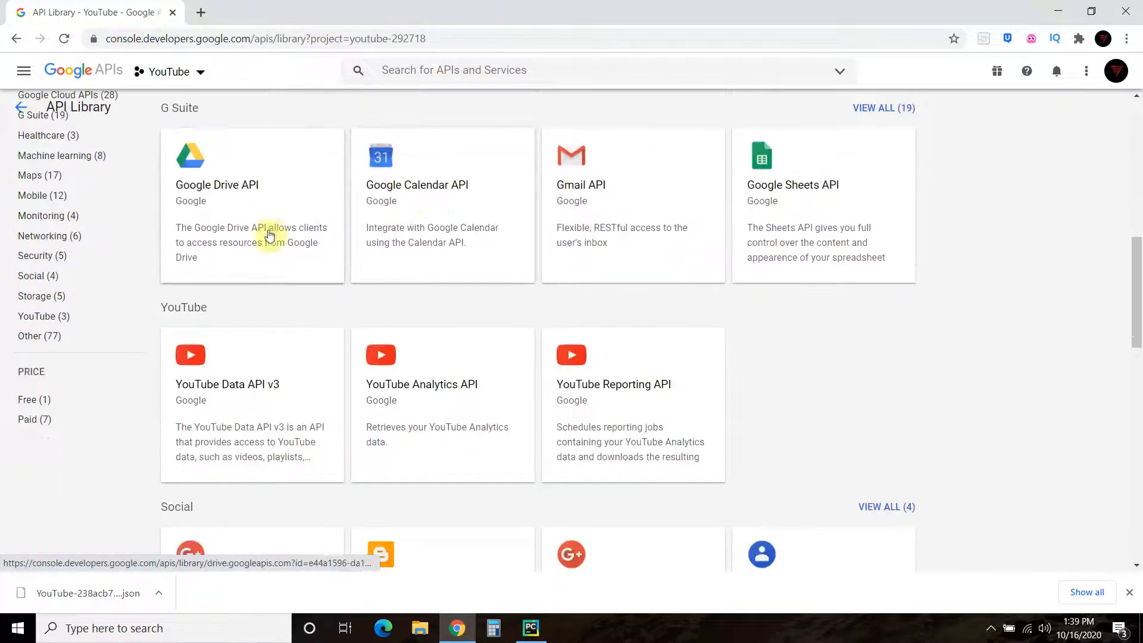
{"action": "scroll", "scroll_direction": "down", "scroll_amount": 3}
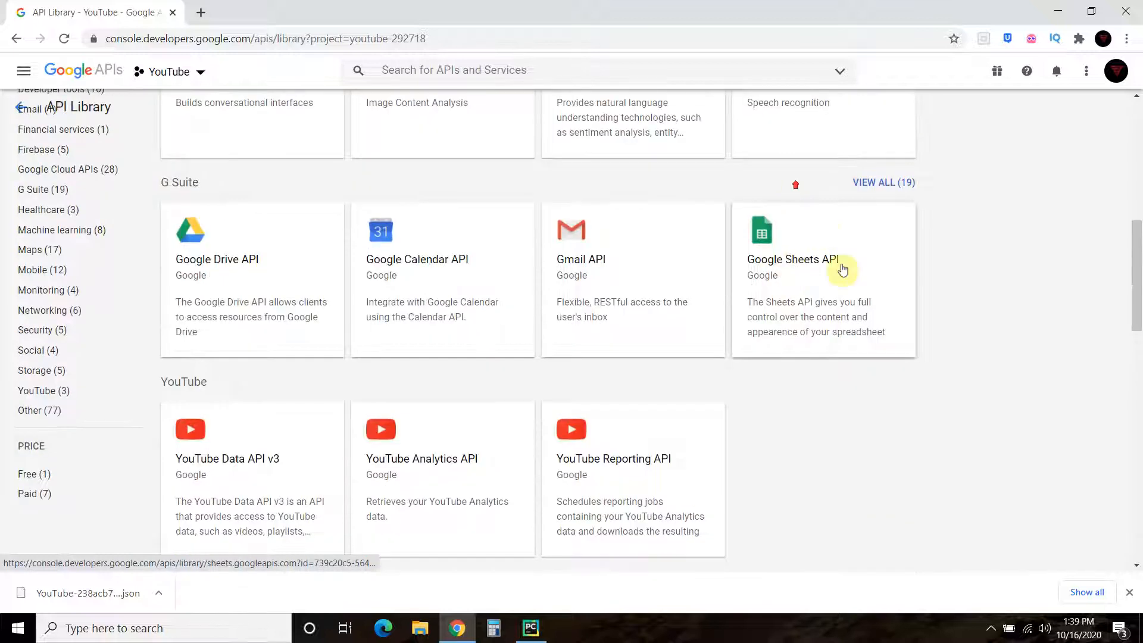
{"action": "left_click", "coordinate": [822, 259]}
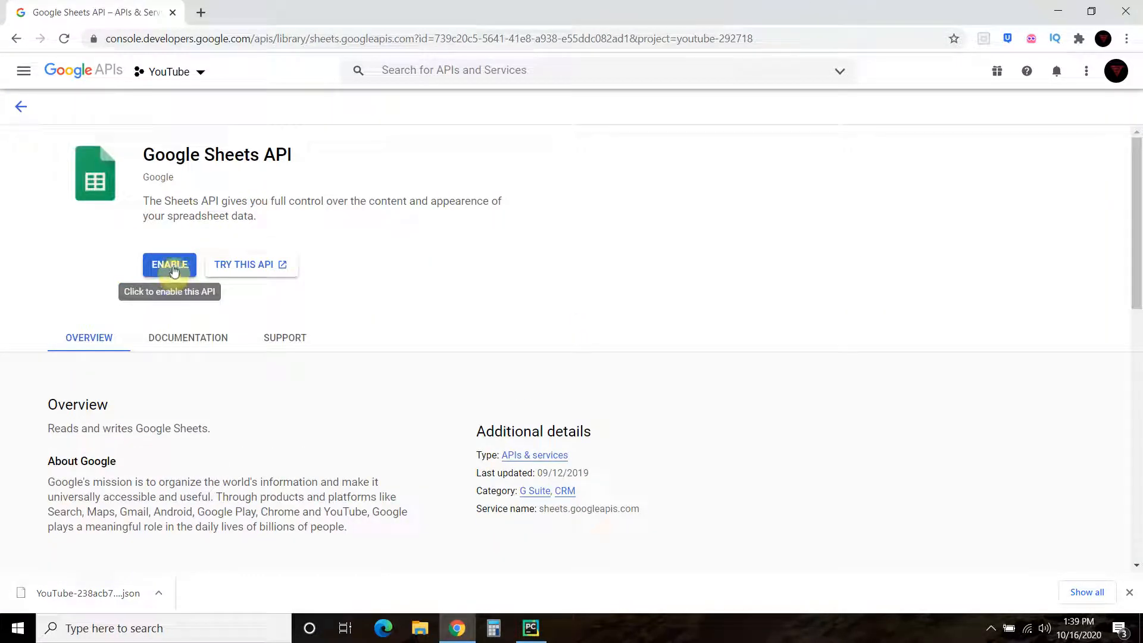
{"action": "left_click", "coordinate": [169, 263]}
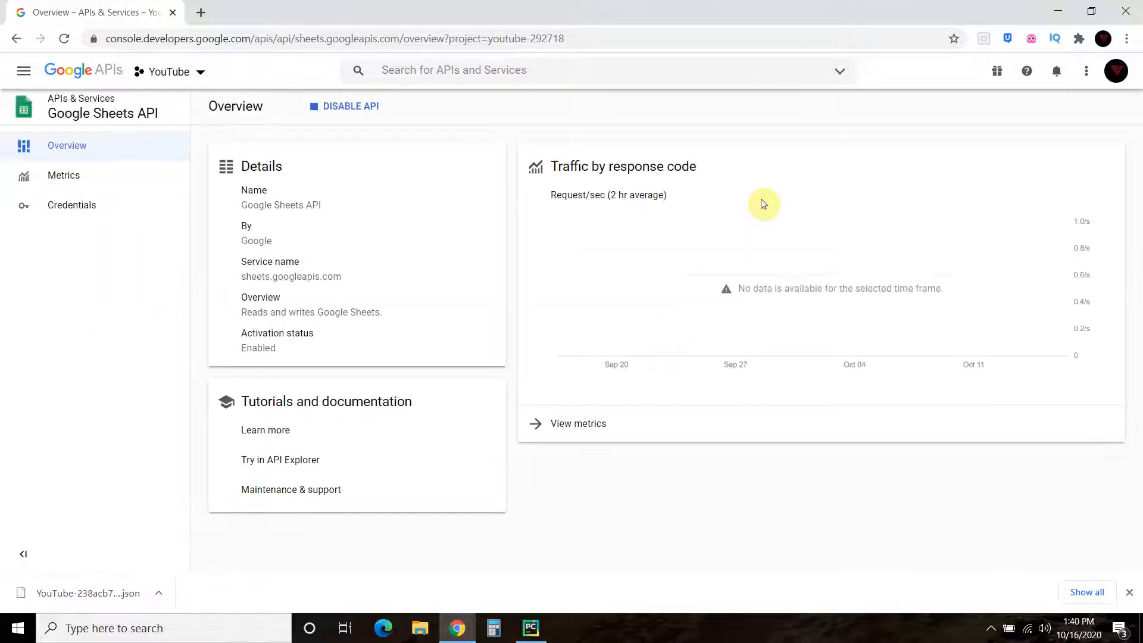
{"action": "mouse_move", "coordinate": [124, 153]}
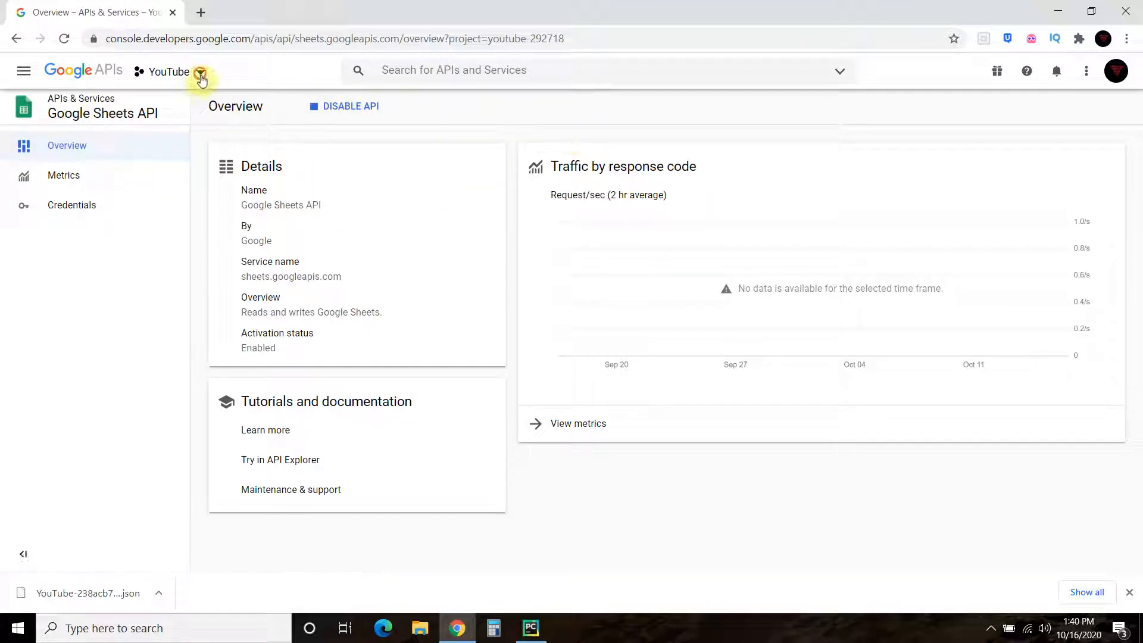
{"action": "left_click", "coordinate": [200, 72]}
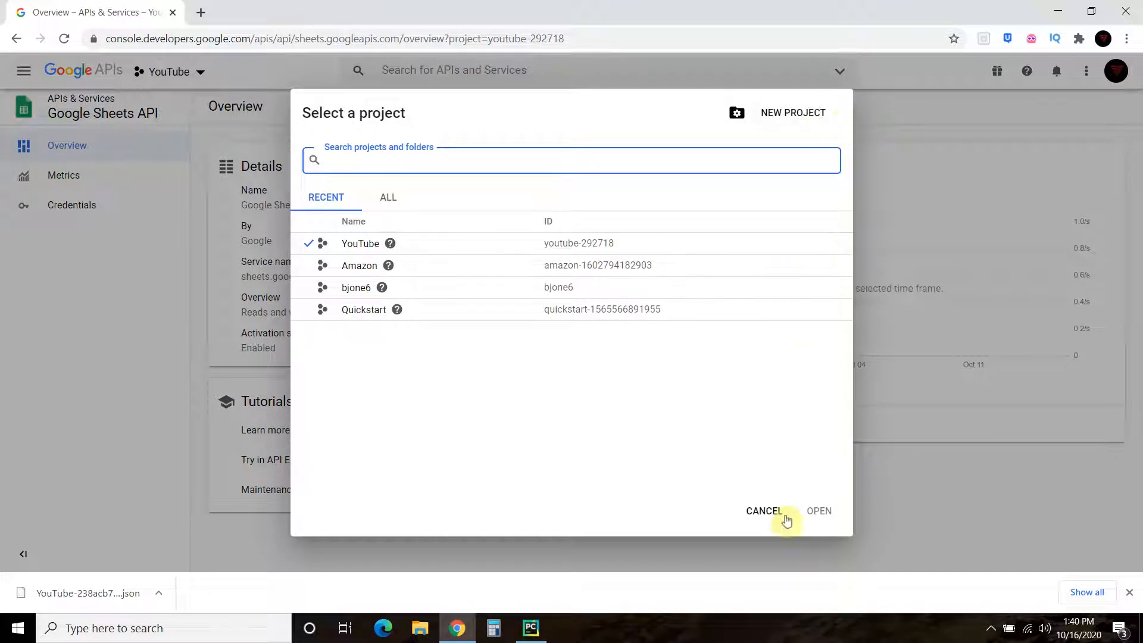
{"action": "right_click", "coordinate": [419, 627]}
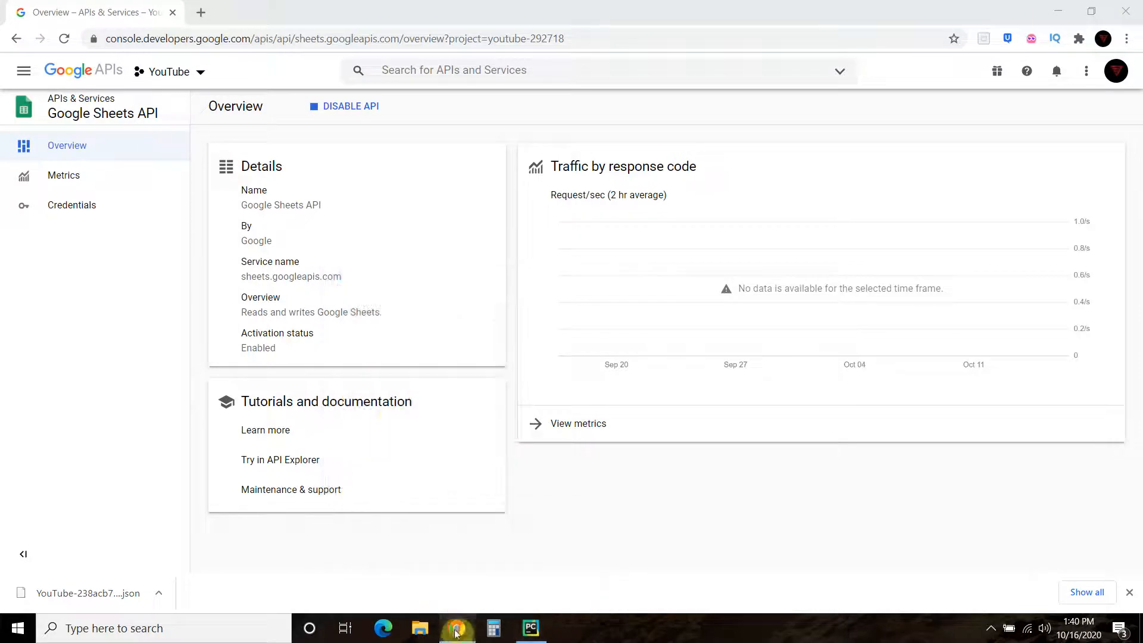
{"action": "mouse_move", "coordinate": [314, 627]}
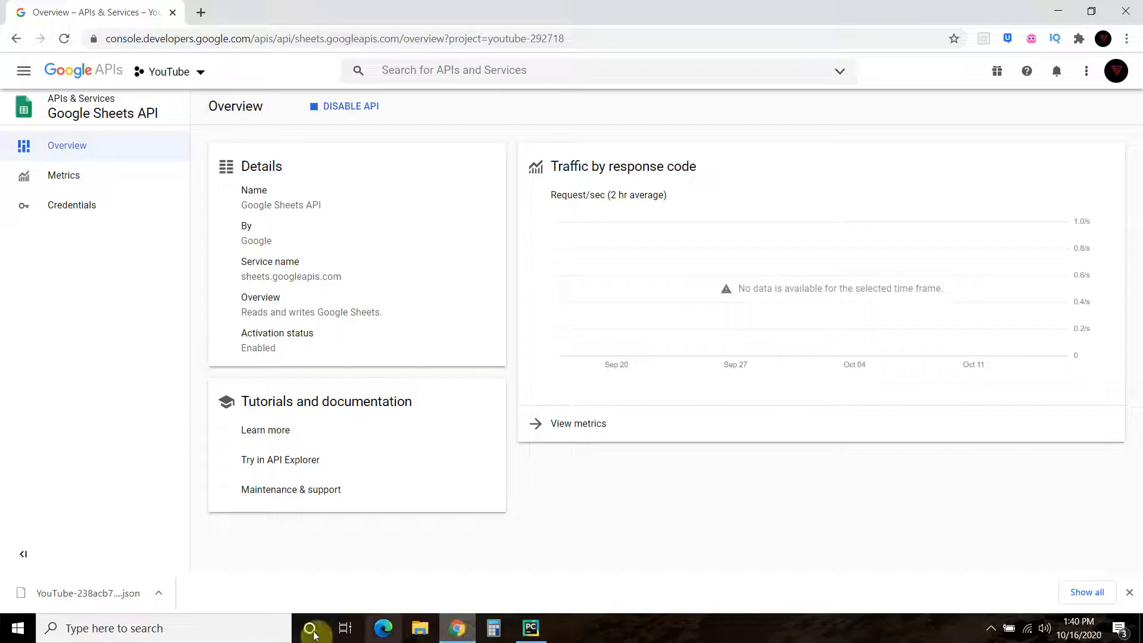
{"action": "type", "text": "down"}
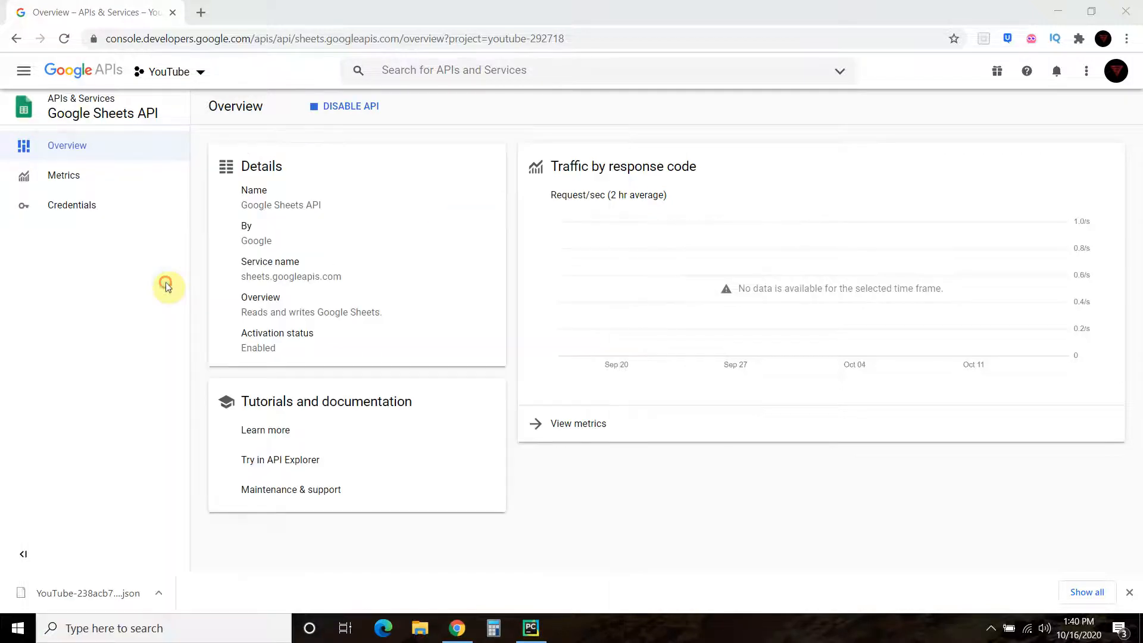
Rename drivecredentials.json in Downloads to YouTubecredentials.json and return to the Sheets API overview
{"action": "right_click", "coordinate": [432, 223]}
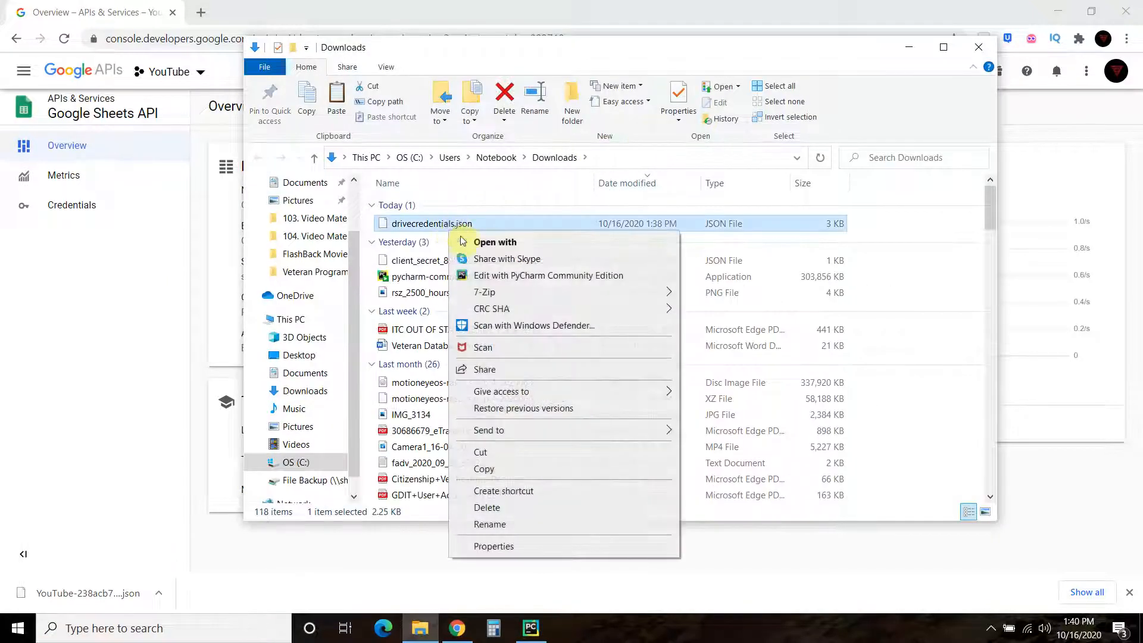
{"action": "left_click", "coordinate": [489, 524]}
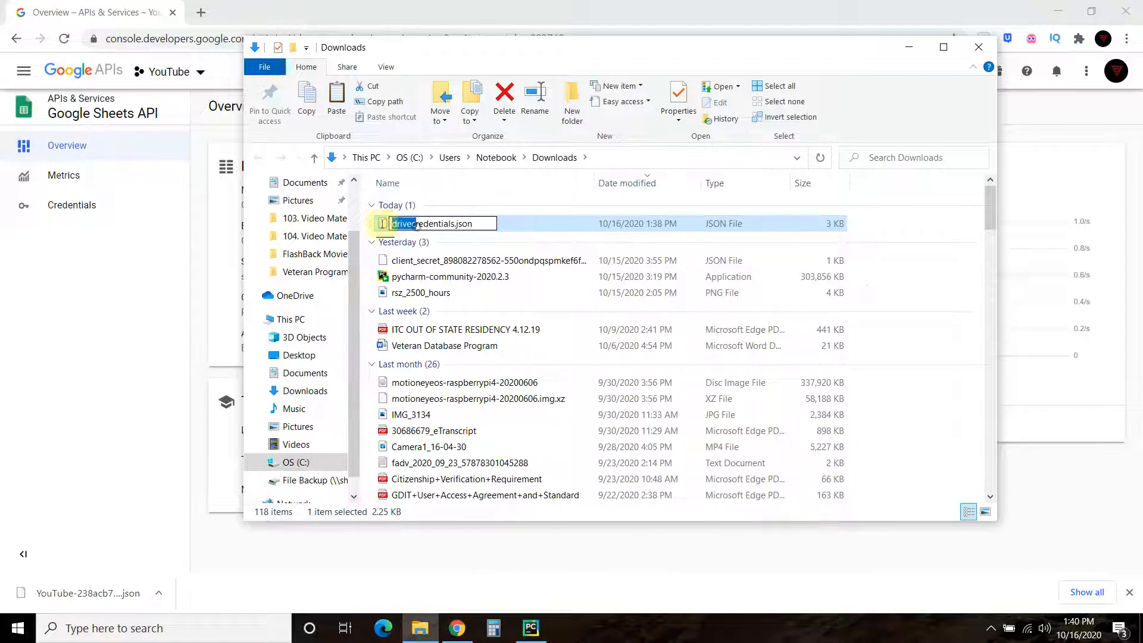
{"action": "type", "text": "Yo"}
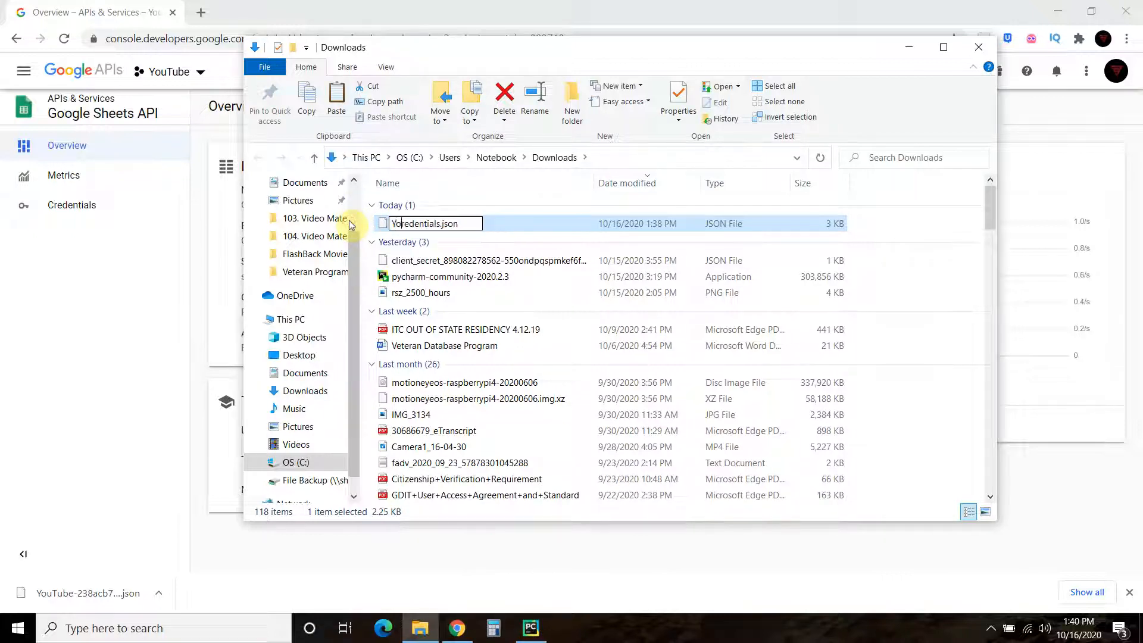
{"action": "type", "text": "YouTubec"}
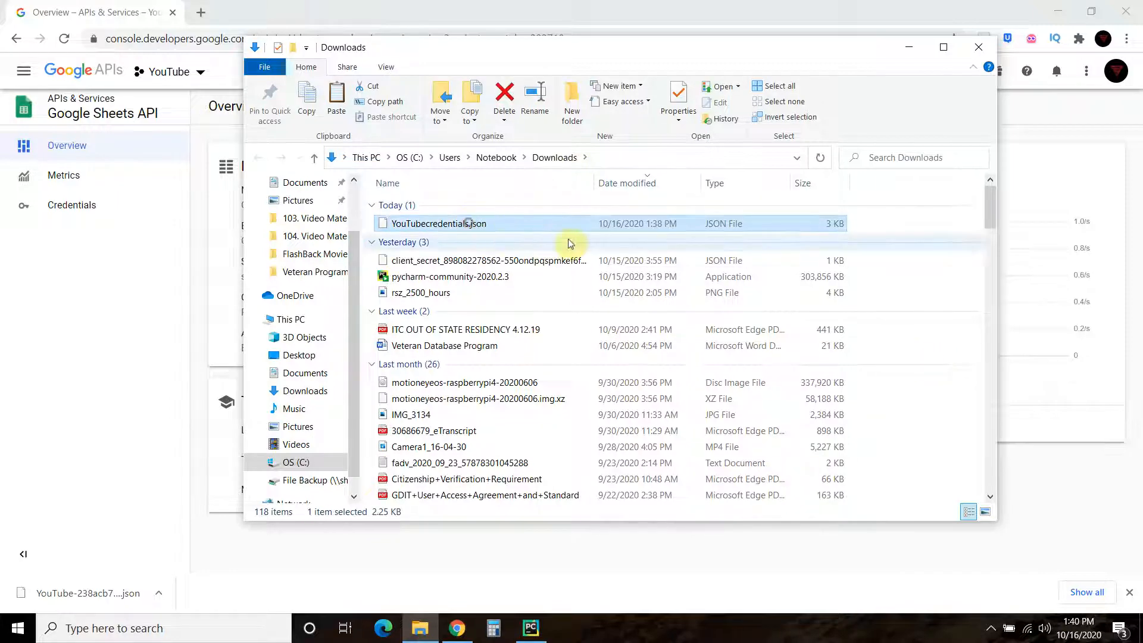
{"action": "left_click", "coordinate": [267, 335]}
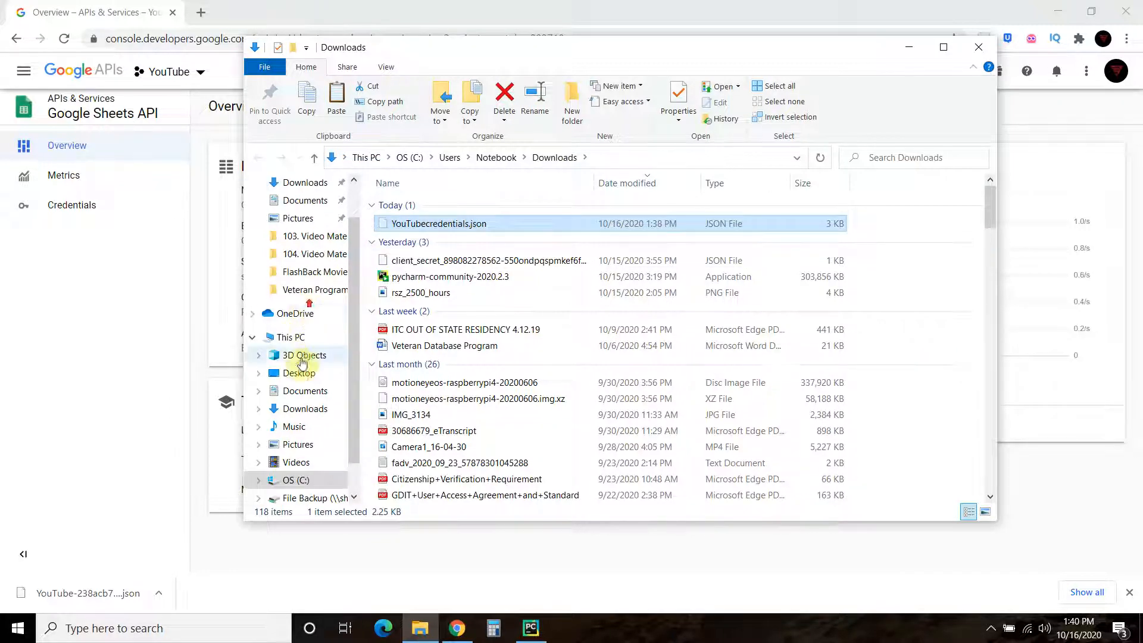
{"action": "left_click", "coordinate": [298, 373]}
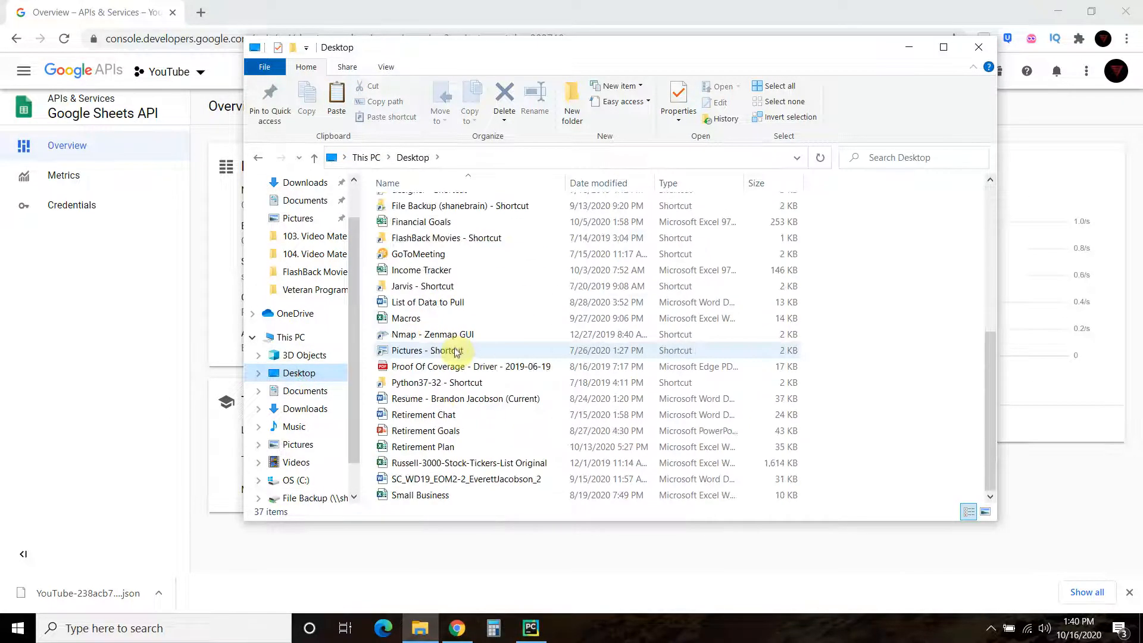
{"action": "double_click", "coordinate": [422, 285]}
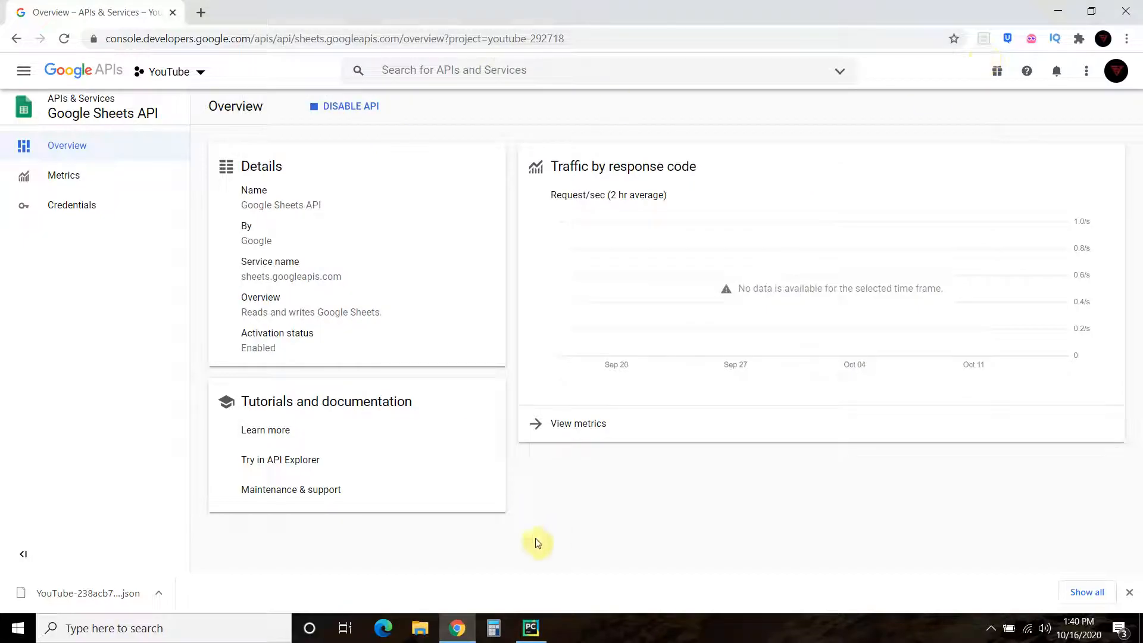
View YouTubecredentials.json in PyCharm and copy its service-account client_email value
{"action": "left_click", "coordinate": [530, 628]}
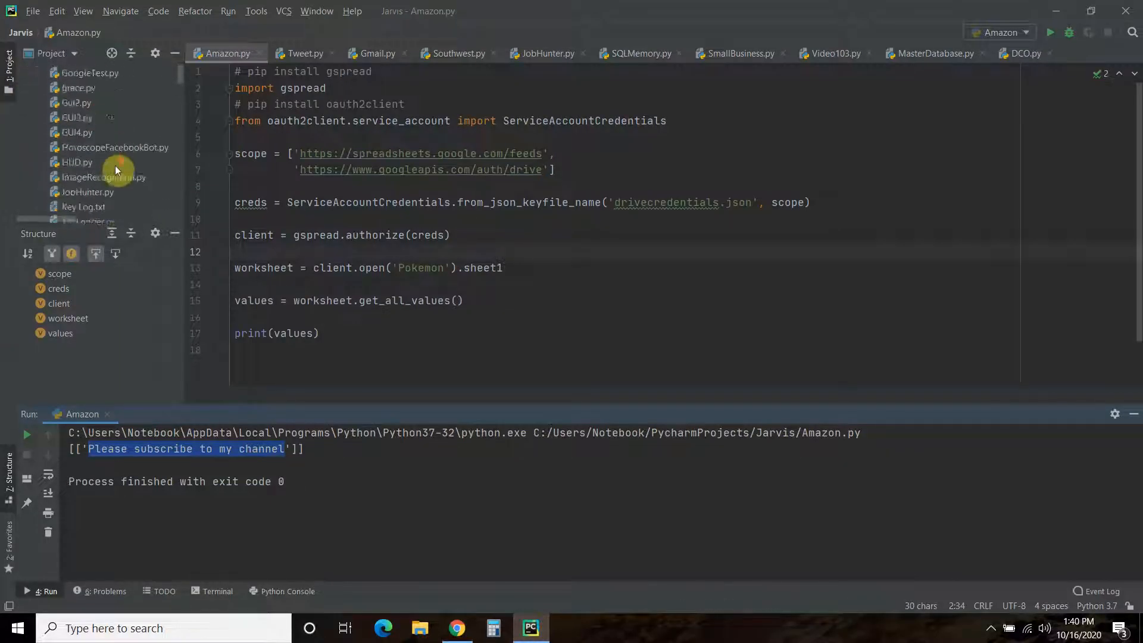
{"action": "scroll", "scroll_direction": "down", "scroll_amount": 3}
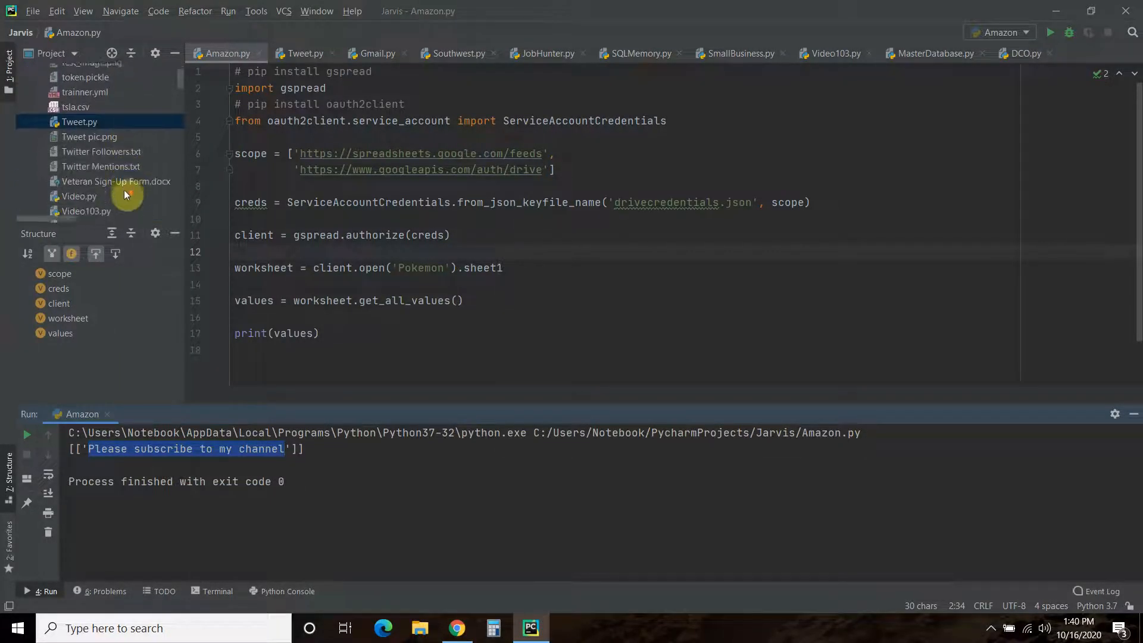
{"action": "scroll", "scroll_direction": "down", "scroll_amount": 3}
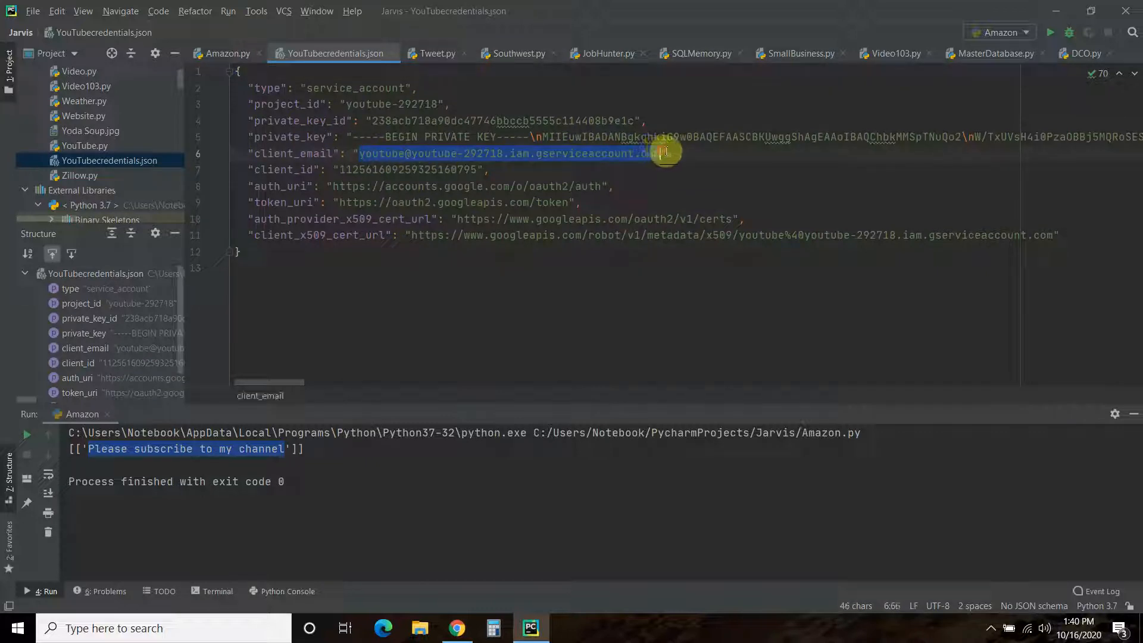
{"action": "mouse_move", "coordinate": [782, 253]}
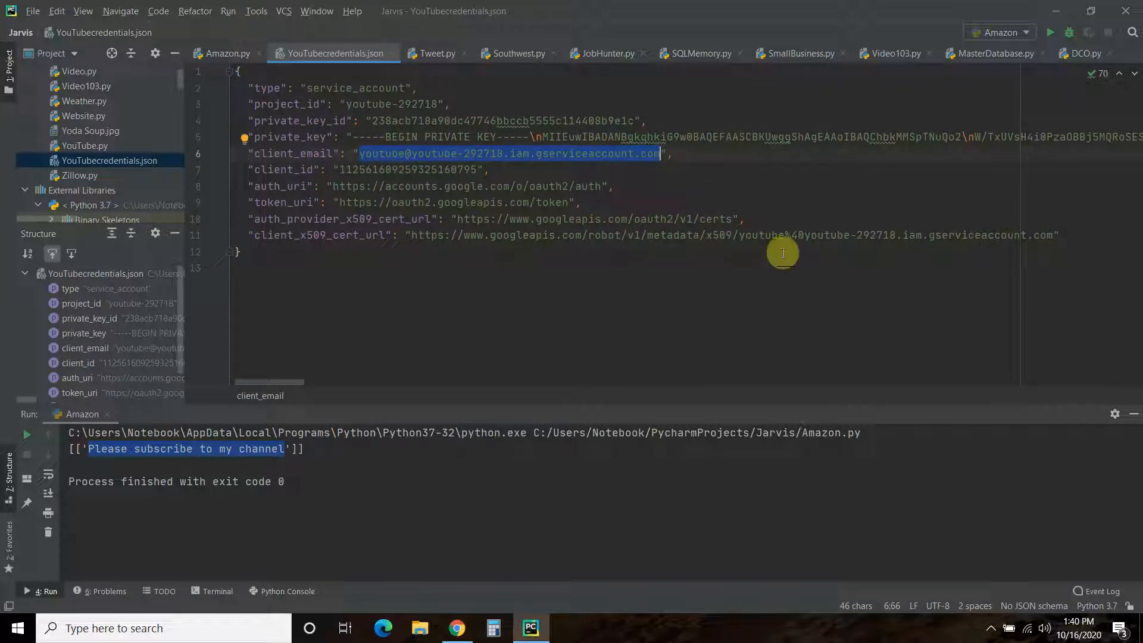
{"action": "mouse_move", "coordinate": [782, 261]}
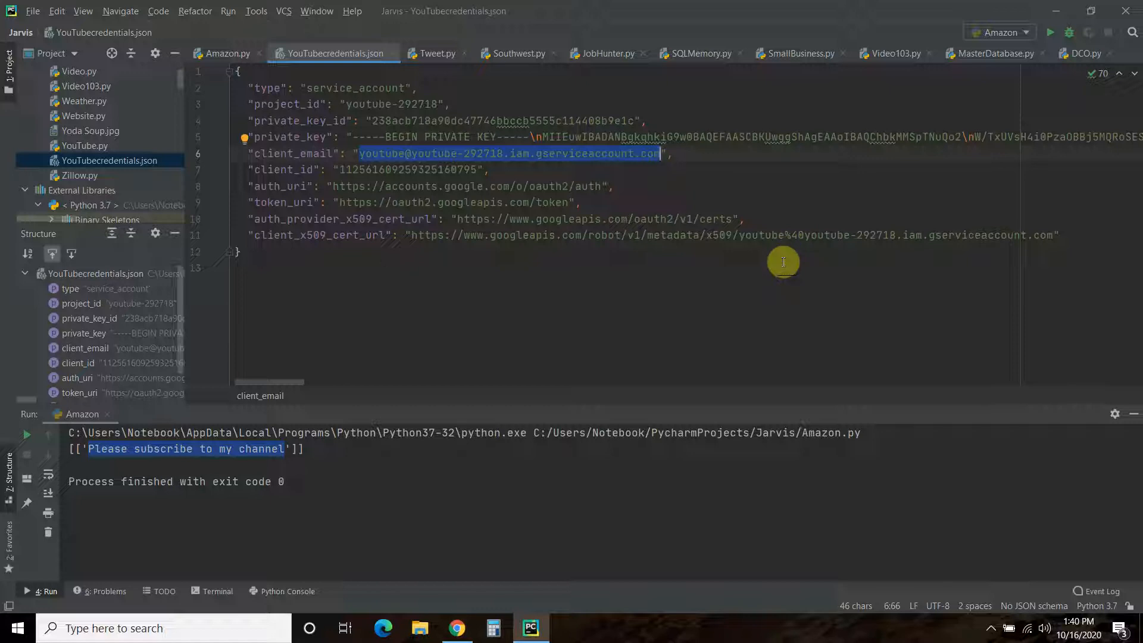
{"action": "left_click", "coordinate": [393, 153]}
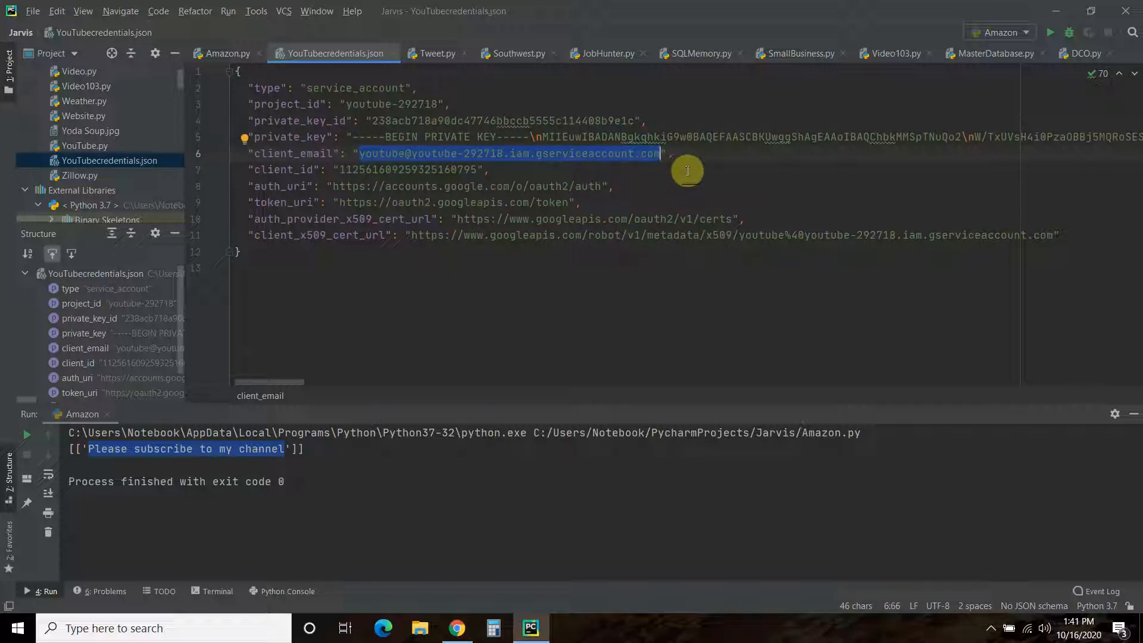
{"action": "mouse_move", "coordinate": [368, 157]}
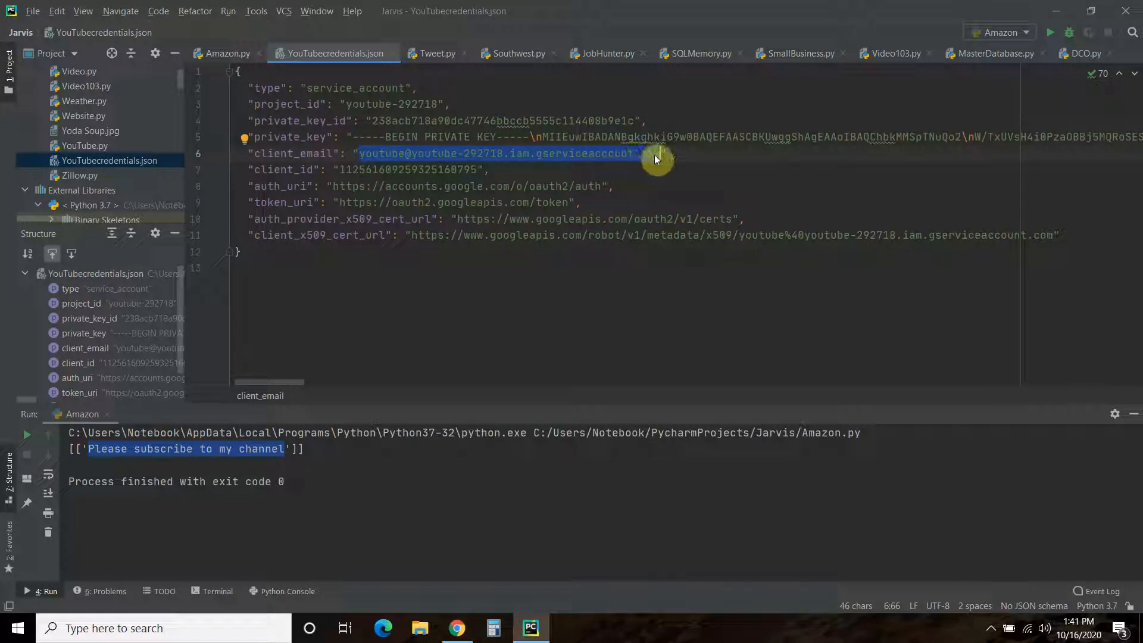
{"action": "mouse_move", "coordinate": [400, 88]}
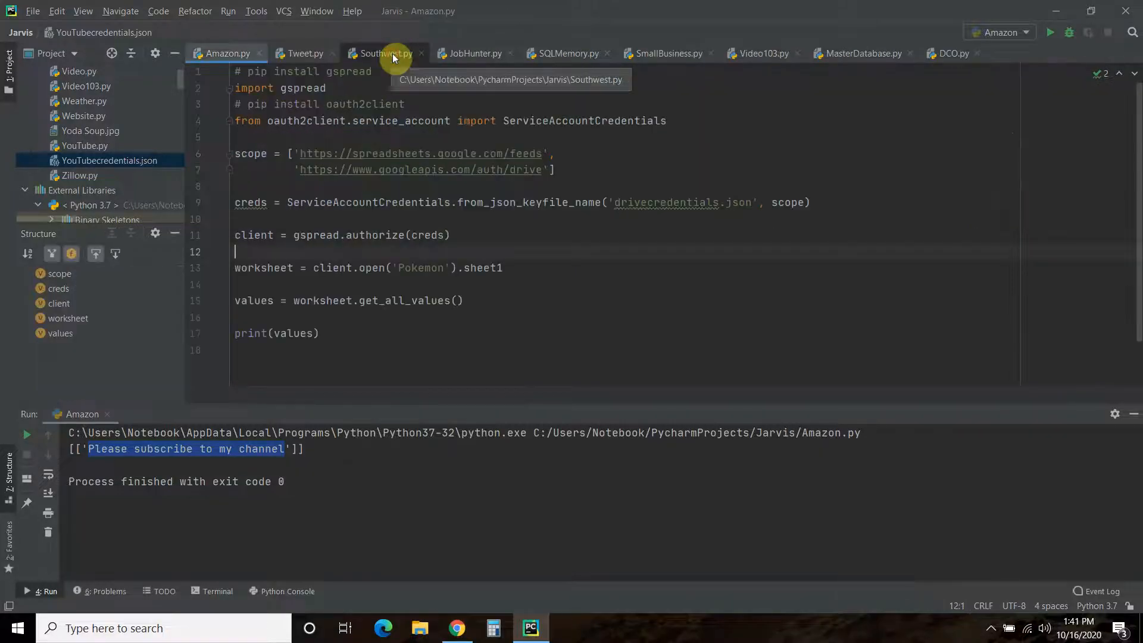
Return to Chrome and show the list of signed-in Google accounts
{"action": "left_click", "coordinate": [456, 627]}
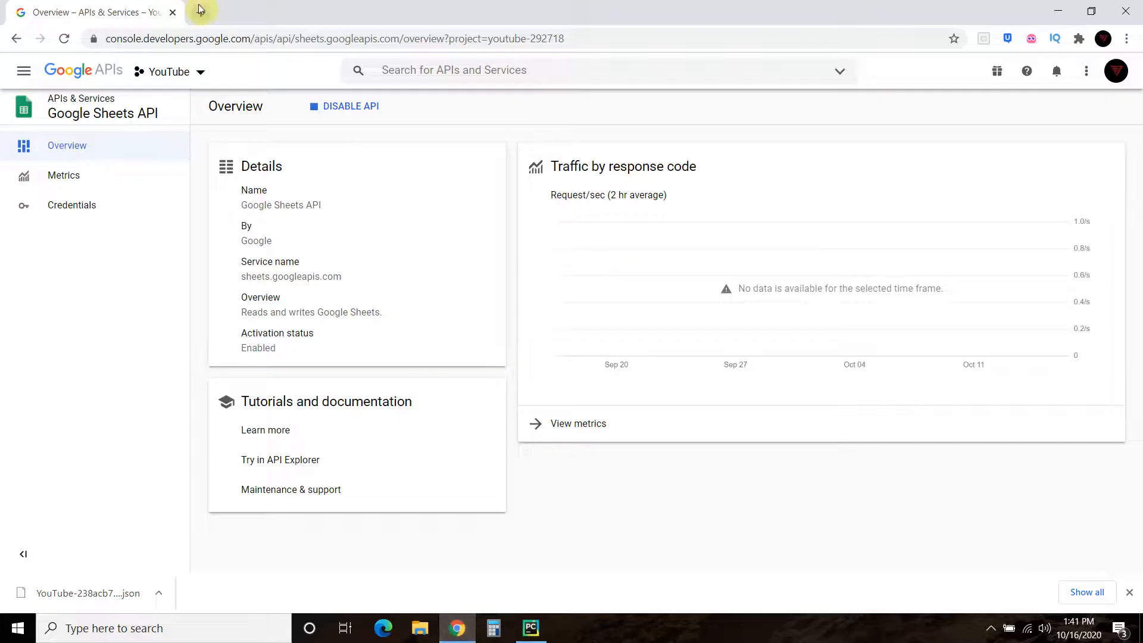
{"action": "left_click", "coordinate": [1085, 71]}
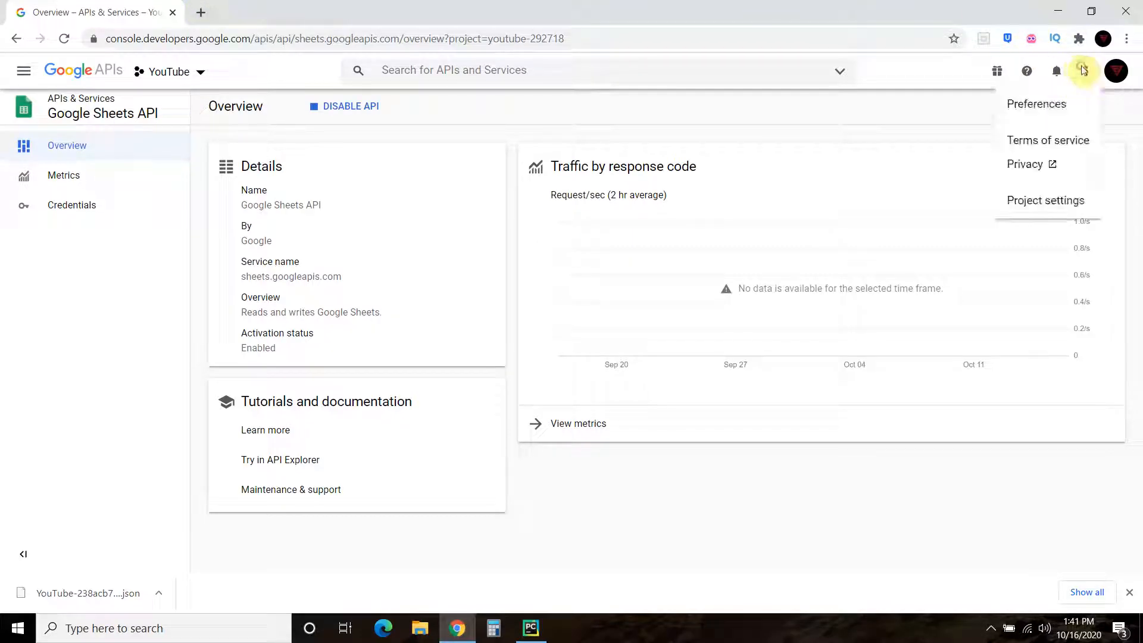
{"action": "left_click", "coordinate": [1116, 70]}
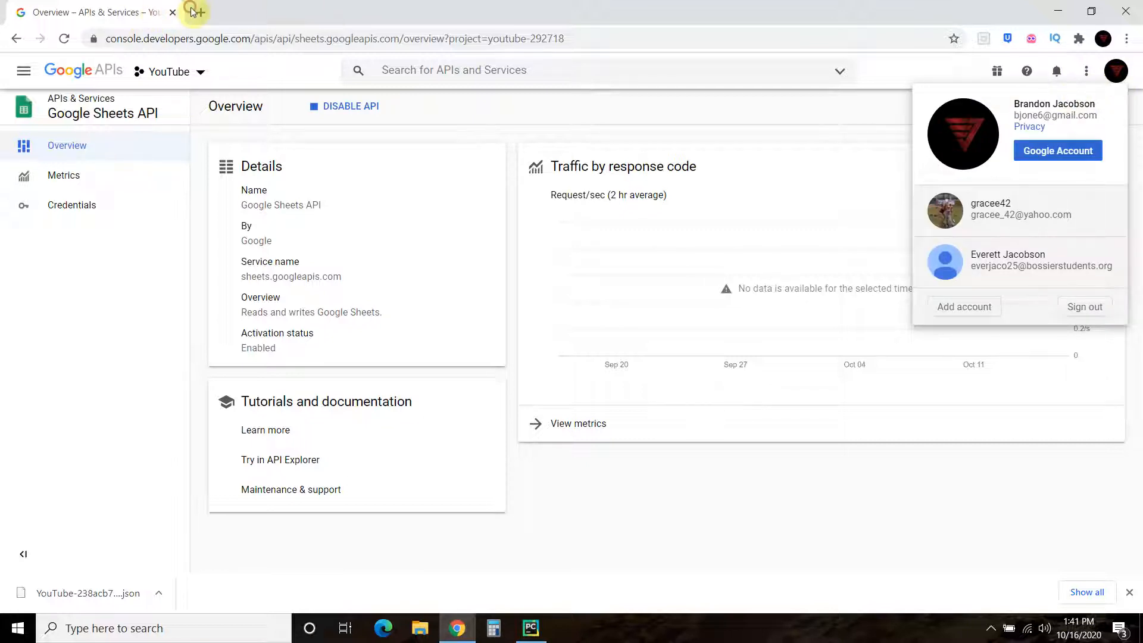
Load Gmail in a new tab and launch Google Drive from the Google apps grid
{"action": "left_click", "coordinate": [193, 12]}
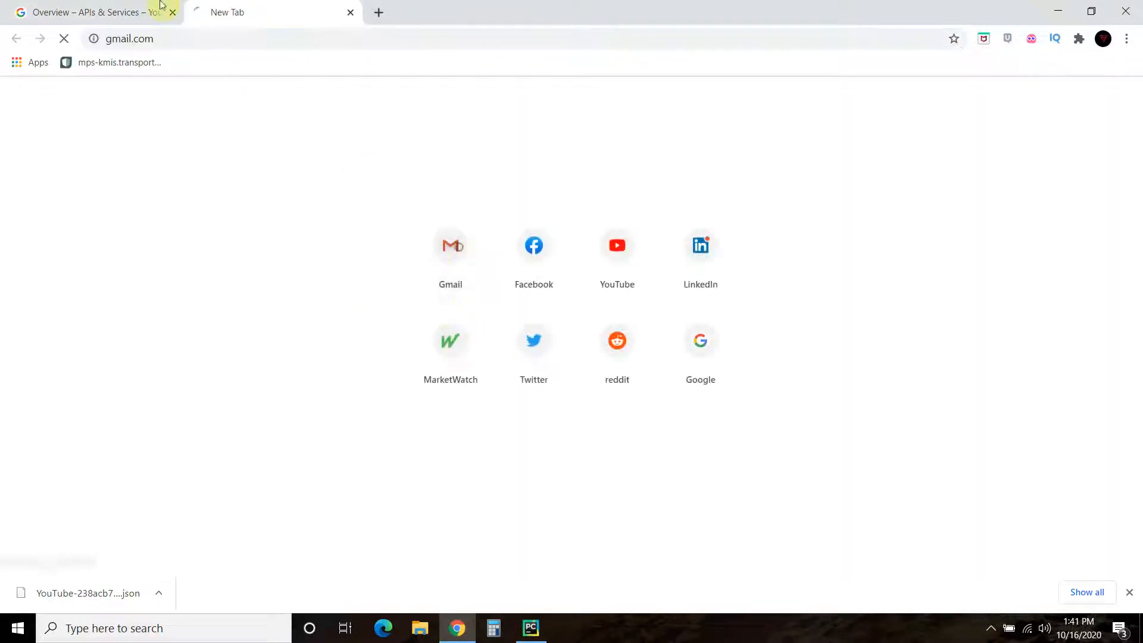
{"action": "left_click", "coordinate": [450, 244]}
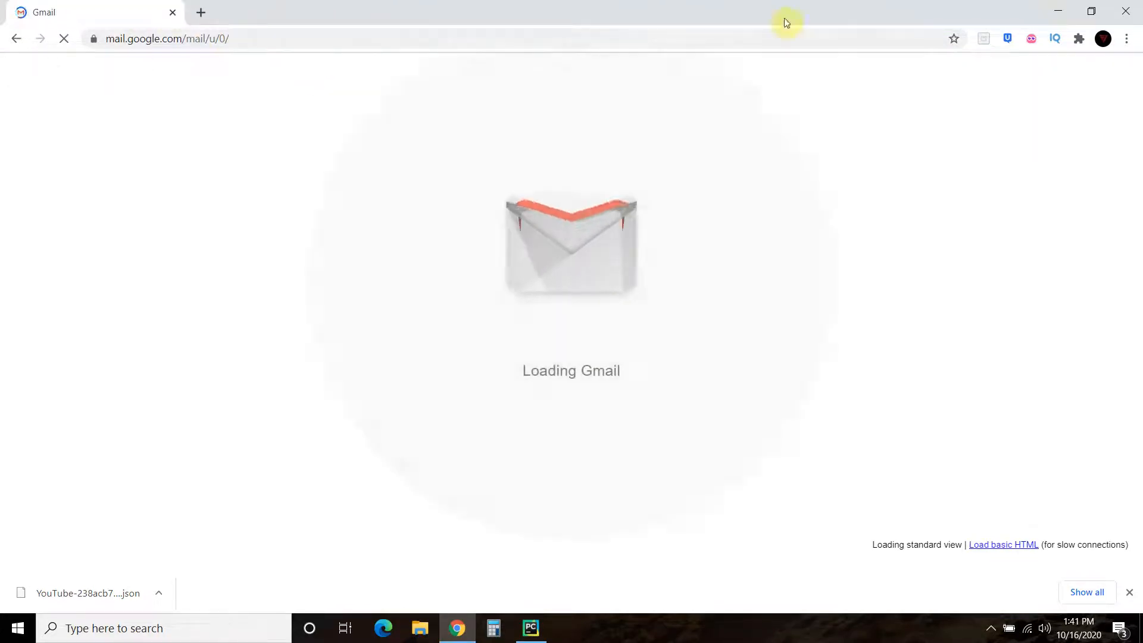
{"action": "left_click", "coordinate": [1081, 77]}
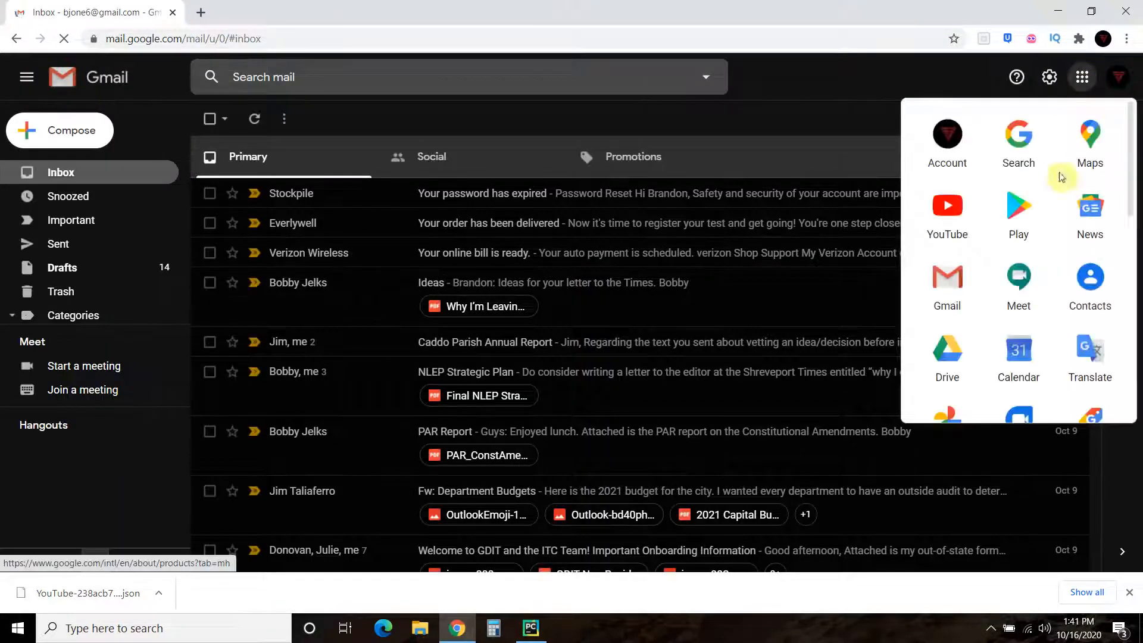
{"action": "left_click", "coordinate": [947, 354]}
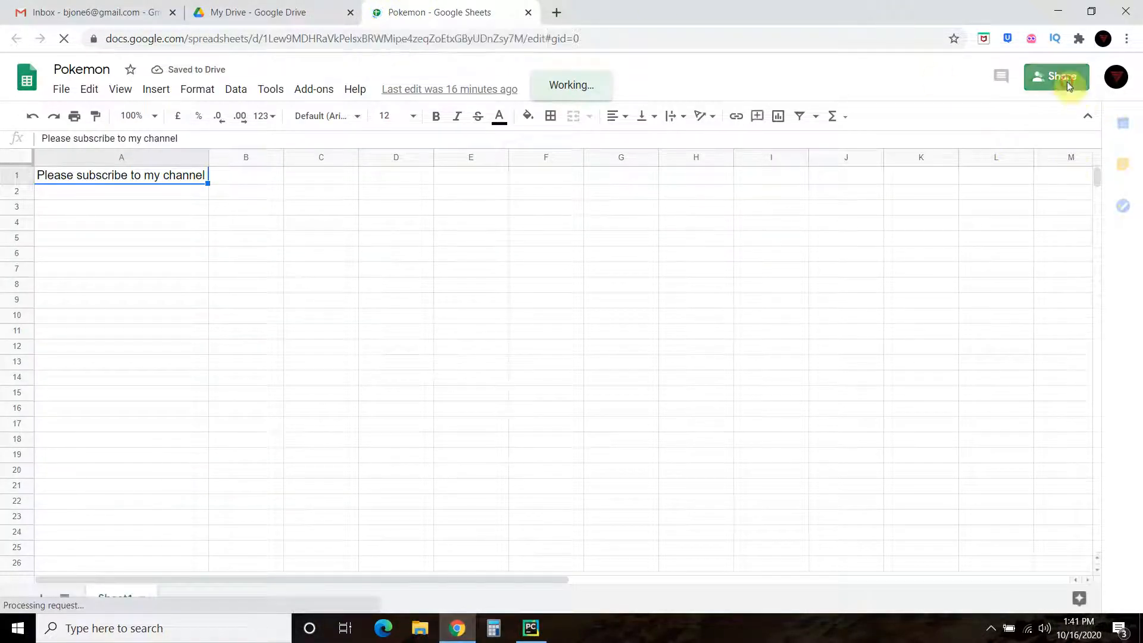
Bring up the Share with people and groups dialog for the Pokemon sheet
{"action": "left_click", "coordinate": [1055, 77]}
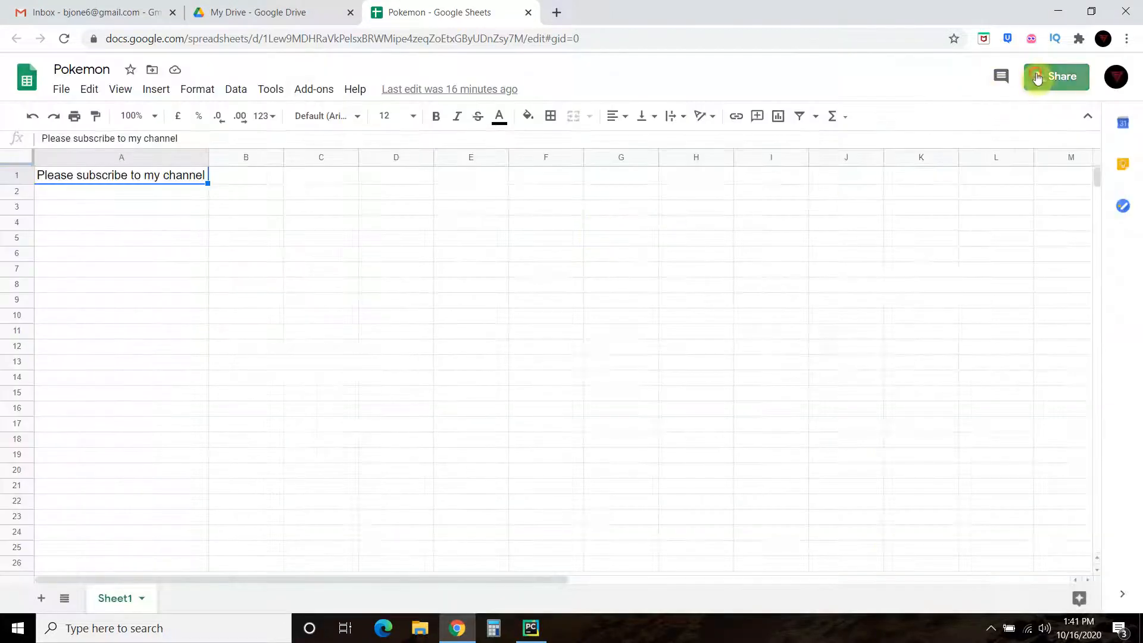
{"action": "left_click", "coordinate": [1054, 75]}
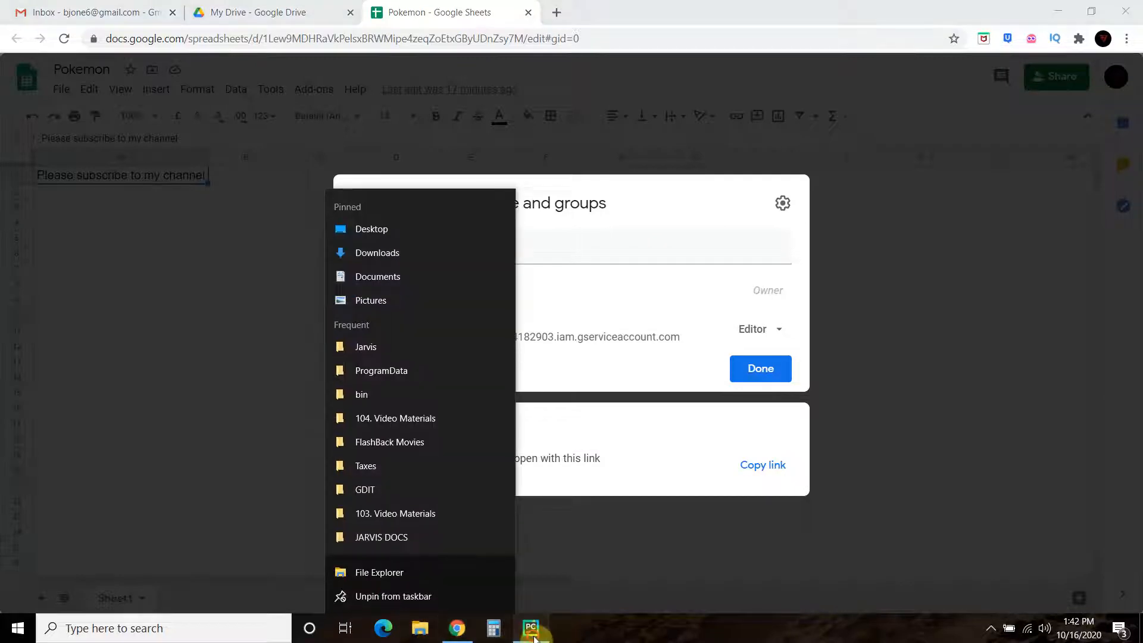
Paste the YouTube service-account email as recipient, then back out and close sharing with Done
{"action": "left_click", "coordinate": [530, 627]}
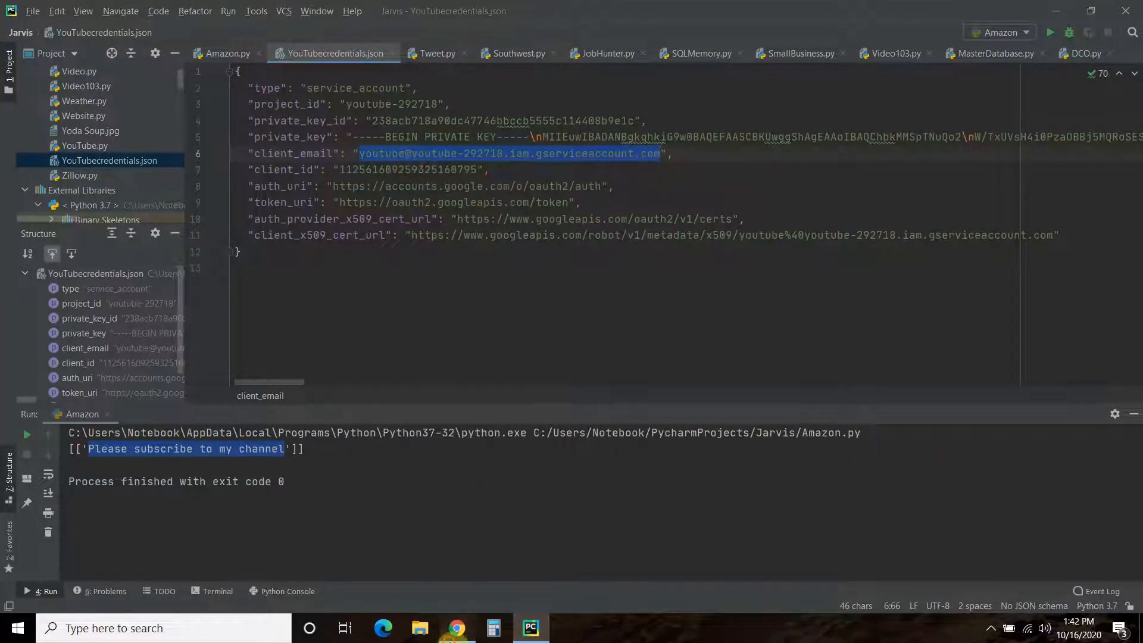
{"action": "left_click", "coordinate": [455, 627]}
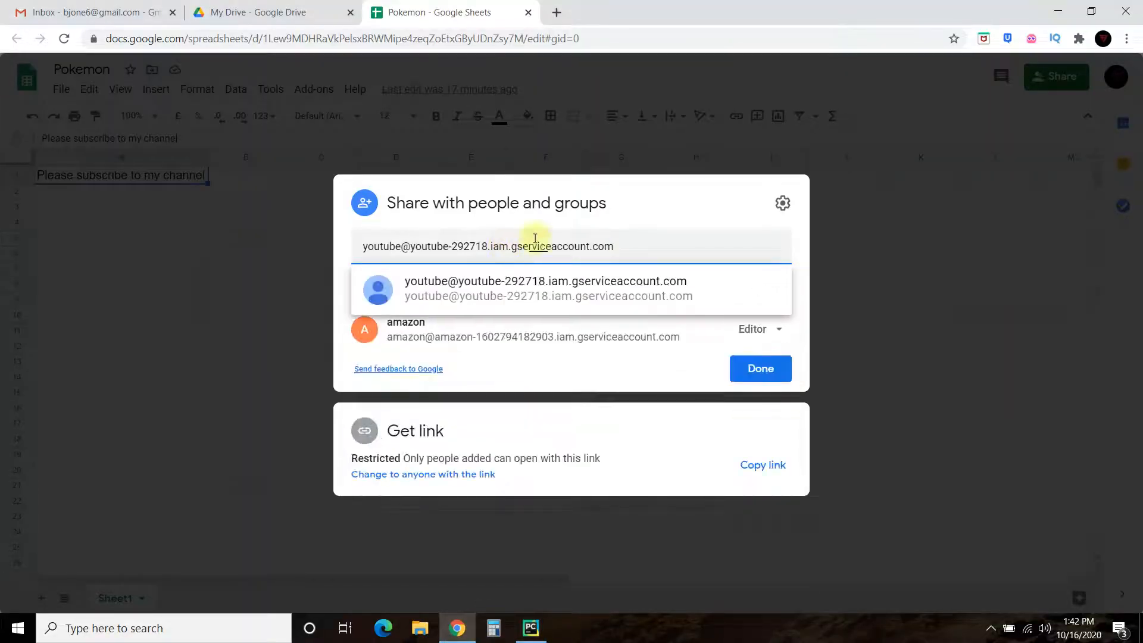
{"action": "left_click", "coordinate": [546, 288]}
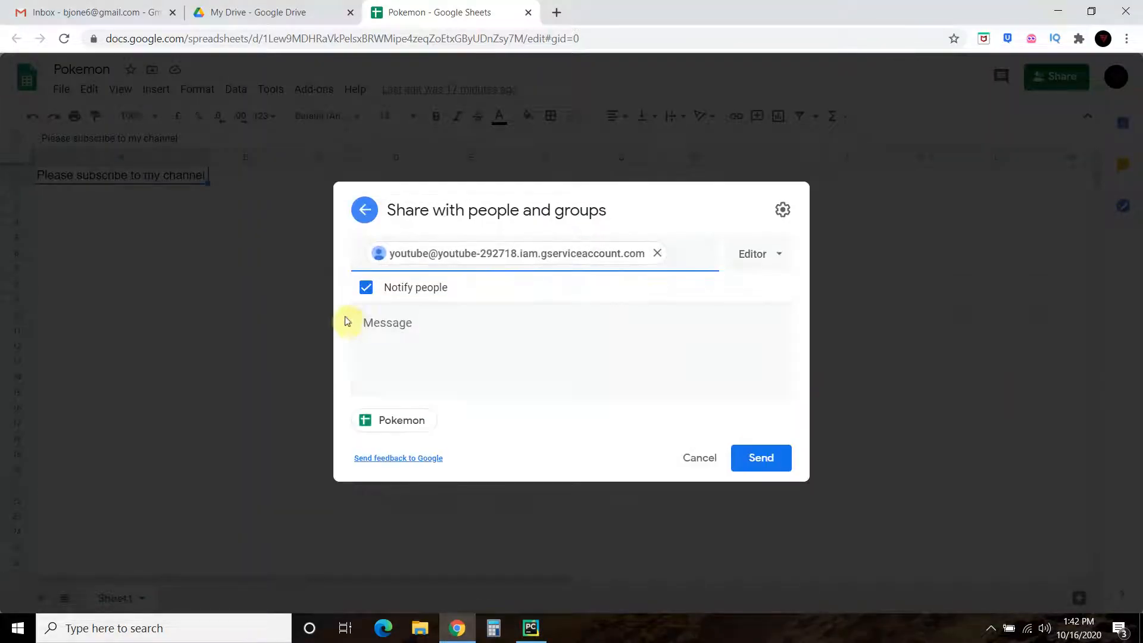
{"action": "mouse_move", "coordinate": [761, 264]}
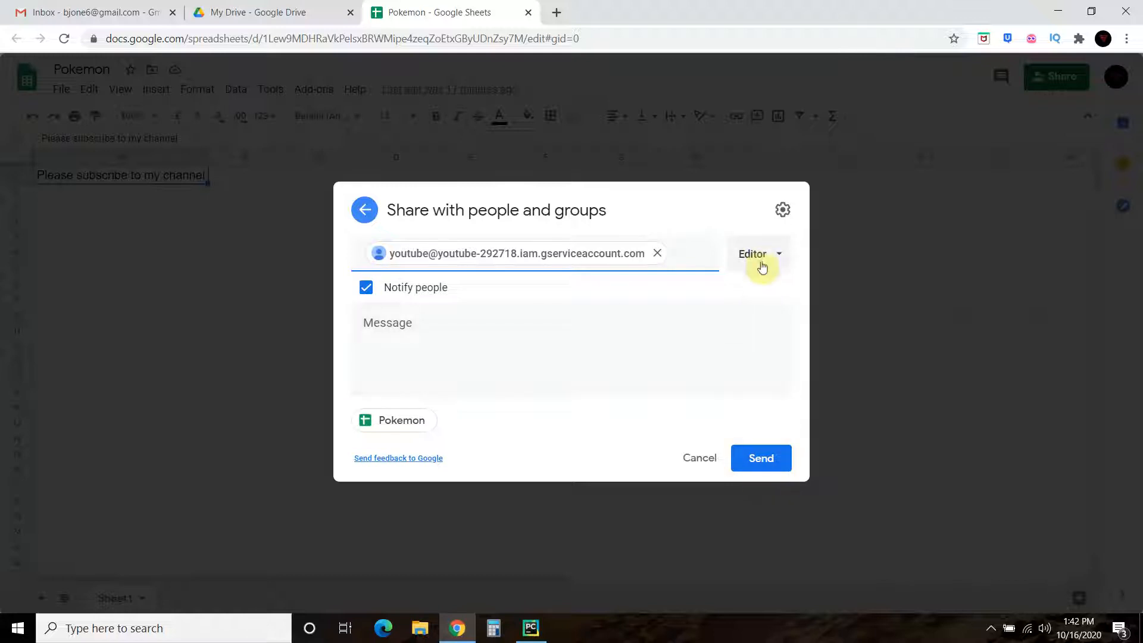
{"action": "mouse_move", "coordinate": [722, 467]}
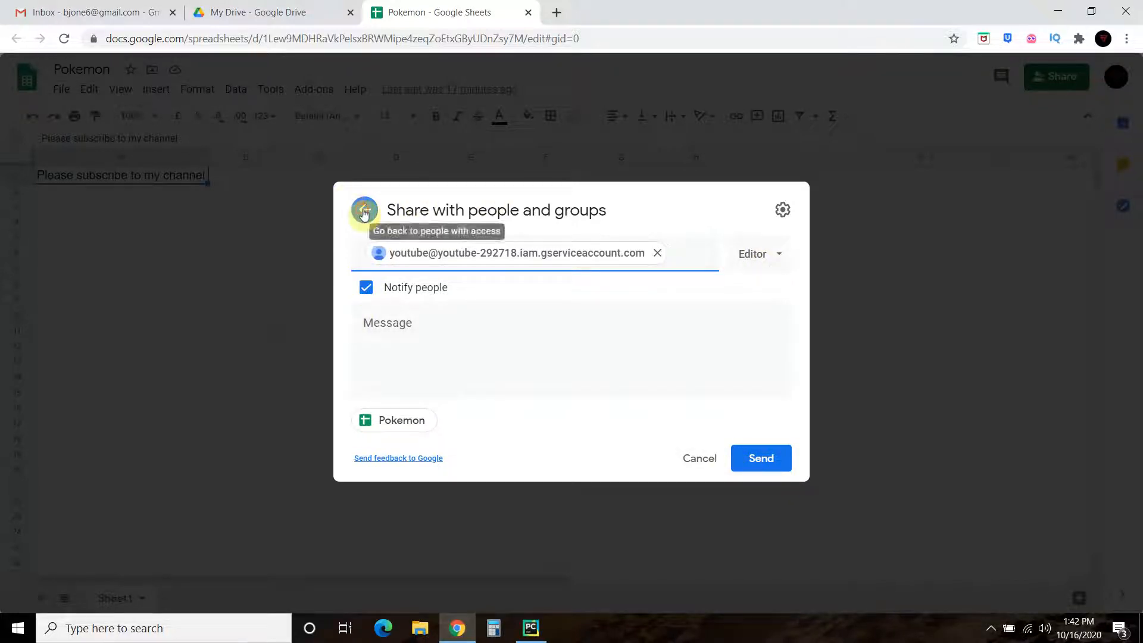
{"action": "left_click", "coordinate": [363, 210]}
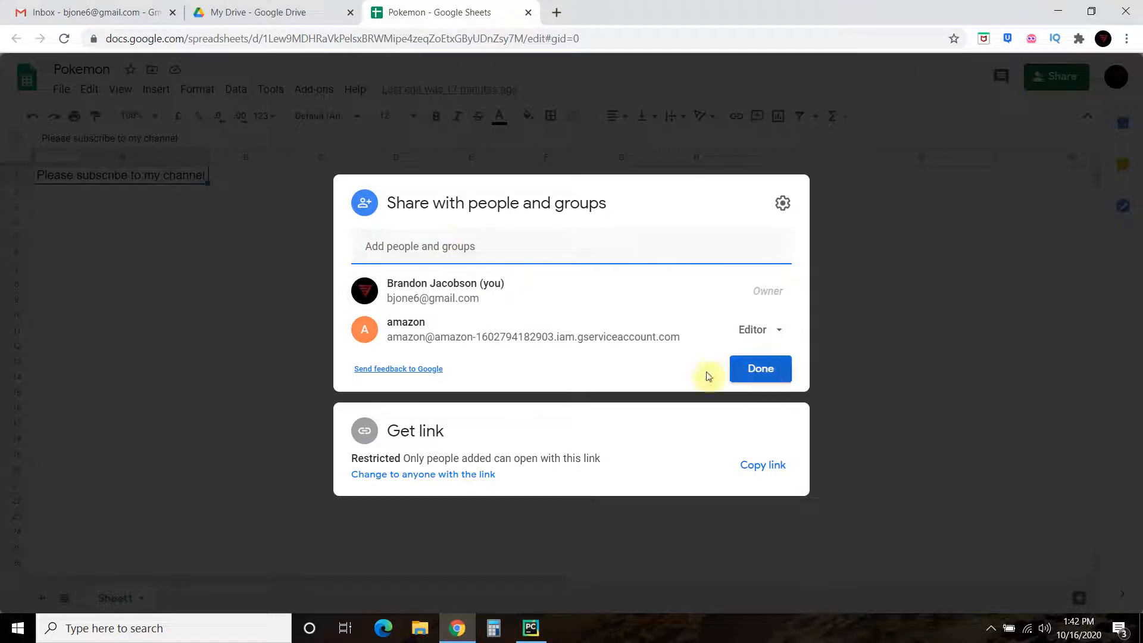
{"action": "left_click", "coordinate": [759, 367]}
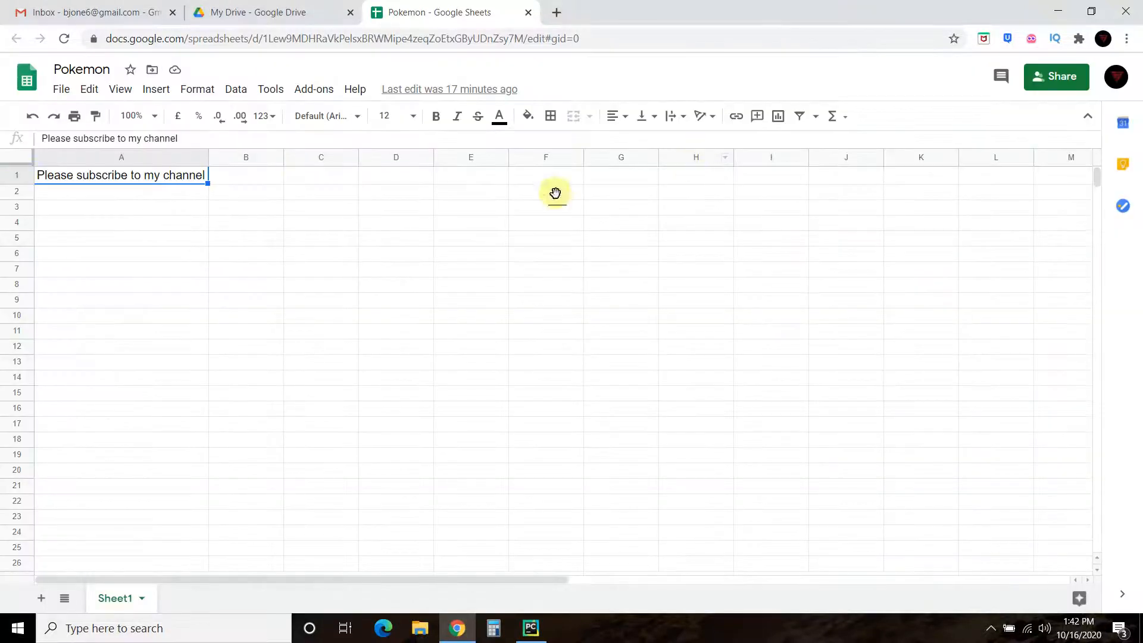
{"action": "mouse_move", "coordinate": [517, 16]}
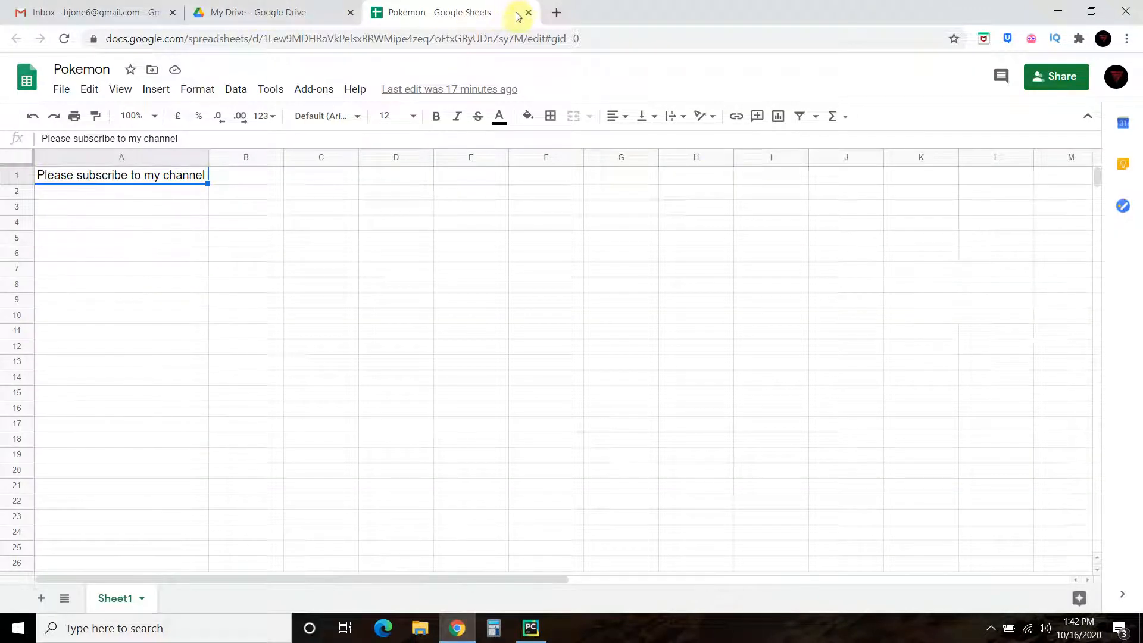
{"action": "left_click", "coordinate": [530, 627]}
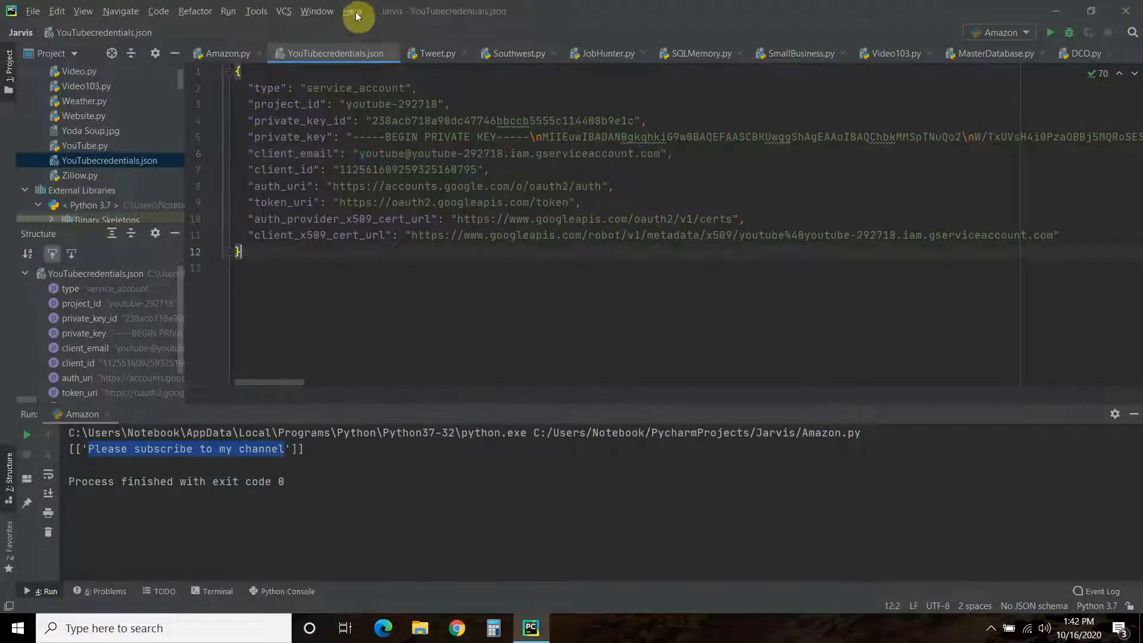
{"action": "left_click", "coordinate": [227, 53]}
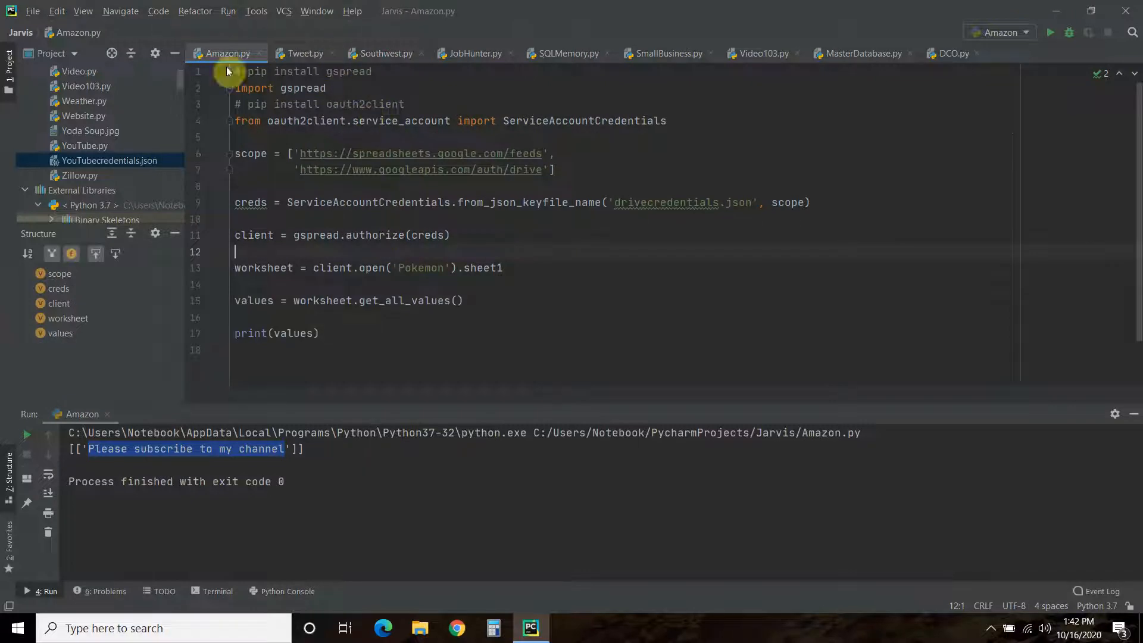
{"action": "mouse_move", "coordinate": [226, 53]}
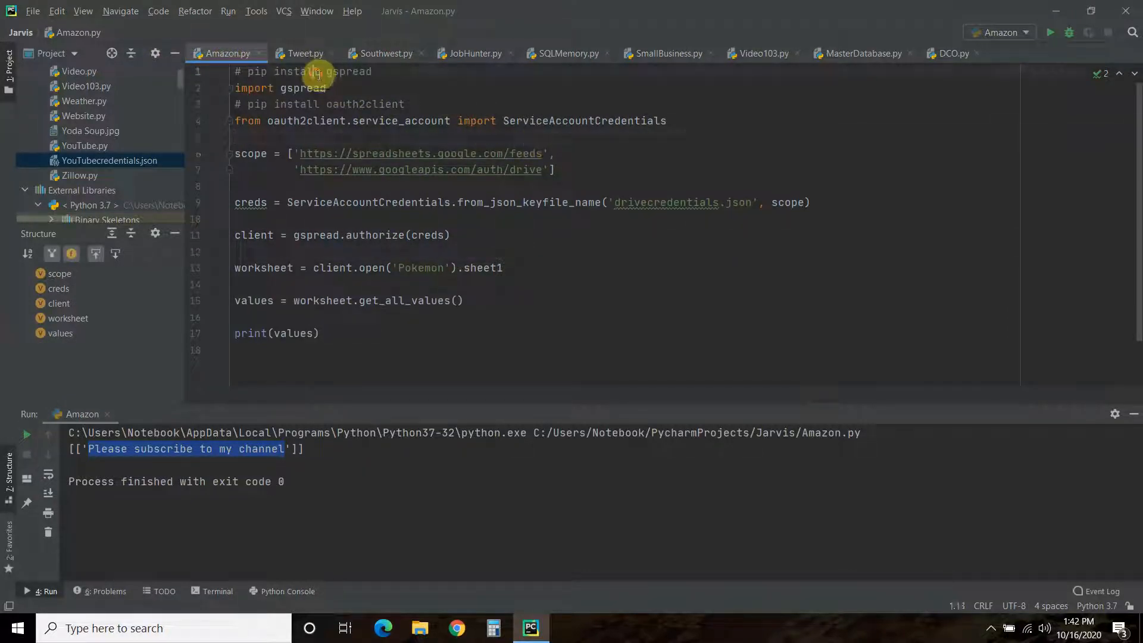
{"action": "left_click", "coordinate": [401, 71]}
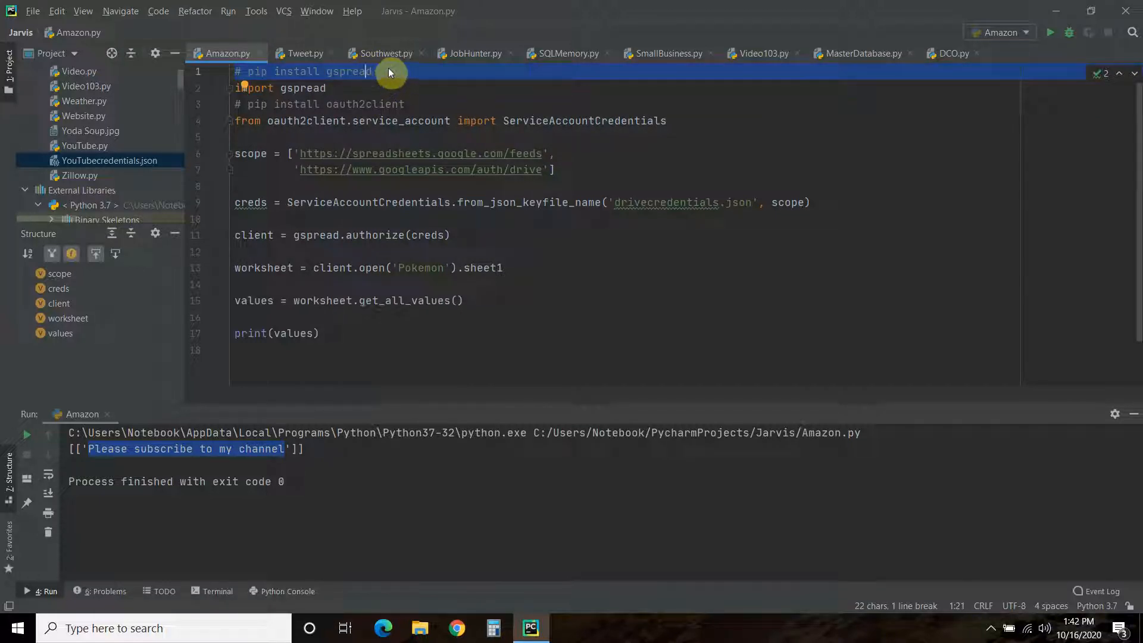
{"action": "left_click", "coordinate": [405, 103]}
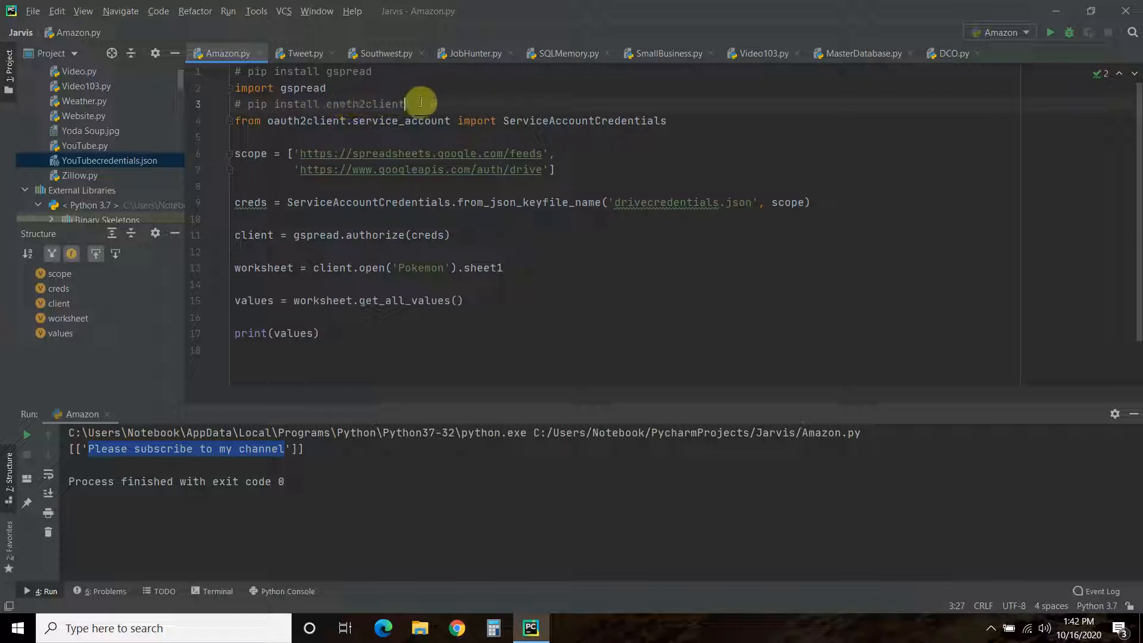
{"action": "left_click", "coordinate": [280, 87]}
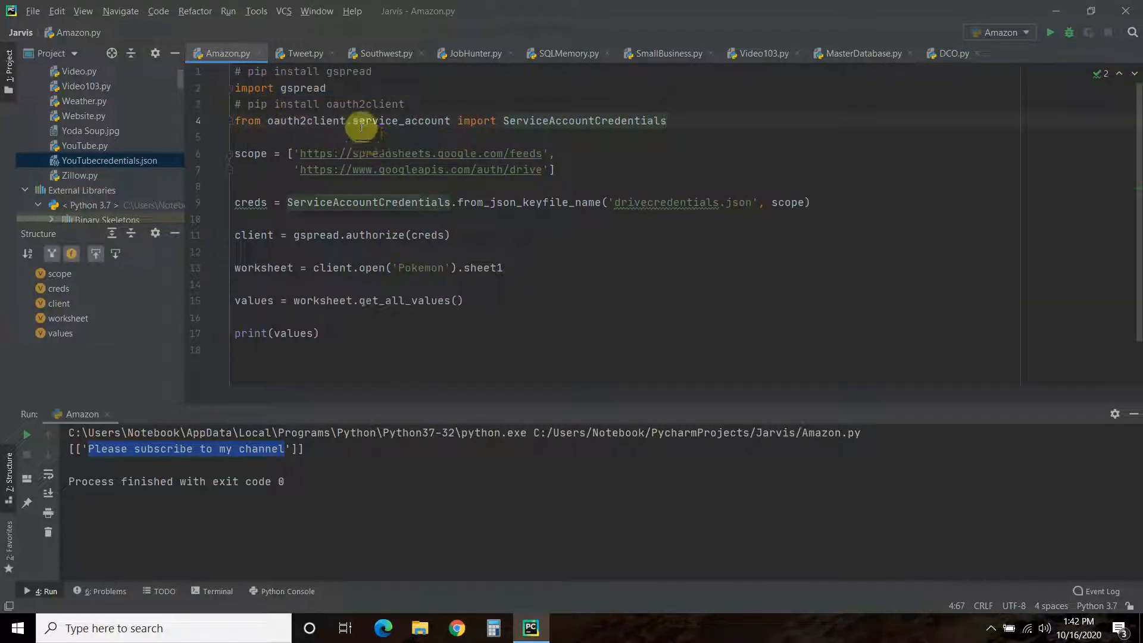
{"action": "mouse_move", "coordinate": [489, 120]}
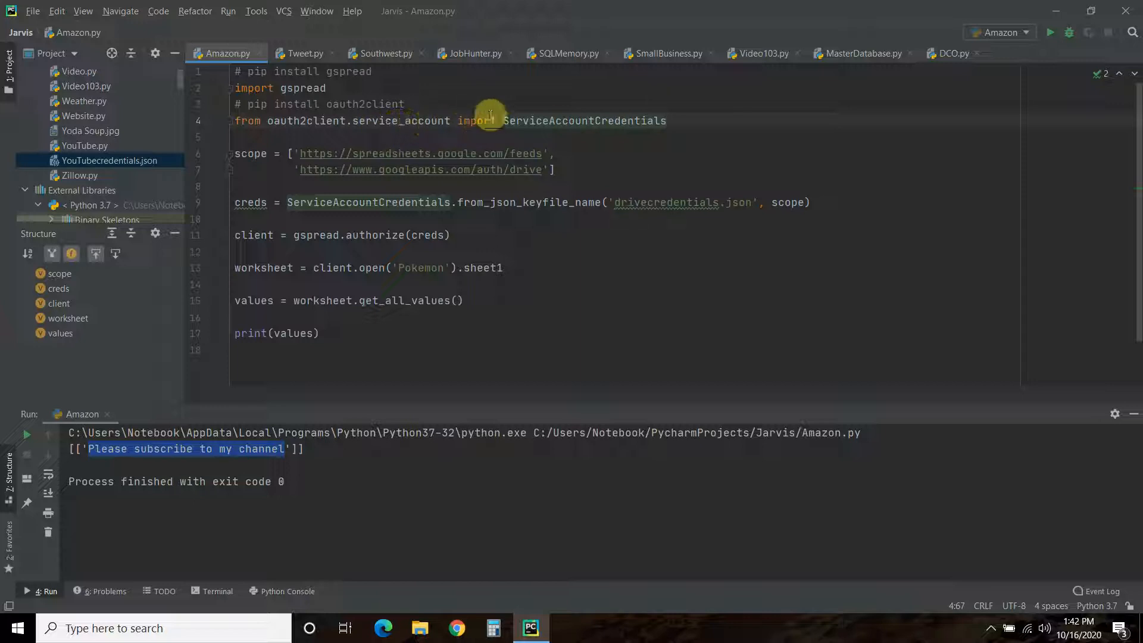
{"action": "mouse_move", "coordinate": [337, 120]}
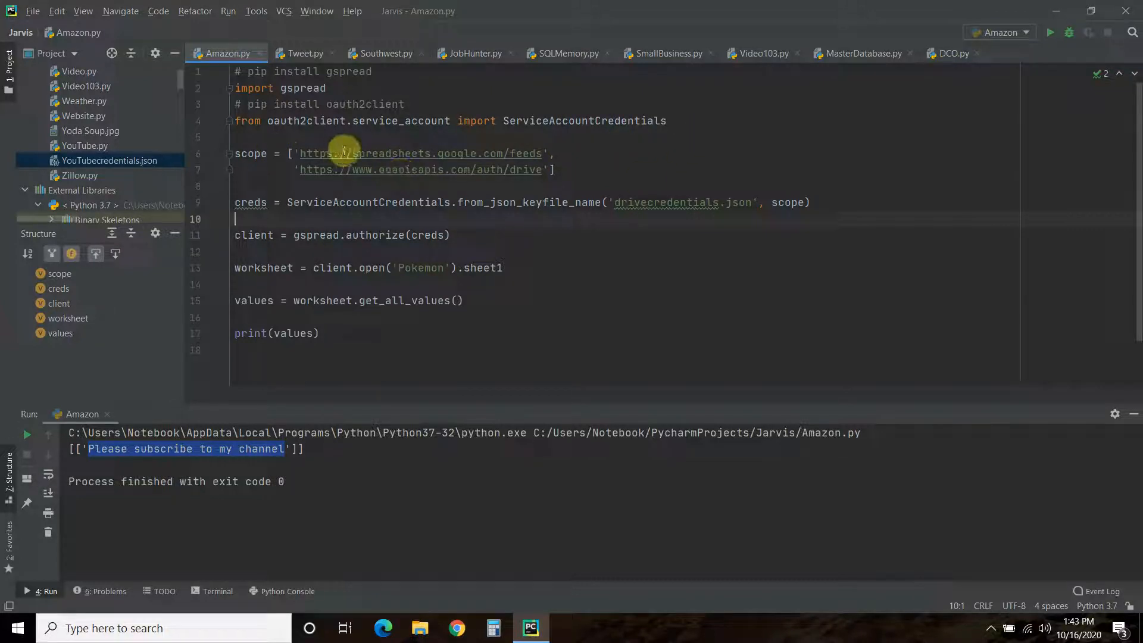
{"action": "mouse_move", "coordinate": [419, 175]}
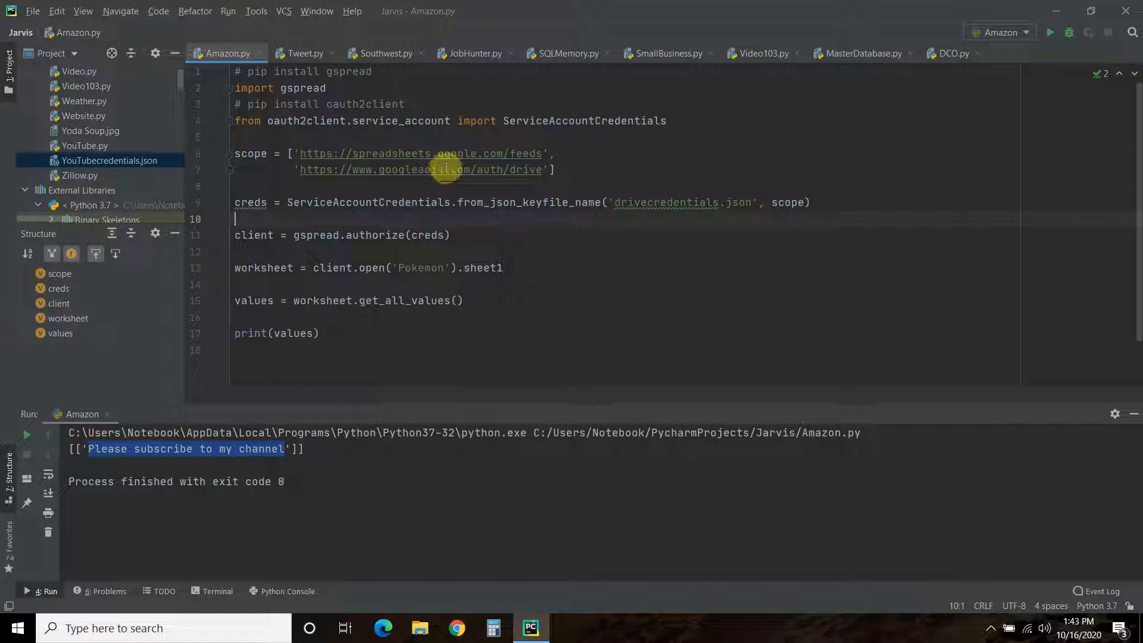
{"action": "mouse_move", "coordinate": [645, 162]}
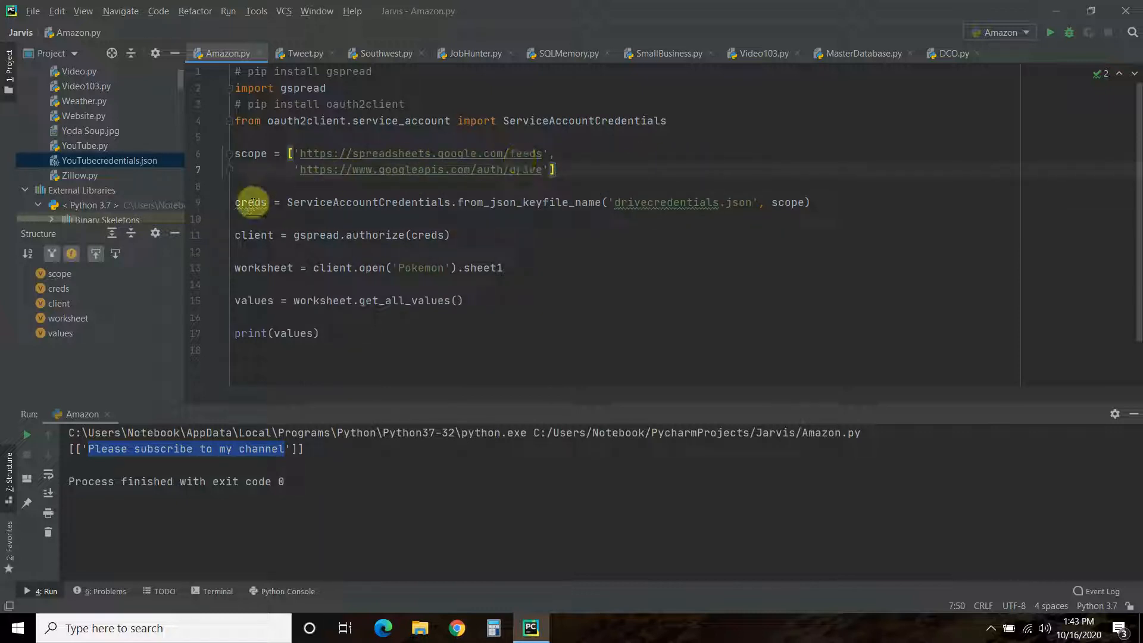
{"action": "left_click", "coordinate": [247, 219]}
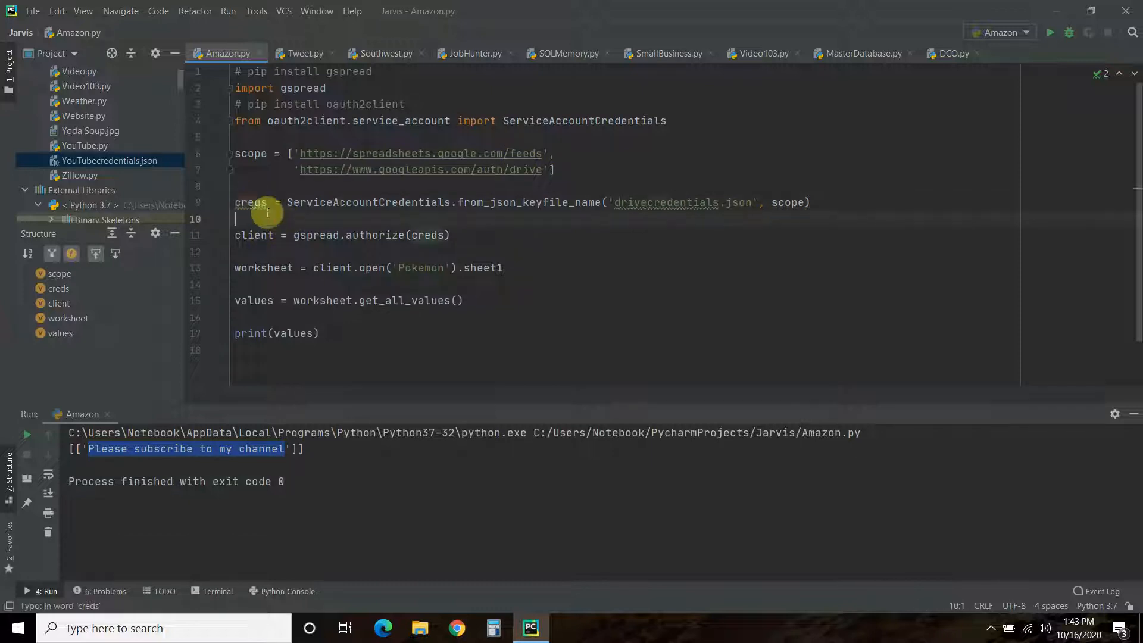
{"action": "double_click", "coordinate": [250, 202]}
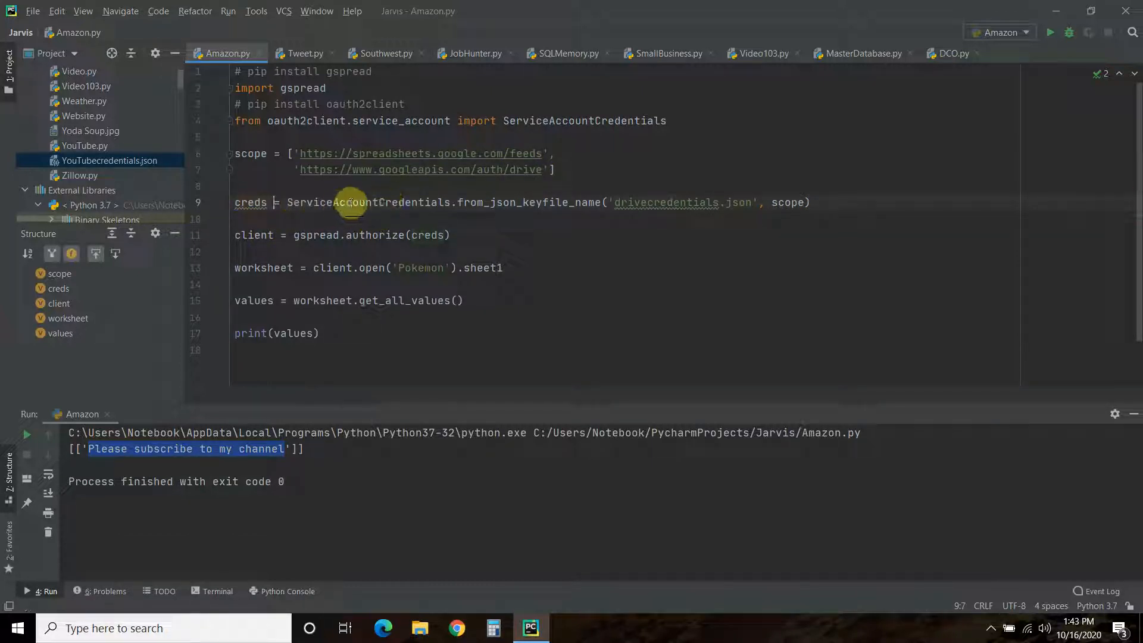
{"action": "mouse_move", "coordinate": [472, 202]}
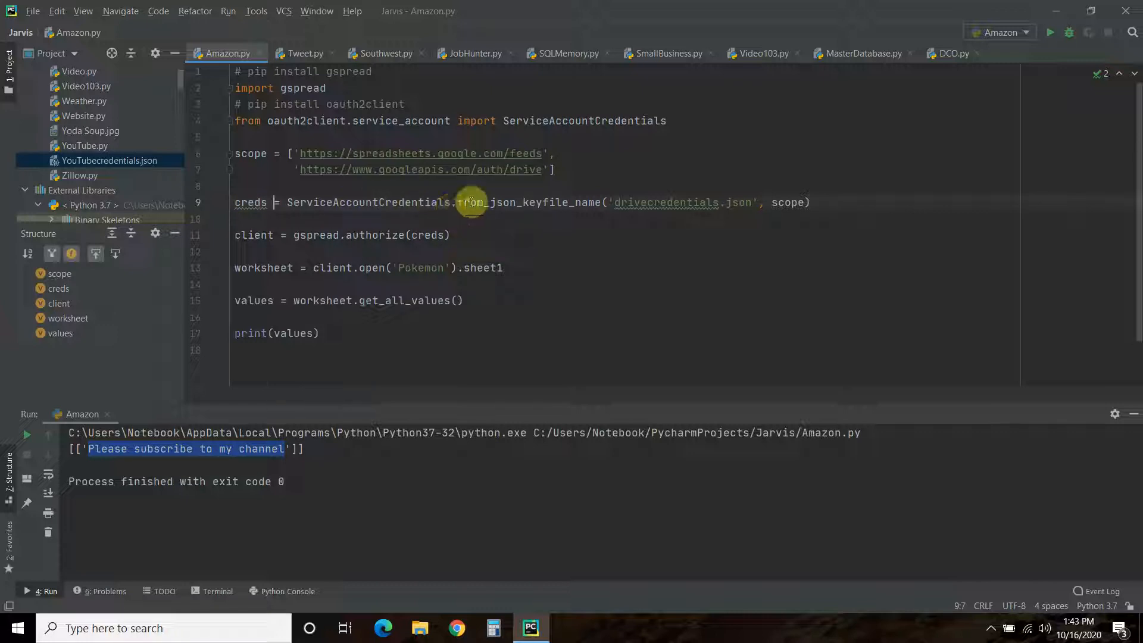
{"action": "mouse_move", "coordinate": [583, 202]}
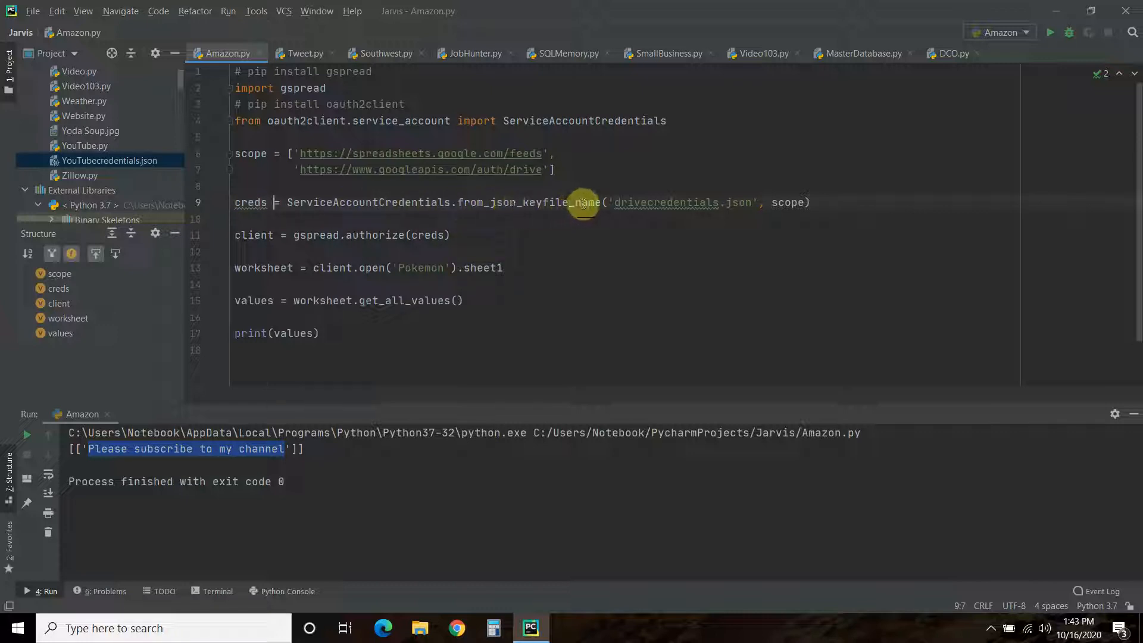
{"action": "mouse_move", "coordinate": [522, 202]}
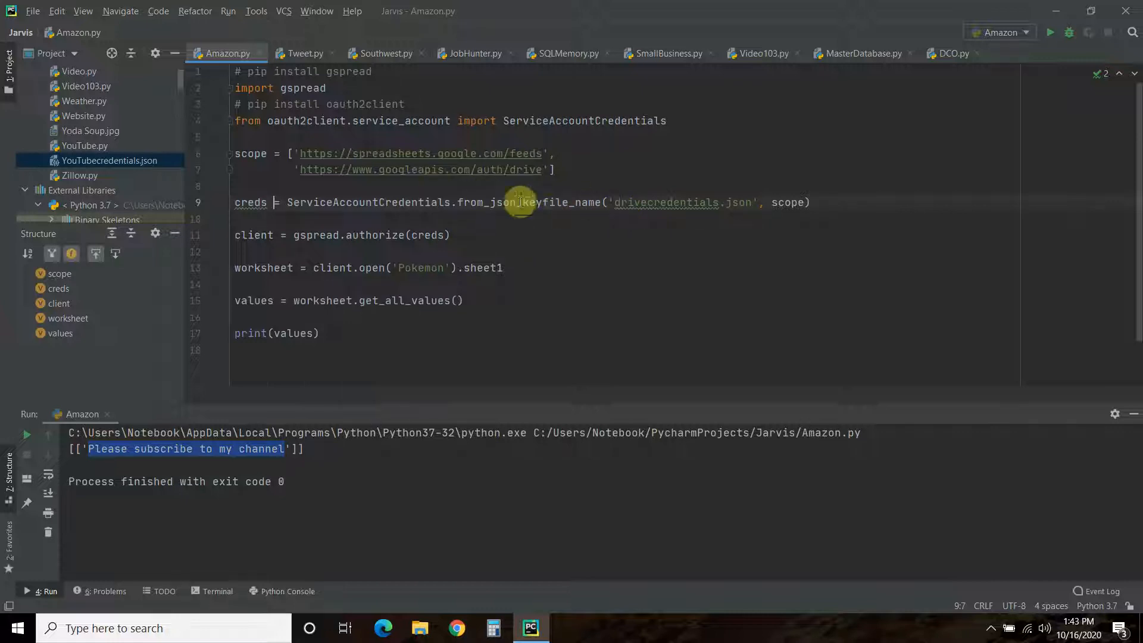
{"action": "mouse_move", "coordinate": [536, 212]}
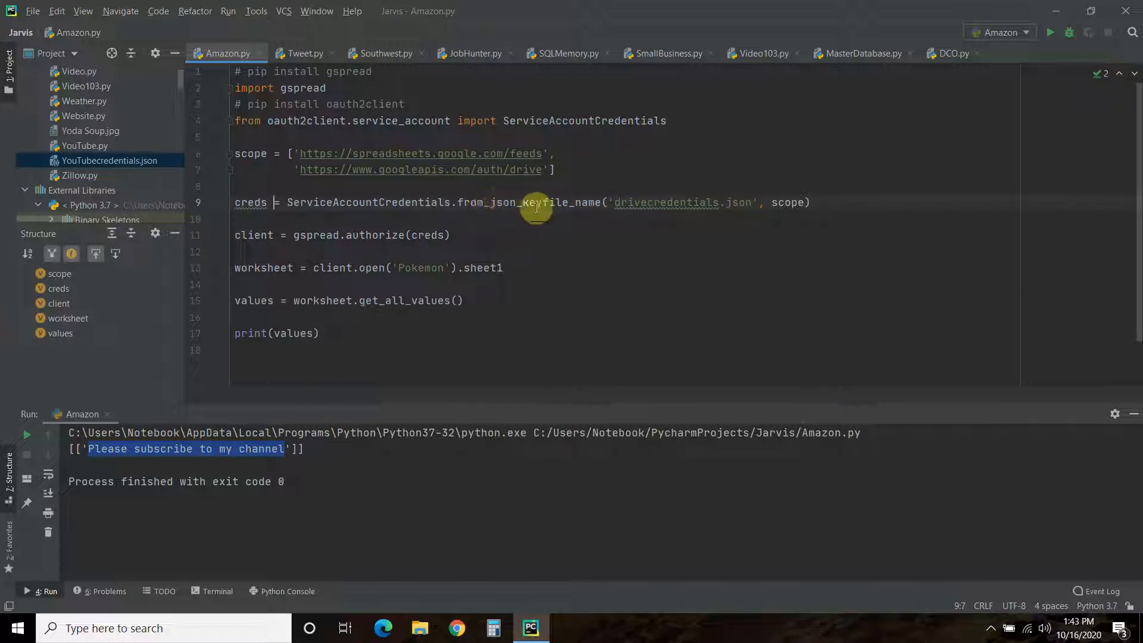
{"action": "mouse_move", "coordinate": [634, 219]}
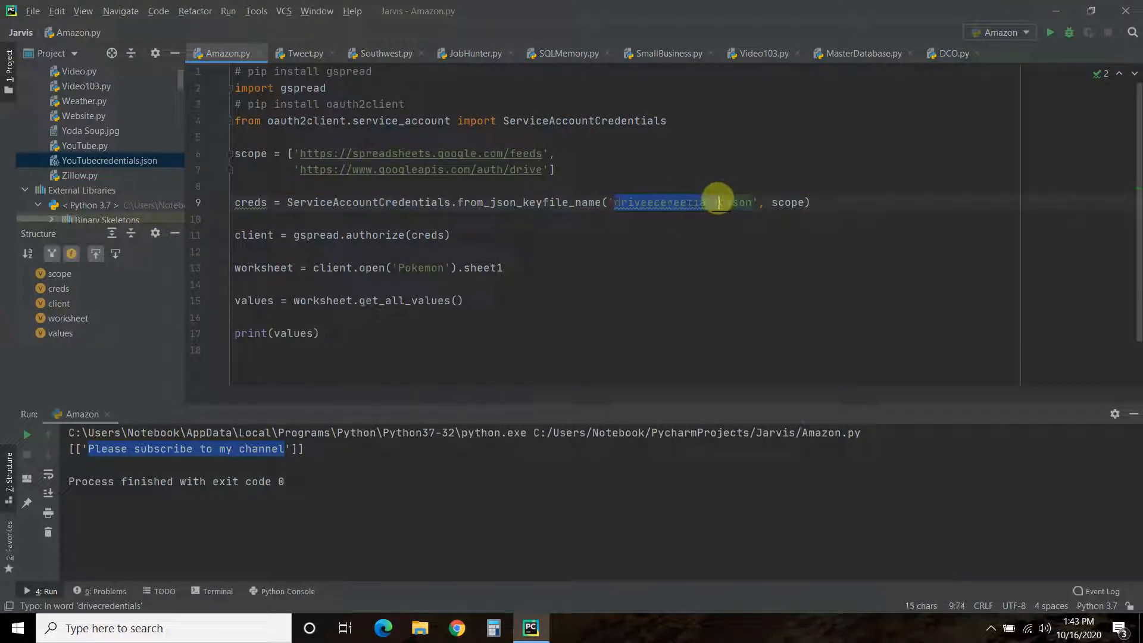
{"action": "type", "text": "e"}
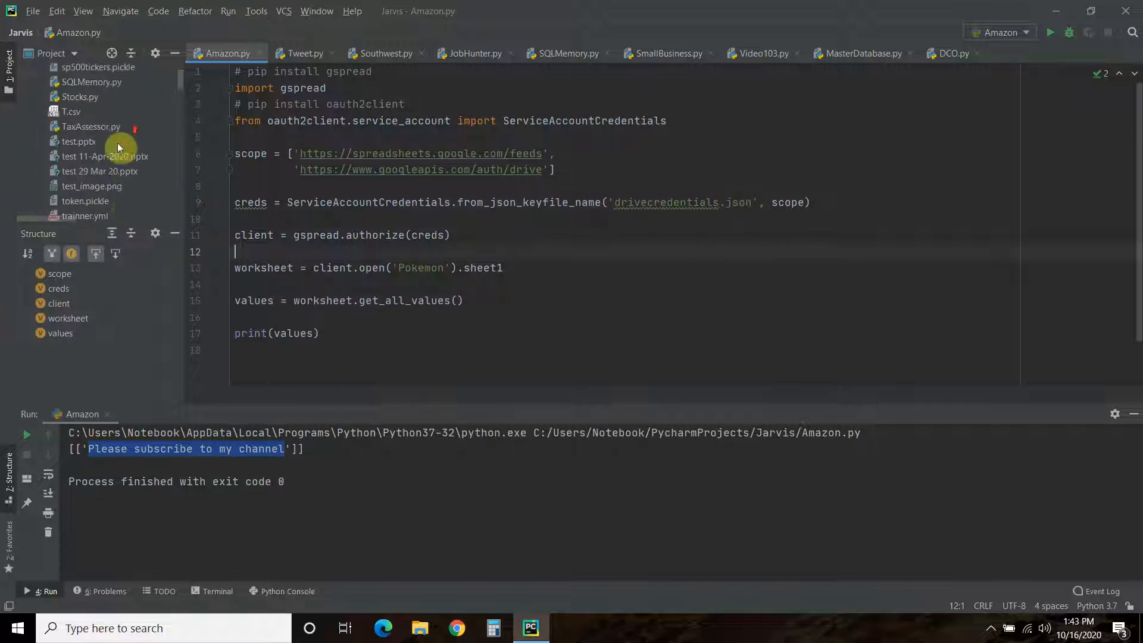
{"action": "scroll", "scroll_direction": "down", "scroll_amount": 3}
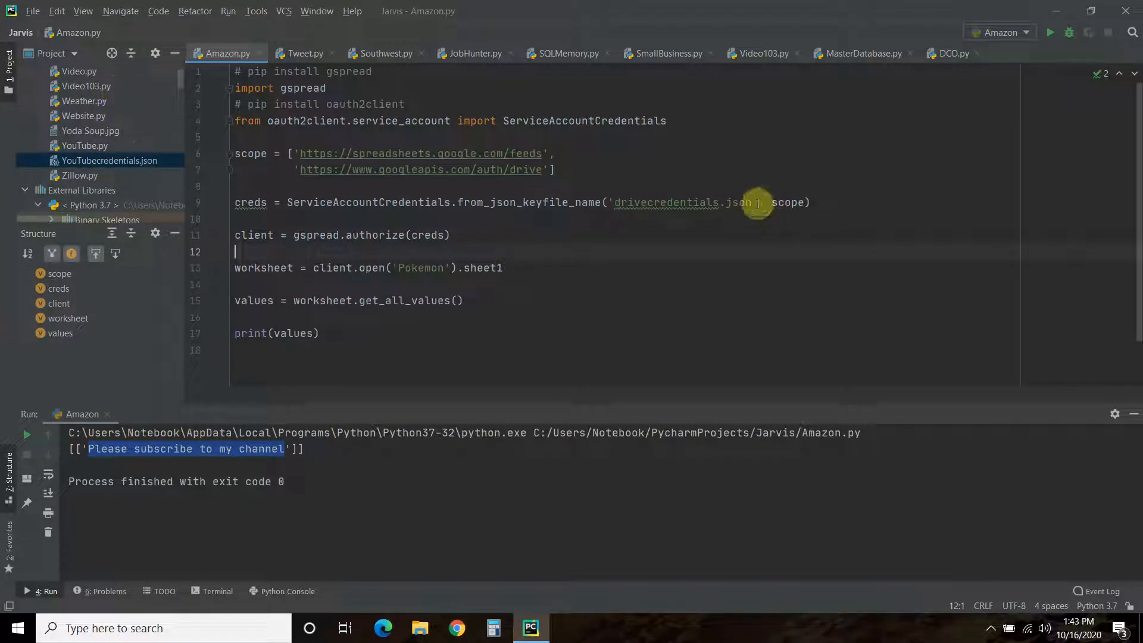
{"action": "double_click", "coordinate": [788, 202]}
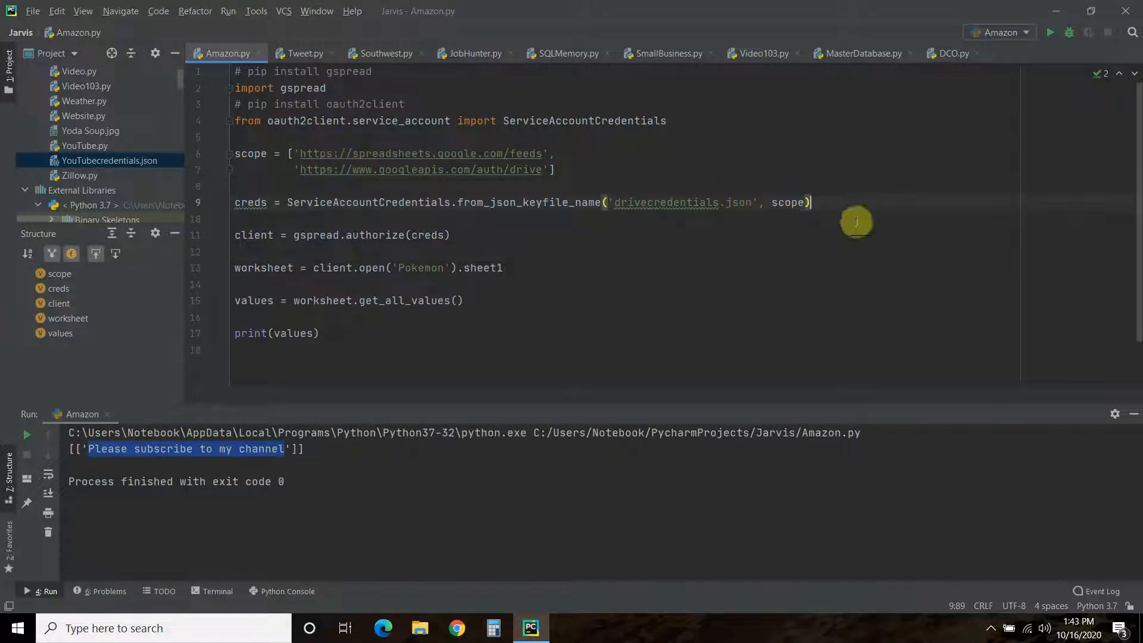
{"action": "mouse_move", "coordinate": [405, 170]}
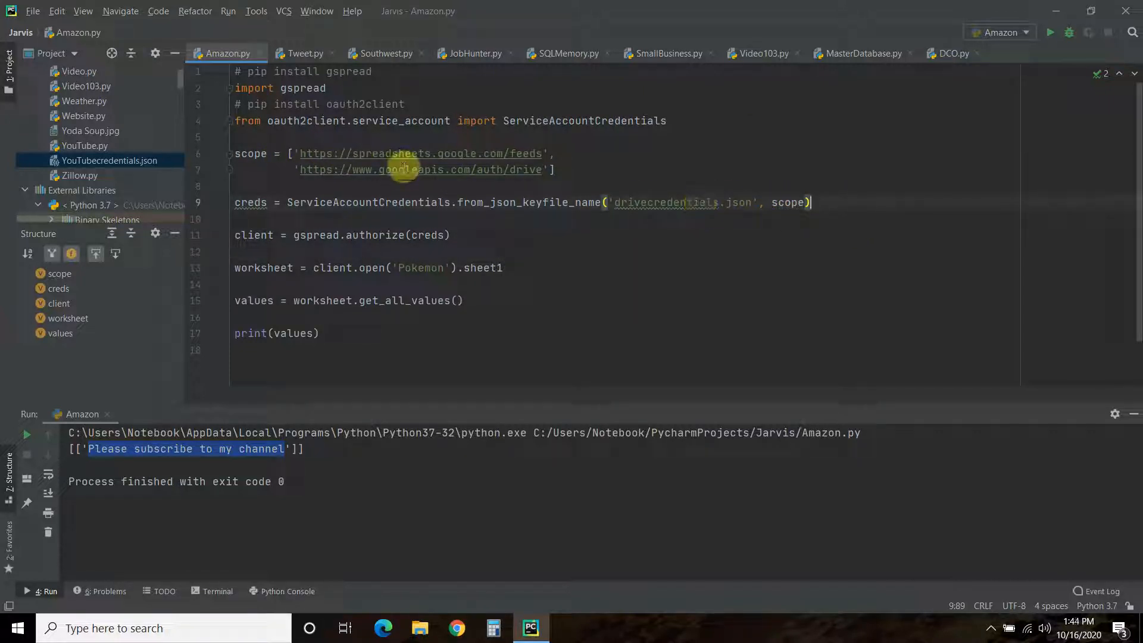
{"action": "mouse_move", "coordinate": [438, 155]}
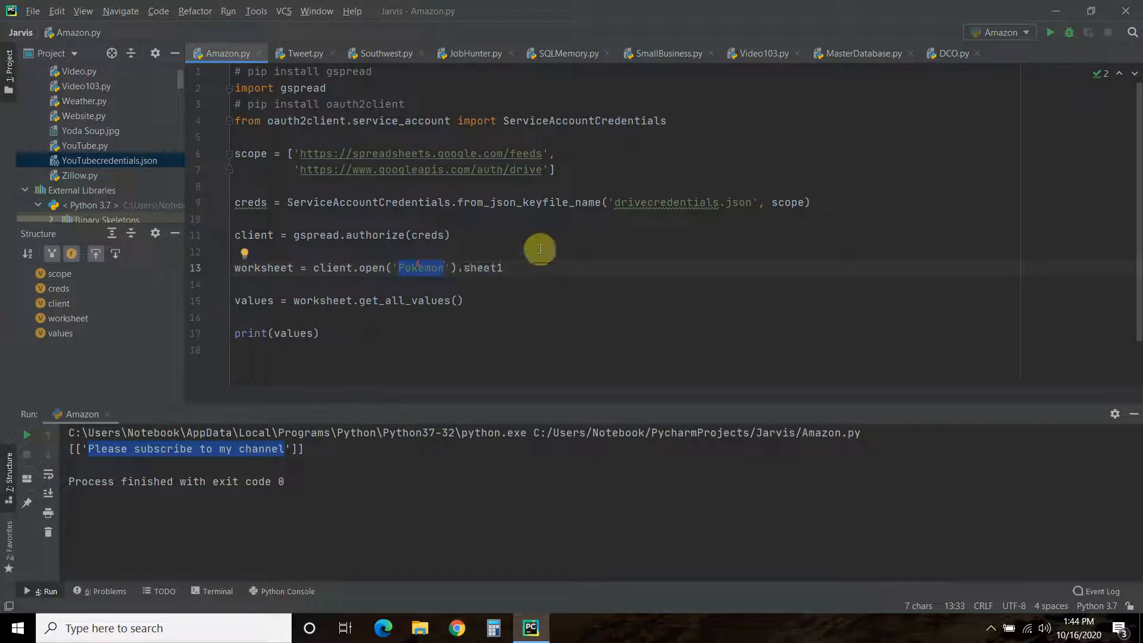
{"action": "double_click", "coordinate": [484, 267]}
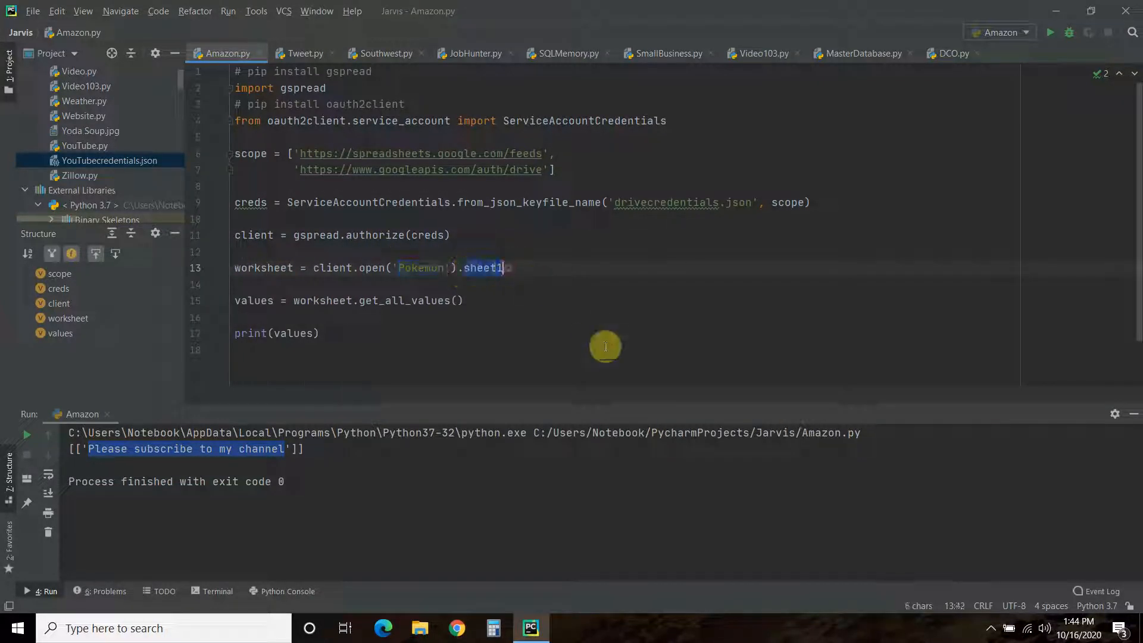
{"action": "left_click", "coordinate": [235, 350]}
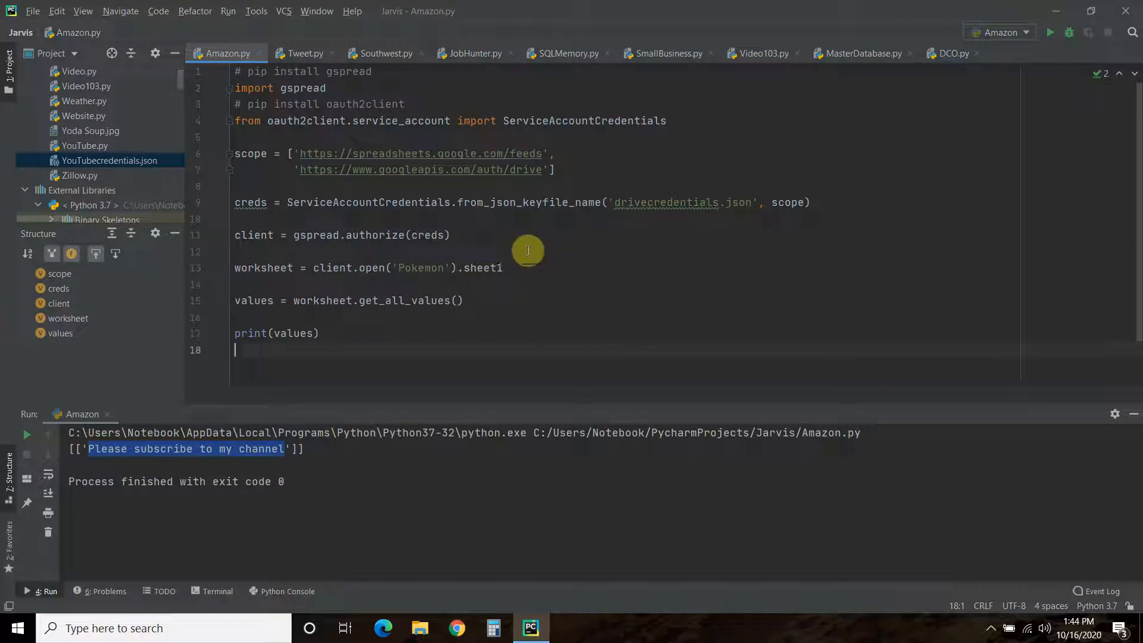
{"action": "double_click", "coordinate": [484, 267]}
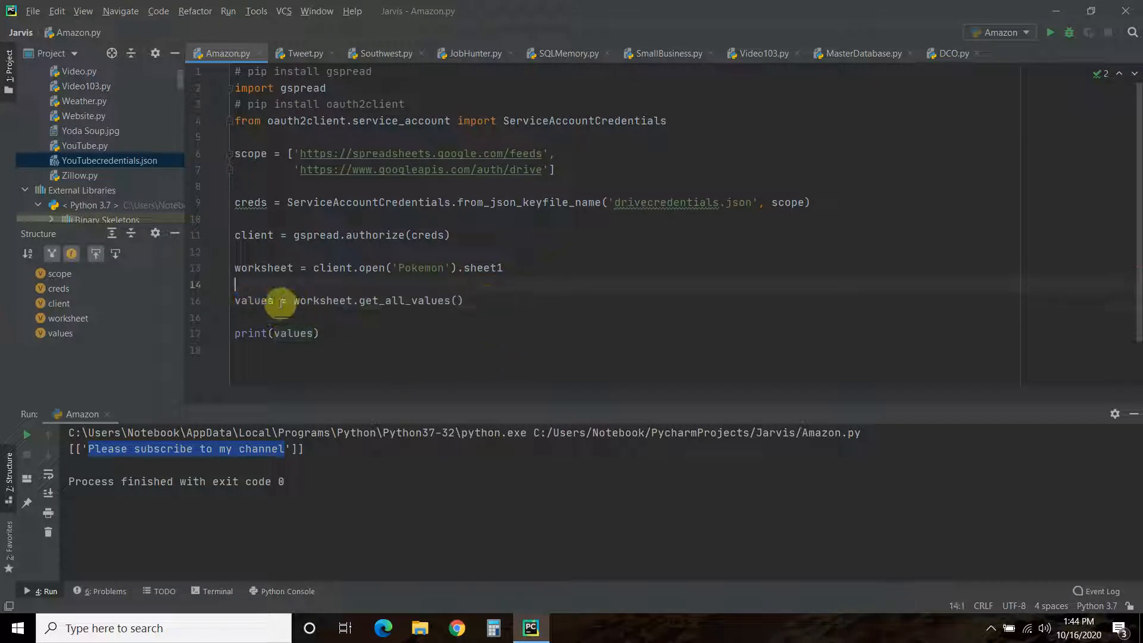
{"action": "double_click", "coordinate": [322, 300]}
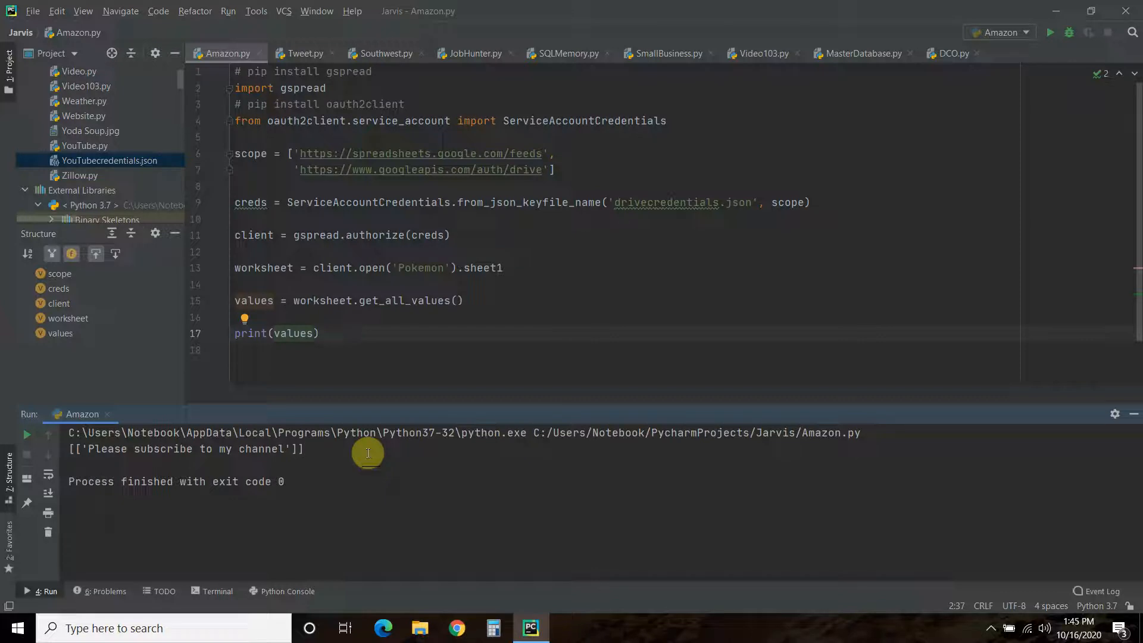
{"action": "mouse_move", "coordinate": [426, 267]}
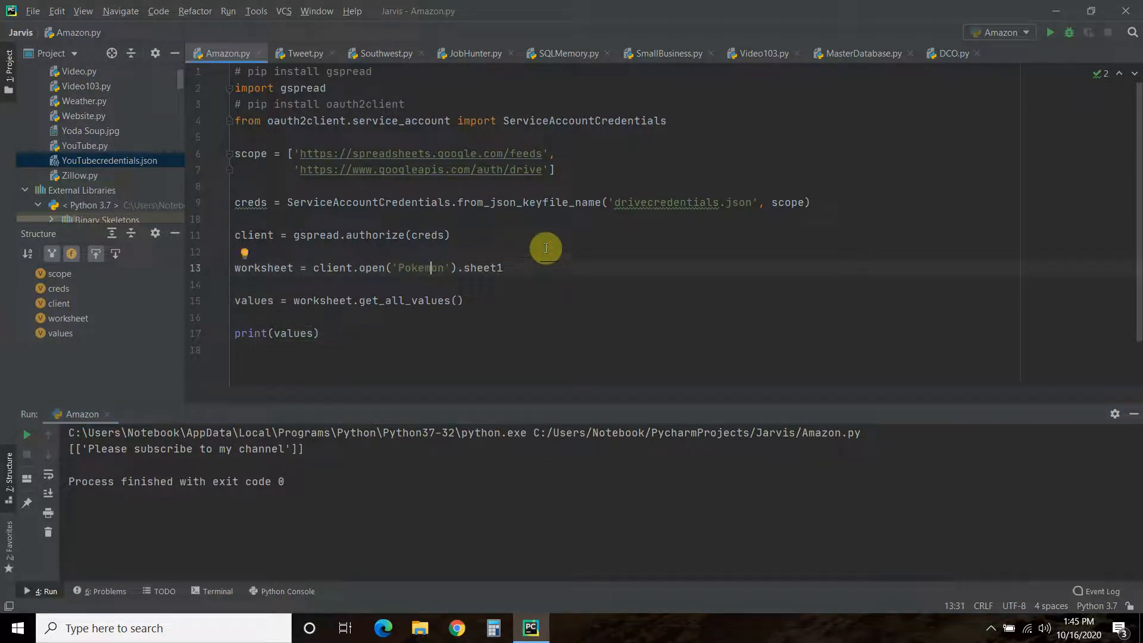
{"action": "mouse_move", "coordinate": [549, 244]}
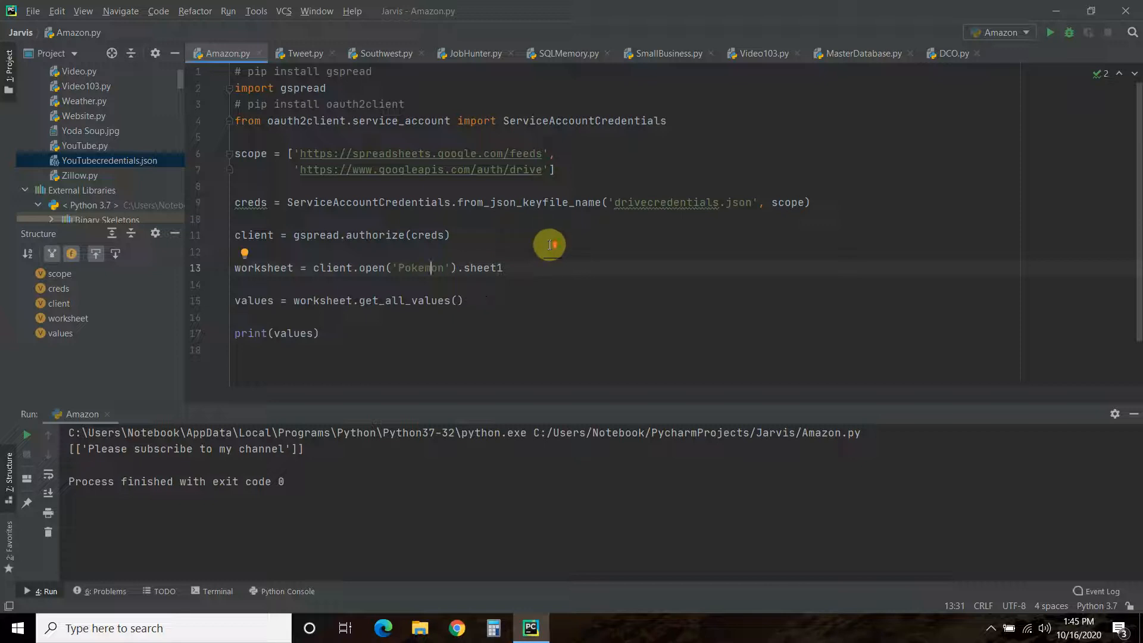
{"action": "mouse_move", "coordinate": [559, 242]}
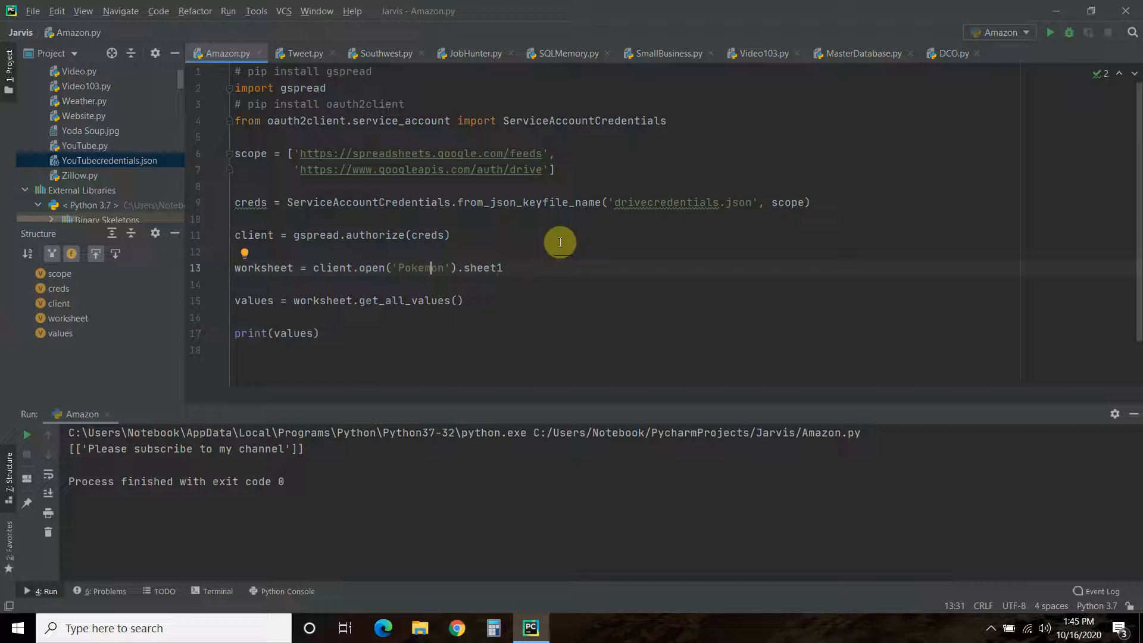